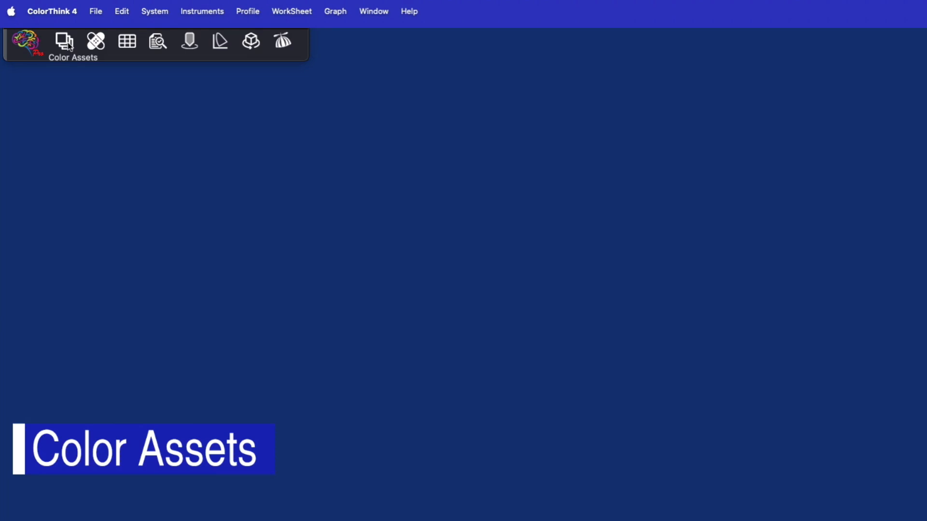
Show all installed profiles in the Color Assets browser after a glance at the macOS Reserved set.
{"action": "left_click", "coordinate": [63, 41]}
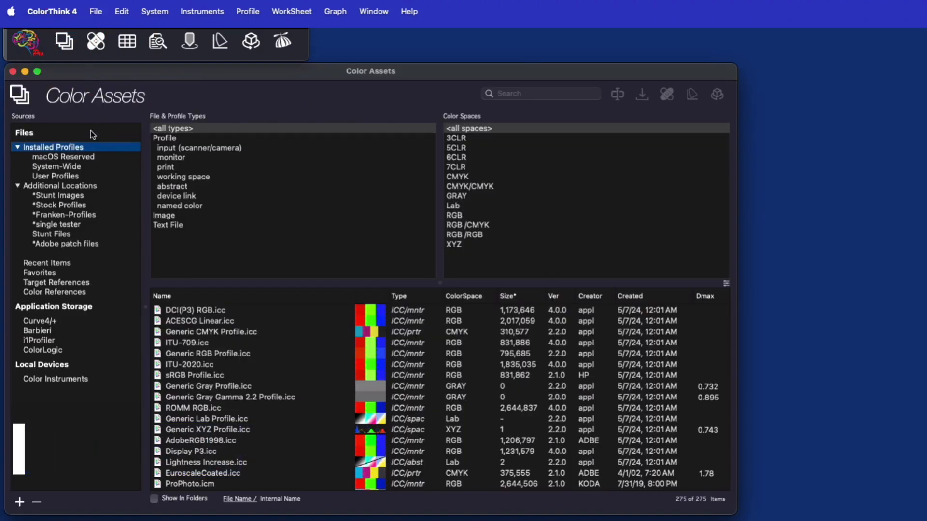
{"action": "left_click", "coordinate": [64, 156]}
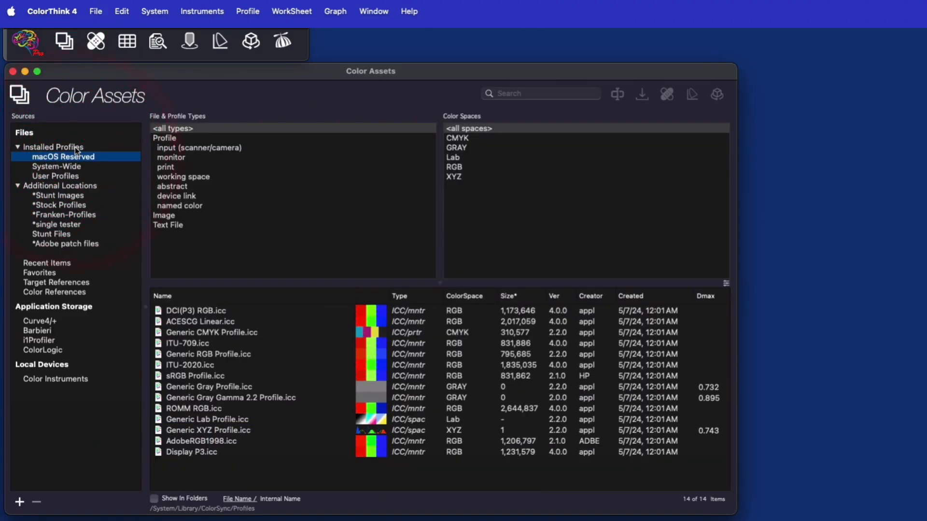
{"action": "left_click", "coordinate": [53, 146]}
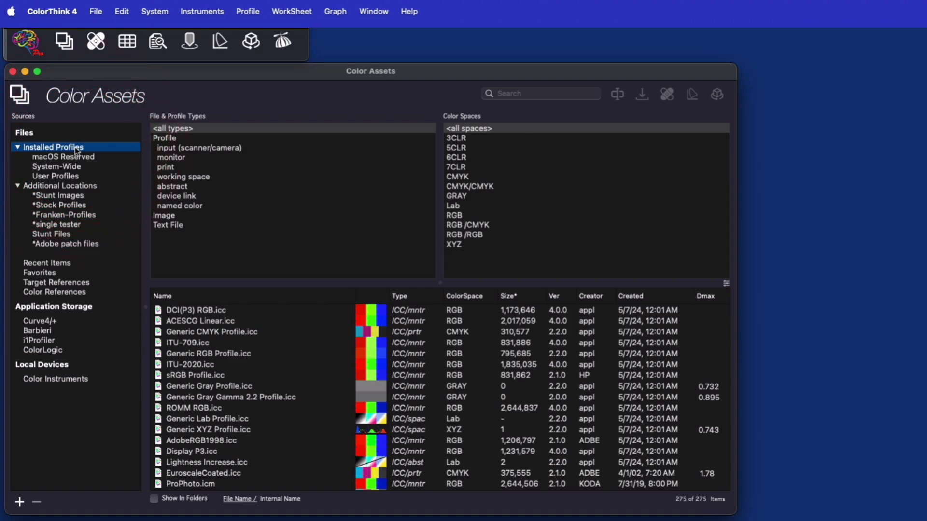
Filter the list to print profiles, trying CMYK and RGB before showing all color spaces (110 items).
{"action": "left_click", "coordinate": [172, 158]}
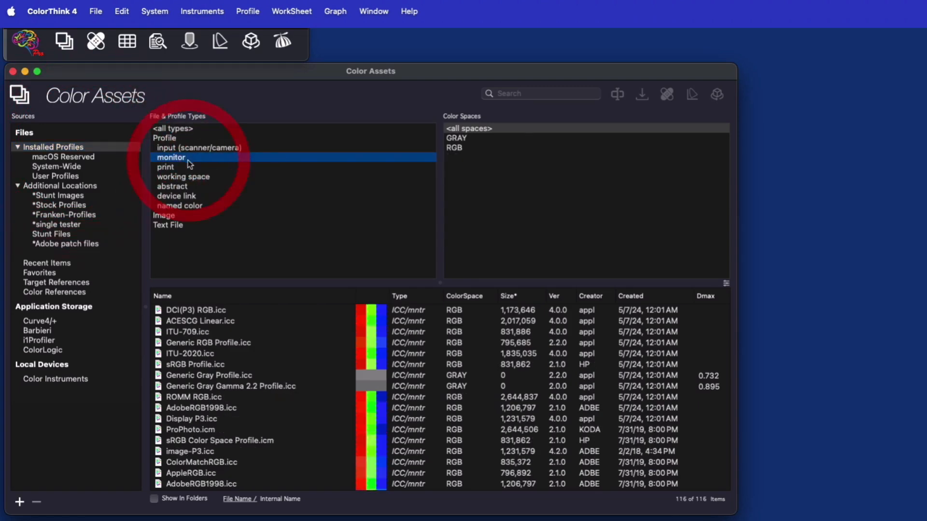
{"action": "left_click", "coordinate": [166, 167]}
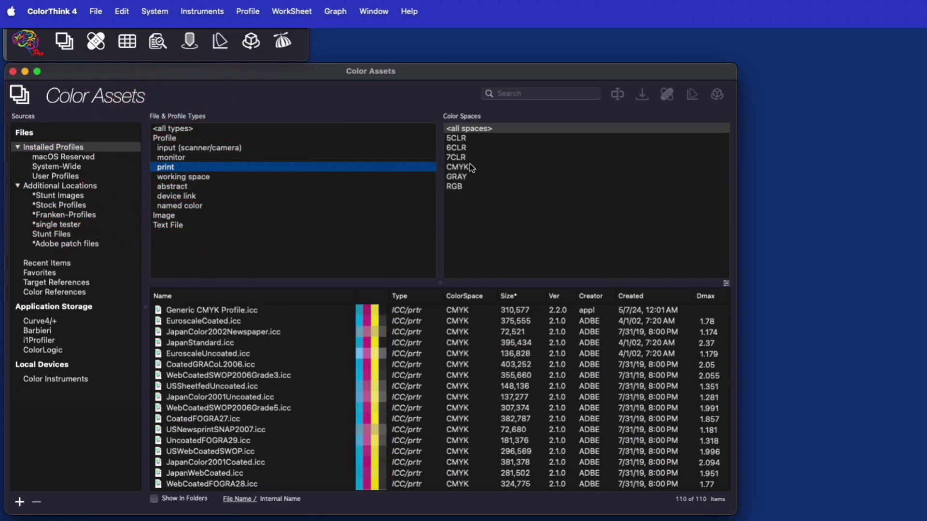
{"action": "left_click", "coordinate": [457, 167]}
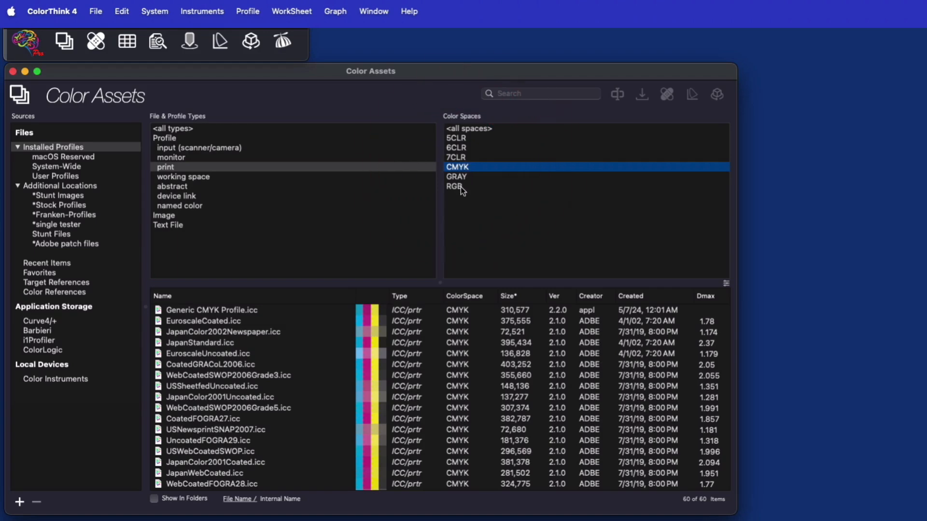
{"action": "left_click", "coordinate": [454, 187]}
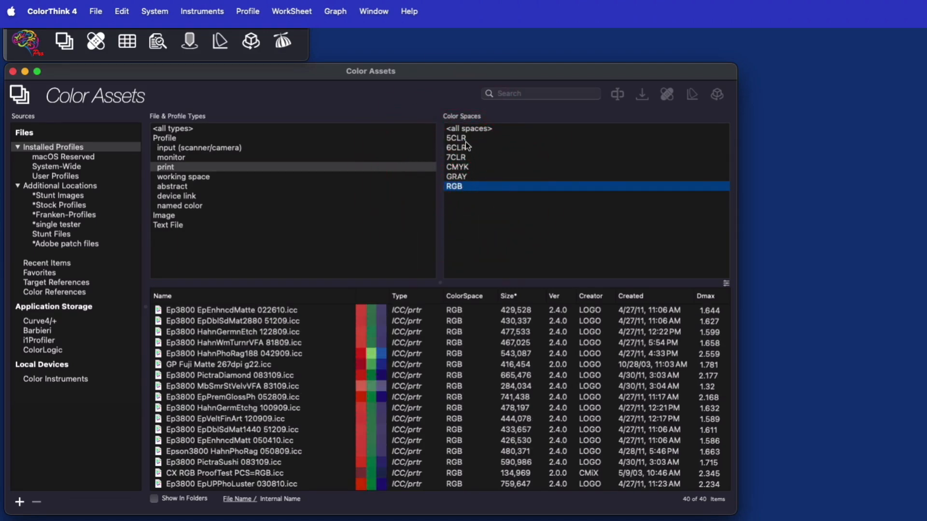
{"action": "left_click", "coordinate": [469, 128]}
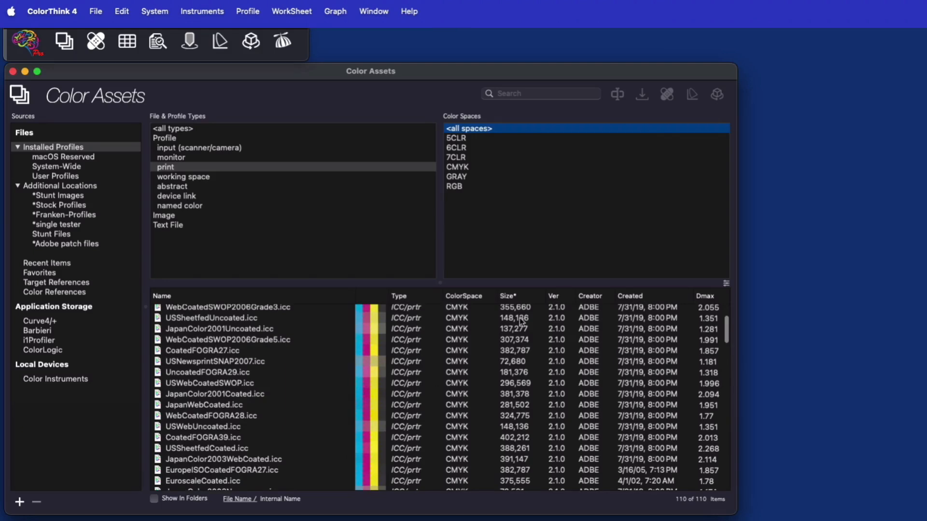
{"action": "mouse_move", "coordinate": [516, 312]}
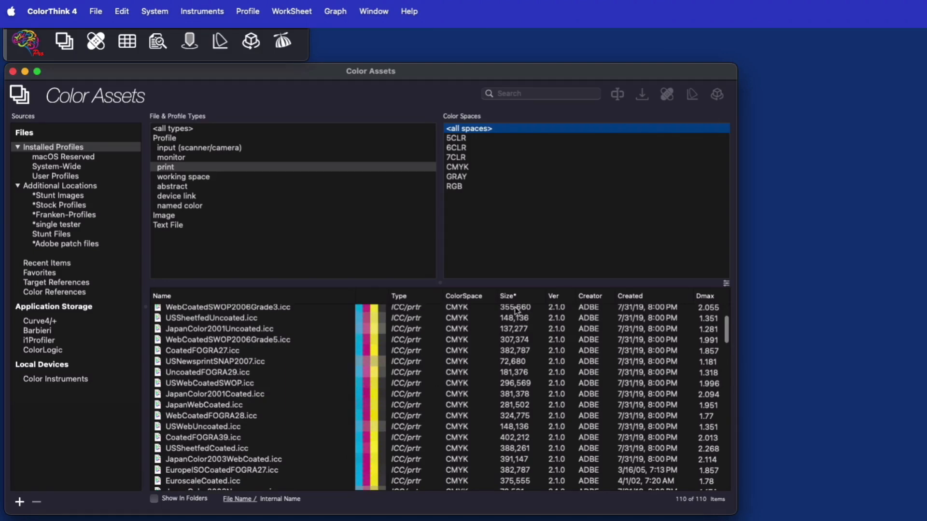
Sort the print profiles by file size, then by Dmax from highest to lowest.
{"action": "left_click", "coordinate": [508, 295]}
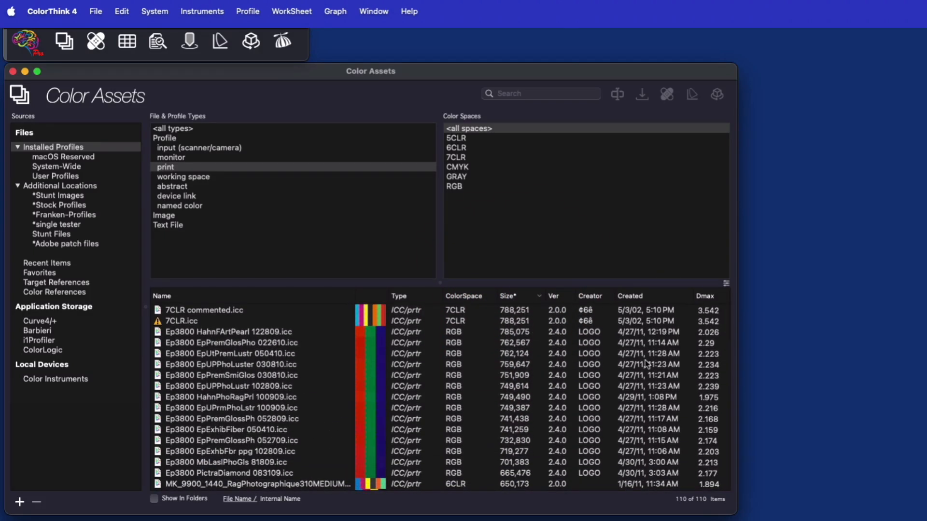
{"action": "left_click", "coordinate": [705, 297]}
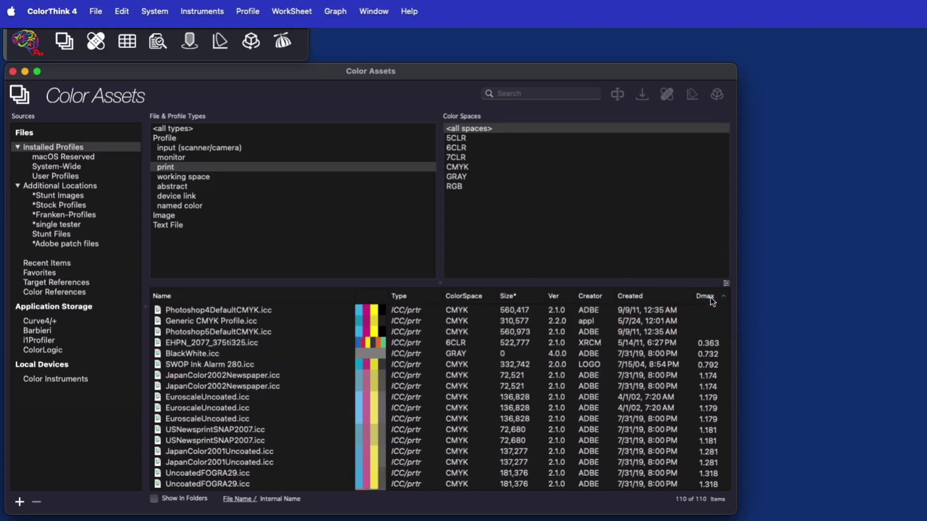
{"action": "left_click", "coordinate": [60, 186]}
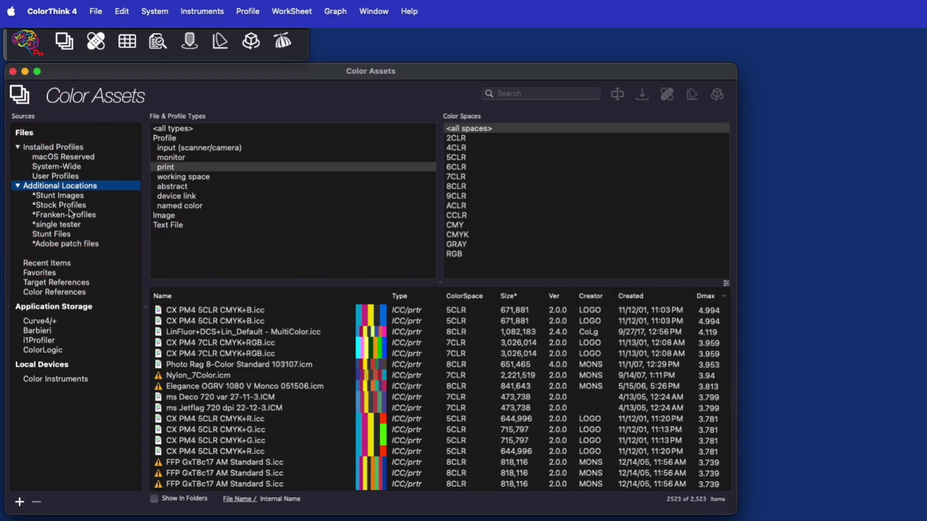
{"action": "mouse_move", "coordinate": [92, 236]}
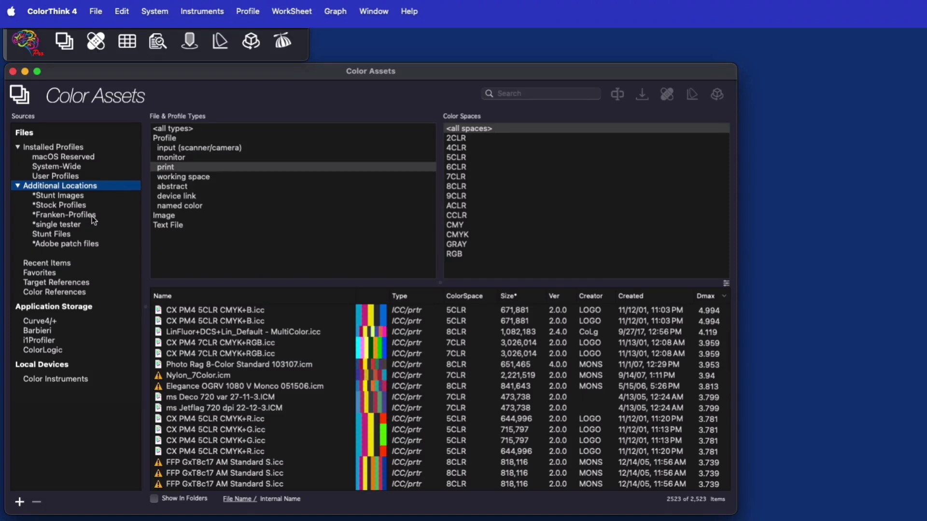
{"action": "mouse_move", "coordinate": [102, 229]}
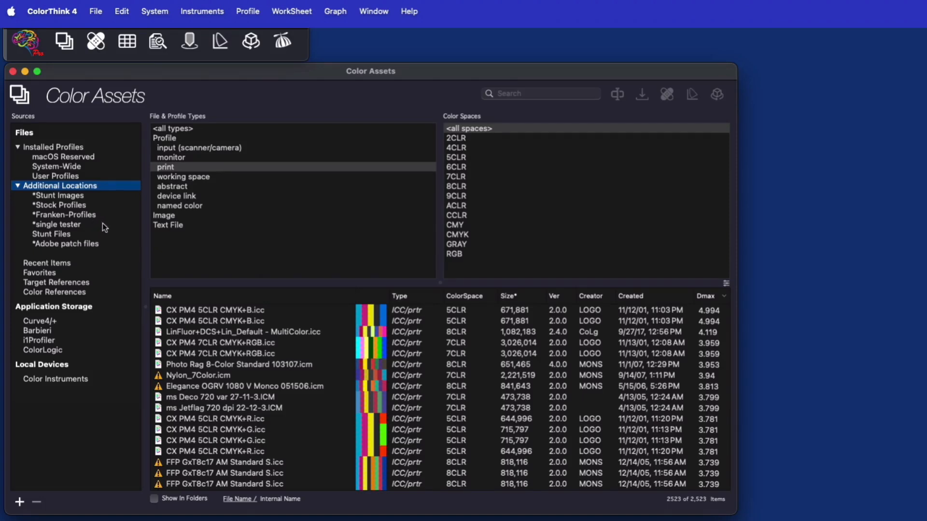
Browse the Favorites, Target References and Color References sources with files grouped into folders.
{"action": "left_click", "coordinate": [39, 272]}
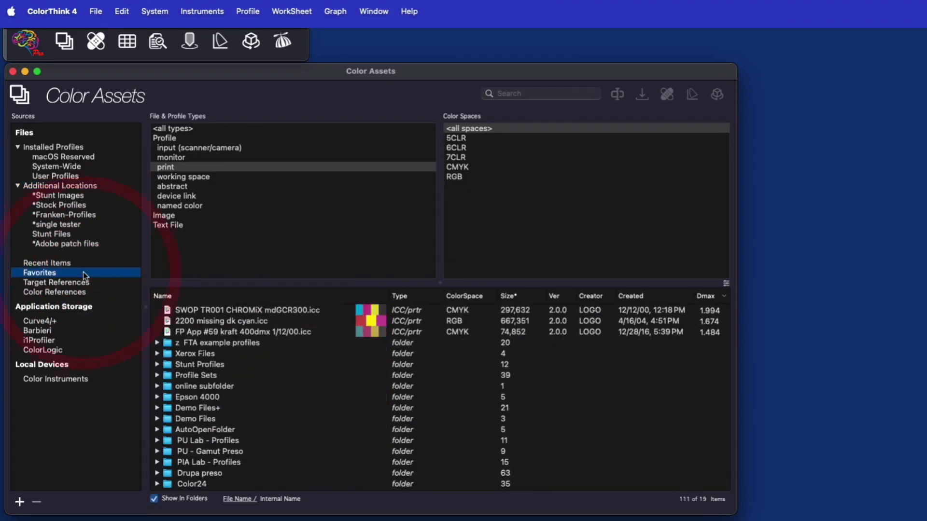
{"action": "left_click", "coordinate": [56, 282]}
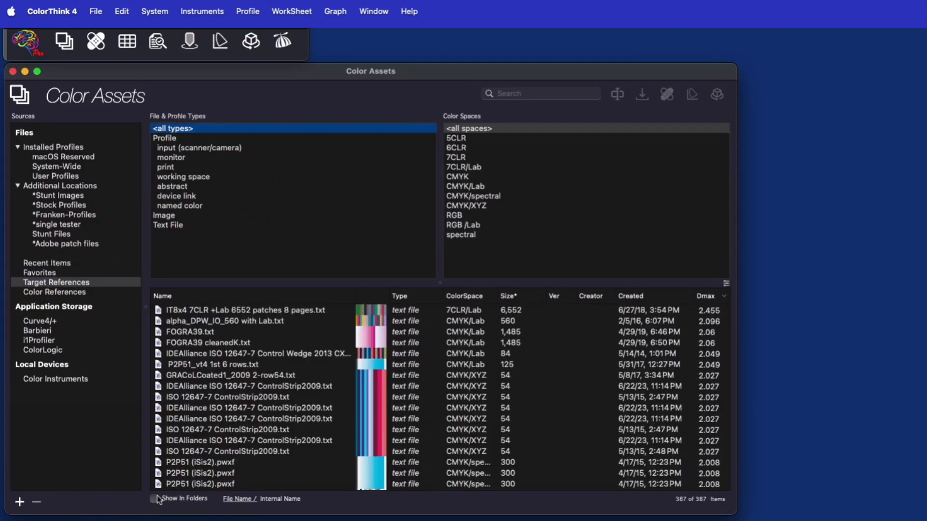
{"action": "left_click", "coordinate": [155, 498]}
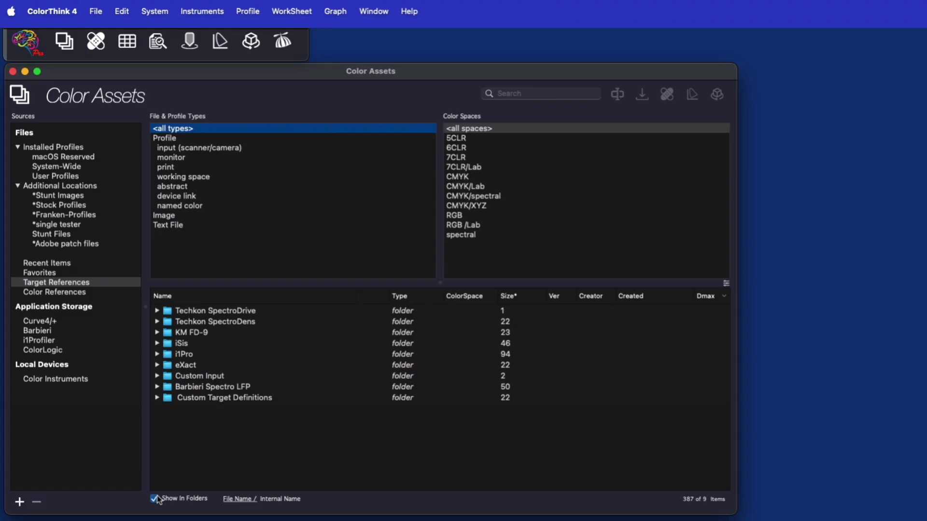
{"action": "left_click", "coordinate": [54, 292]}
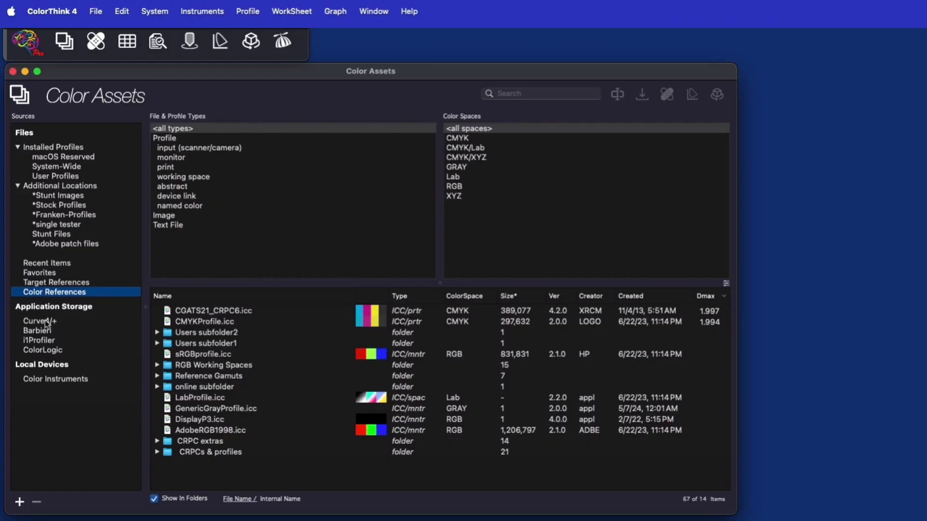
Browse the Curve4, Barbieri, i1Profiler and ColorLogic application storage folders.
{"action": "left_click", "coordinate": [40, 320]}
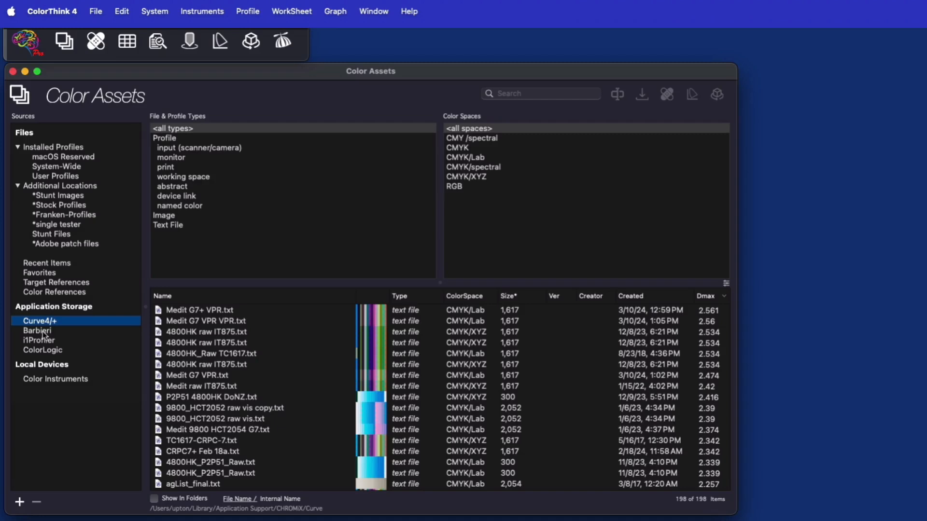
{"action": "left_click", "coordinate": [37, 330]}
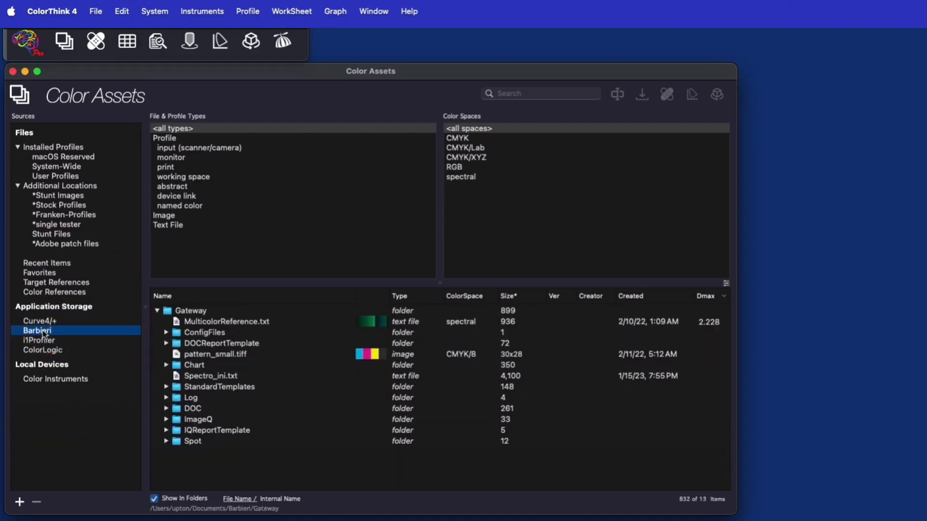
{"action": "left_click", "coordinate": [39, 340]}
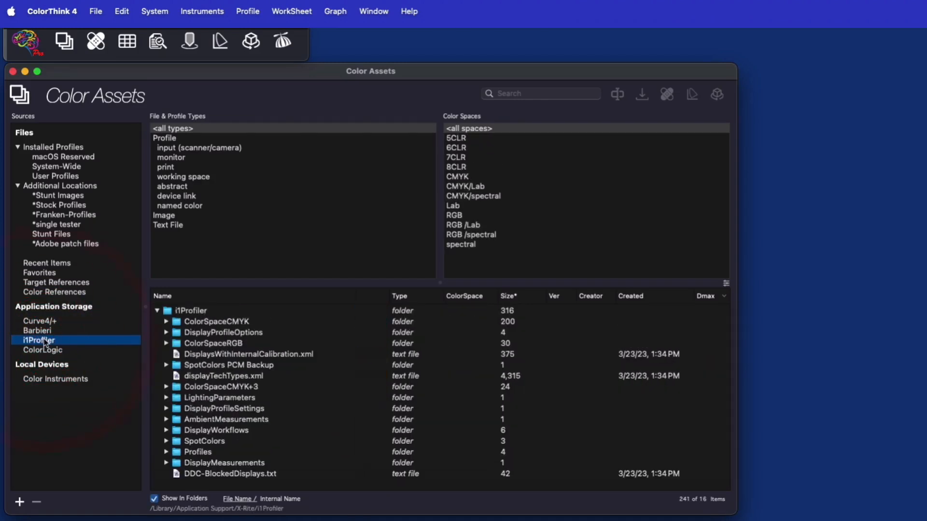
{"action": "left_click", "coordinate": [42, 350]}
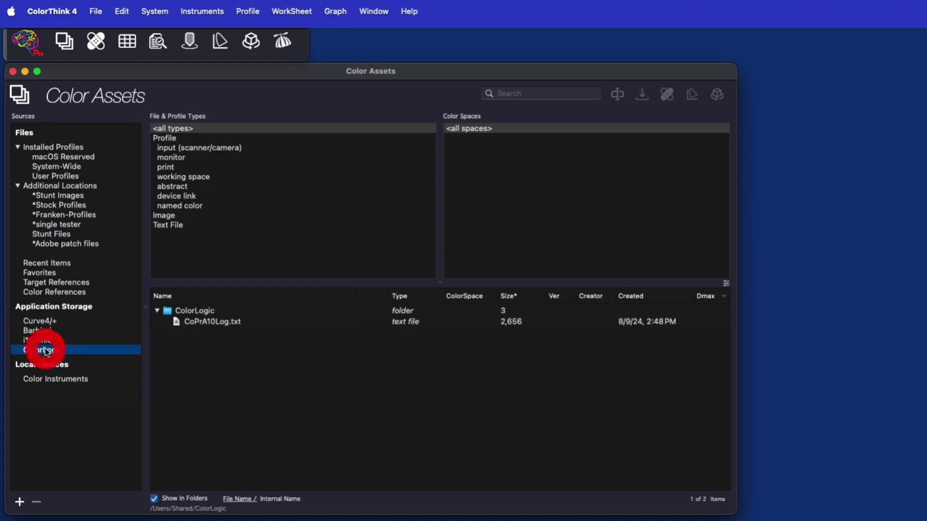
{"action": "left_click", "coordinate": [43, 350]}
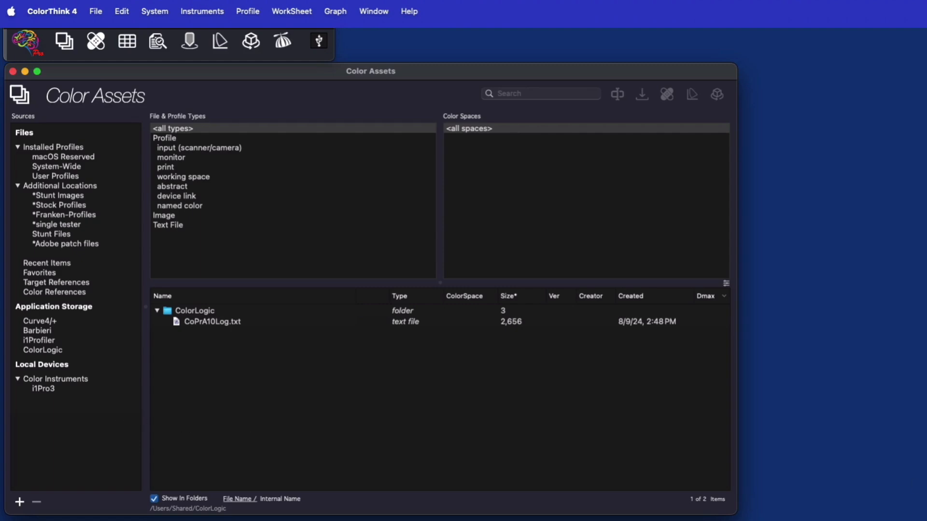
{"action": "mouse_move", "coordinate": [95, 191]}
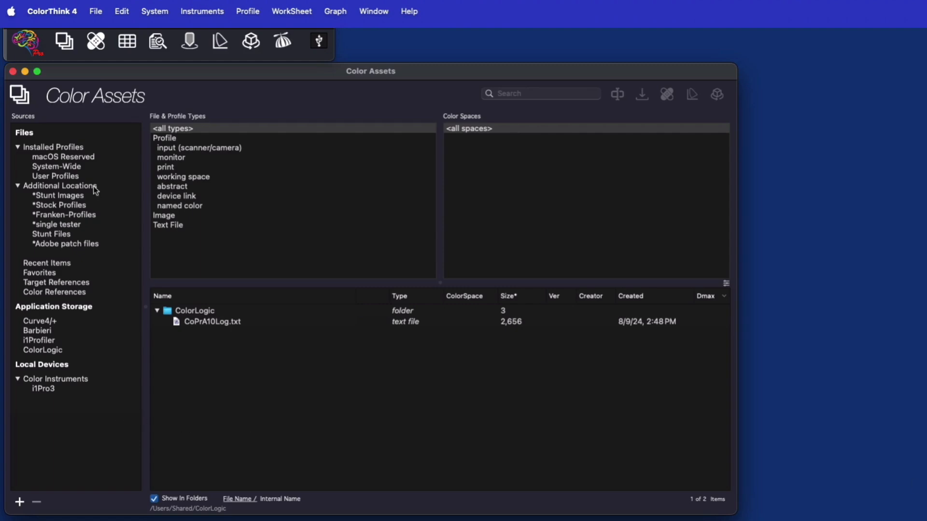
Search Additional Locations for profiles matching 'error' and then 'warn'.
{"action": "left_click", "coordinate": [60, 186]}
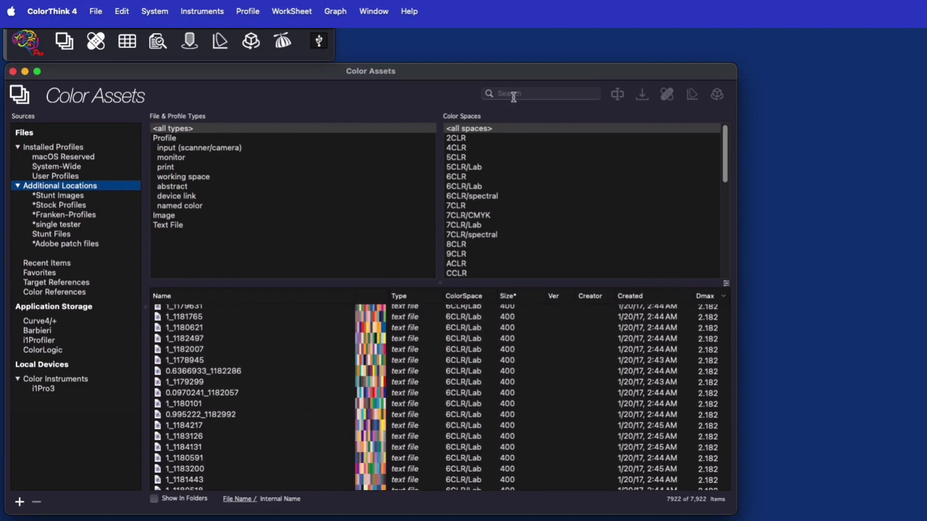
{"action": "type", "text": "error"}
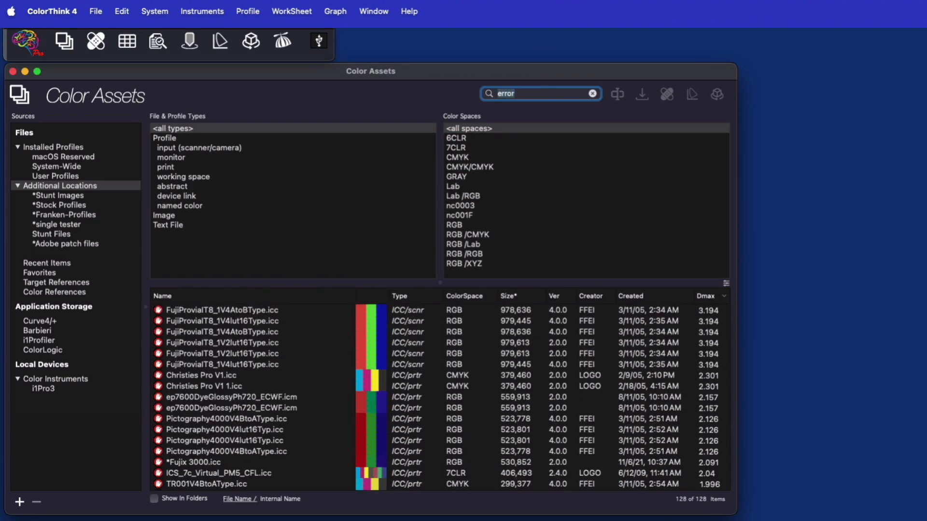
{"action": "type", "text": "warn"}
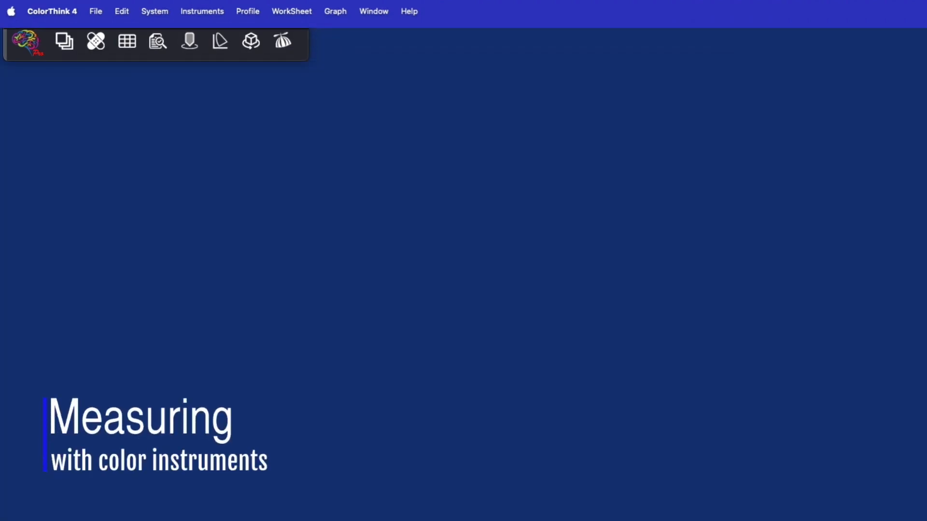
Save the i1 Pro 3 paper spot reading into the Color Worksheet as a Lab colour named Paper.
{"action": "left_click", "coordinate": [317, 42]}
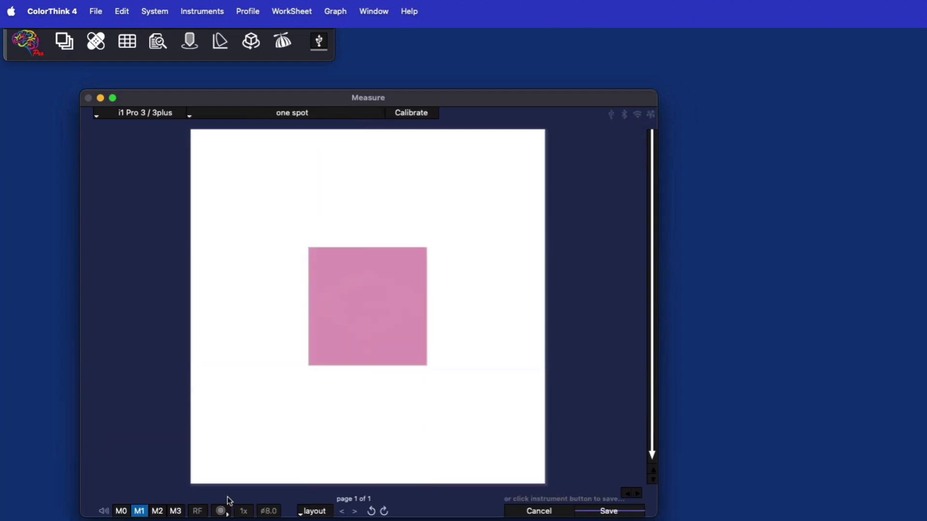
{"action": "left_click", "coordinate": [607, 512]}
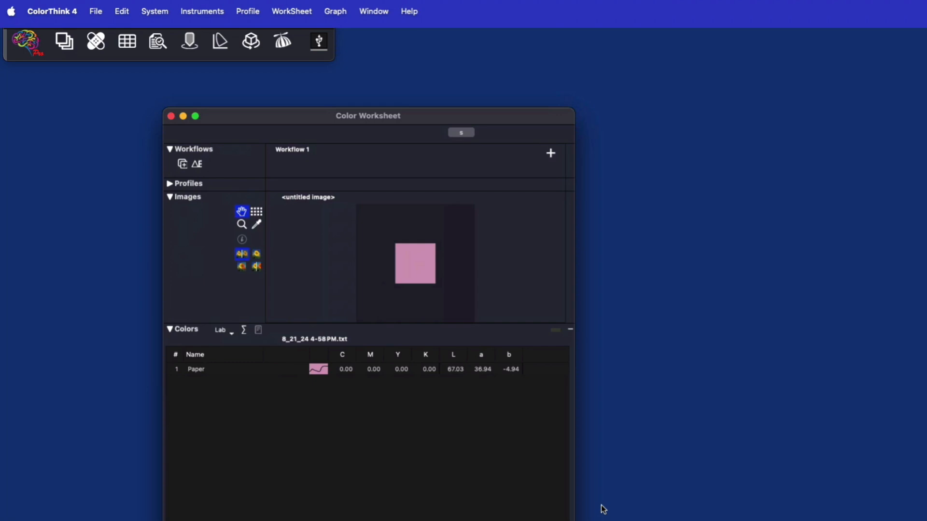
{"action": "mouse_move", "coordinate": [654, 425]}
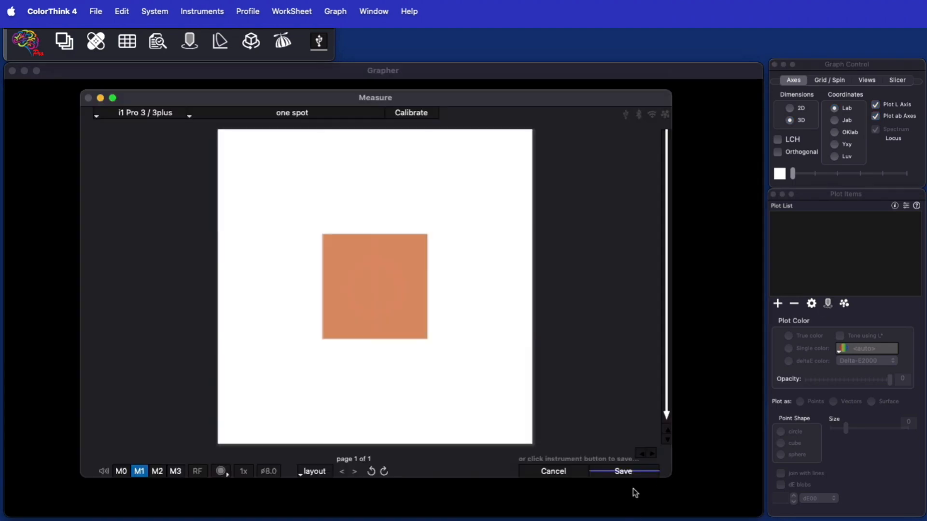
Plot a saved measurement as a point in 3D Lab, then cancel the next reading, leaving the plot empty.
{"action": "left_click", "coordinate": [622, 471]}
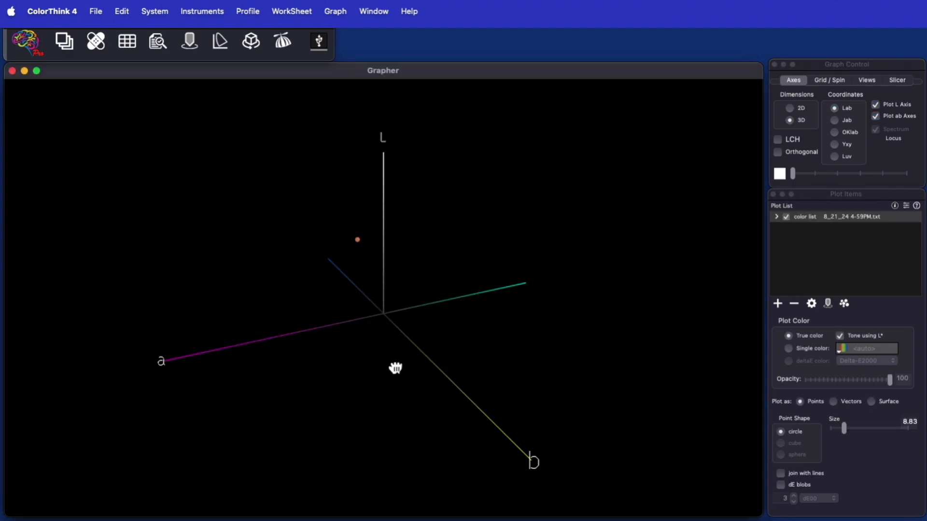
{"action": "left_click_drag", "start_coordinate": [395, 368], "coordinate": [449, 379]}
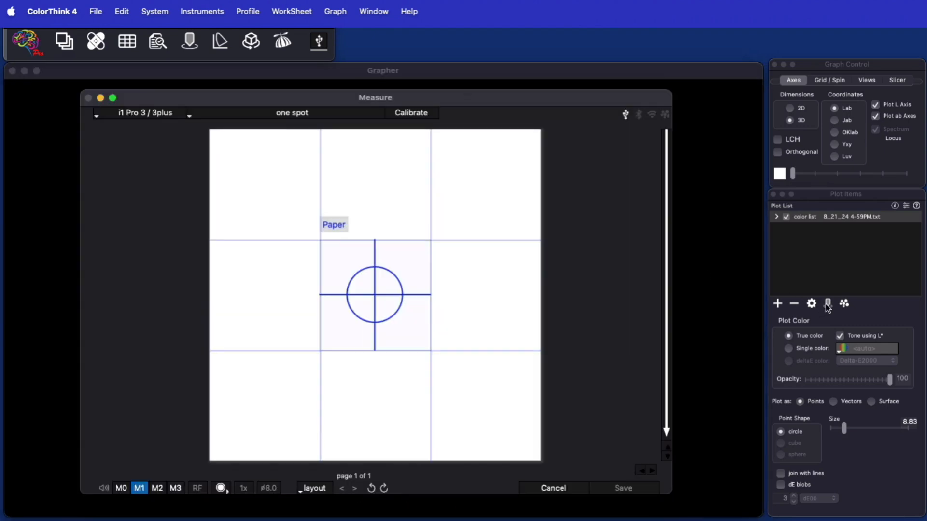
{"action": "left_click", "coordinate": [622, 488]}
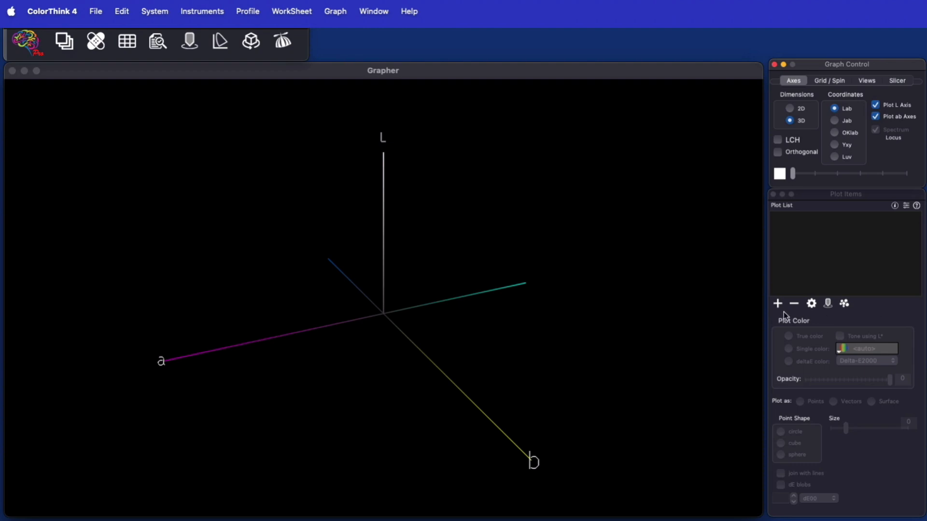
{"action": "left_click", "coordinate": [779, 303]}
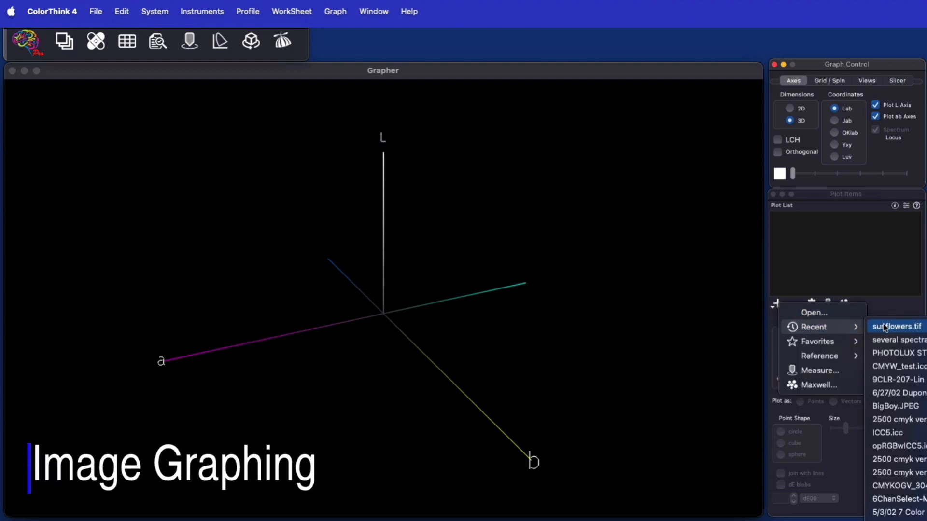
Plot the recent sunflowers.tif image in 3D Lab and show its embedded sRGB profile gamut.
{"action": "left_click", "coordinate": [896, 325]}
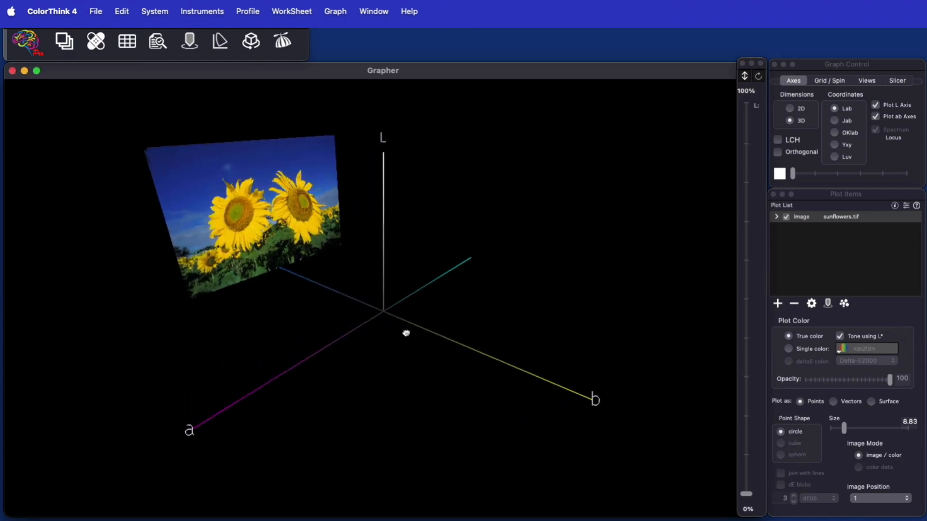
{"action": "left_click_drag", "start_coordinate": [407, 332], "coordinate": [415, 324]}
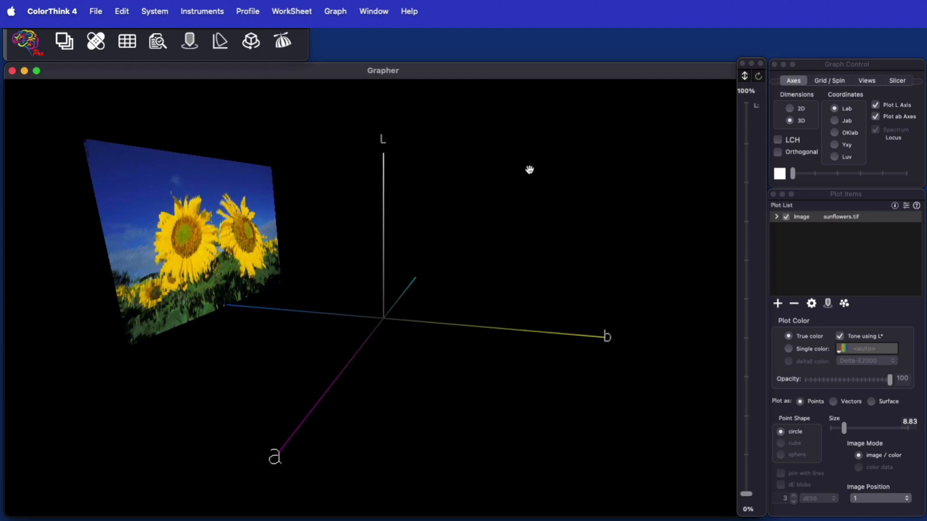
{"action": "left_click", "coordinate": [759, 77]}
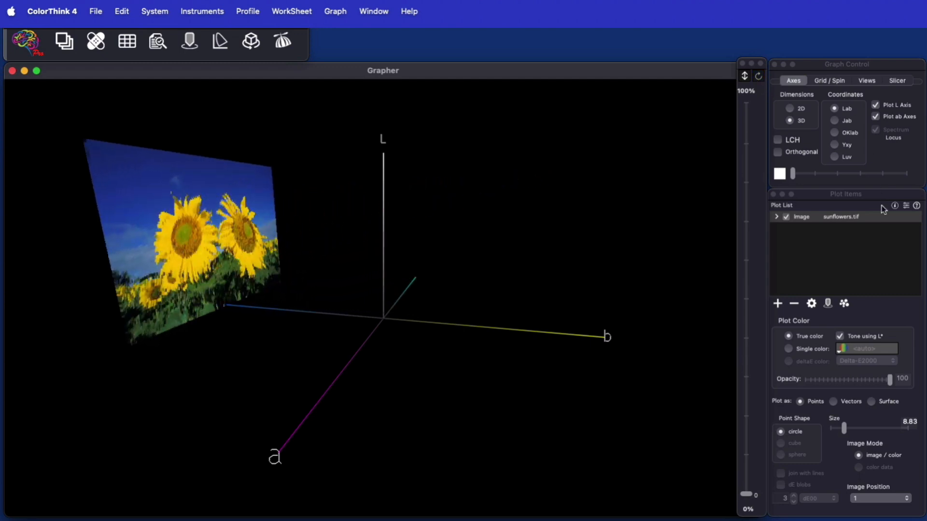
{"action": "left_click", "coordinate": [776, 216]}
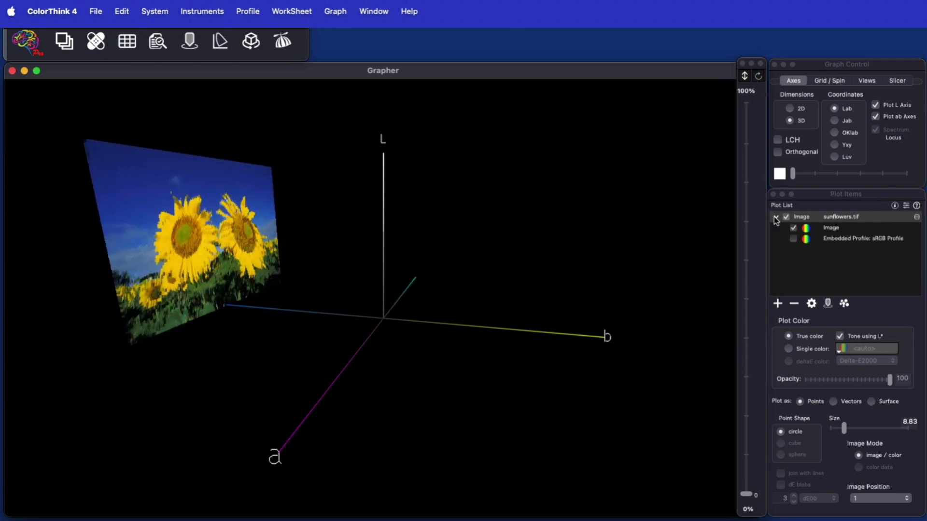
{"action": "left_click", "coordinate": [776, 216]}
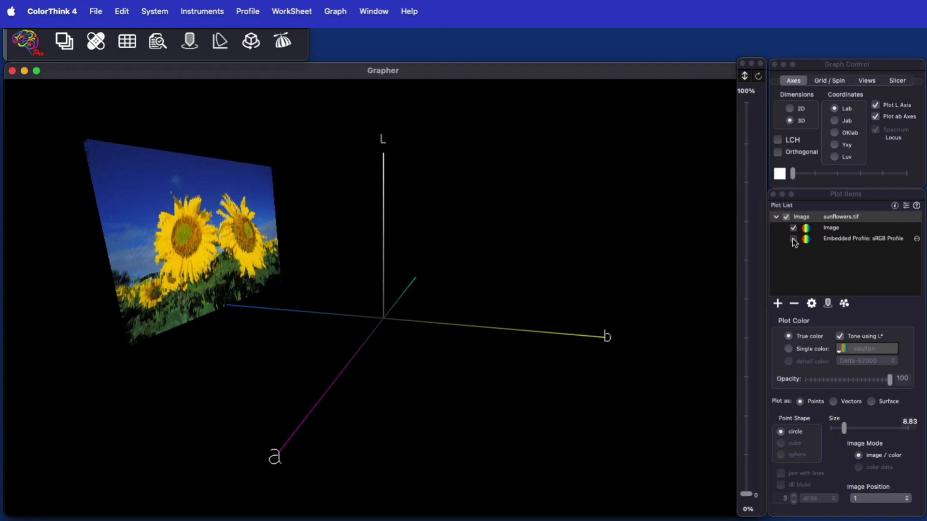
{"action": "left_click", "coordinate": [793, 240]}
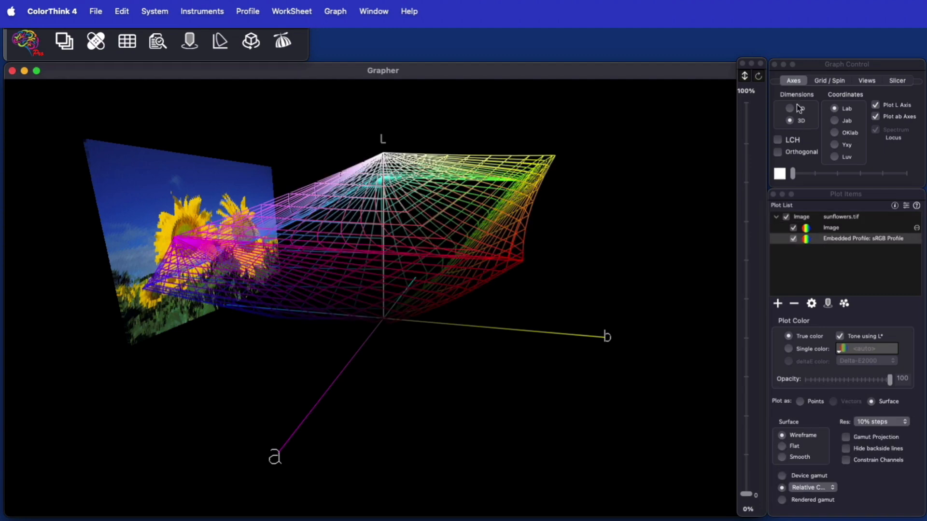
Turn the image into a cloud of colour points against the sRGB gamut, then hide the gamut again.
{"action": "left_click", "coordinate": [759, 75]}
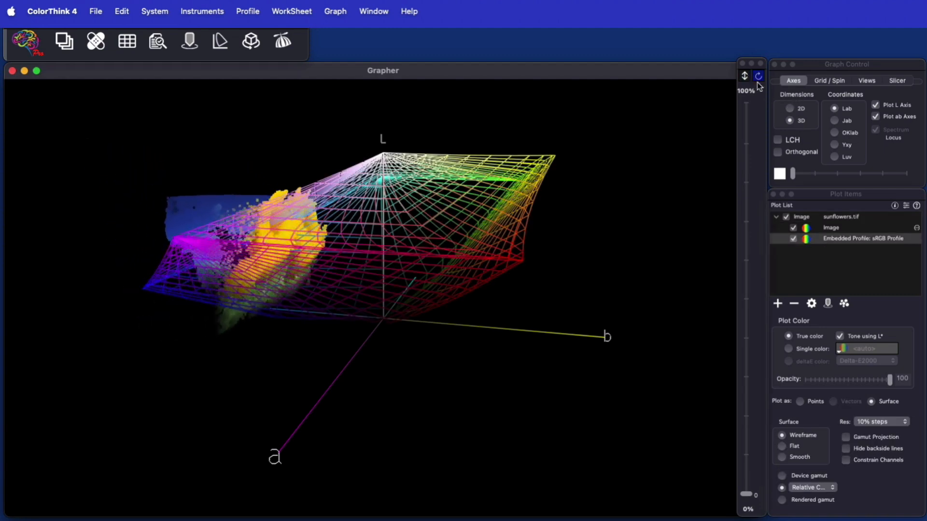
{"action": "left_click", "coordinate": [759, 76]}
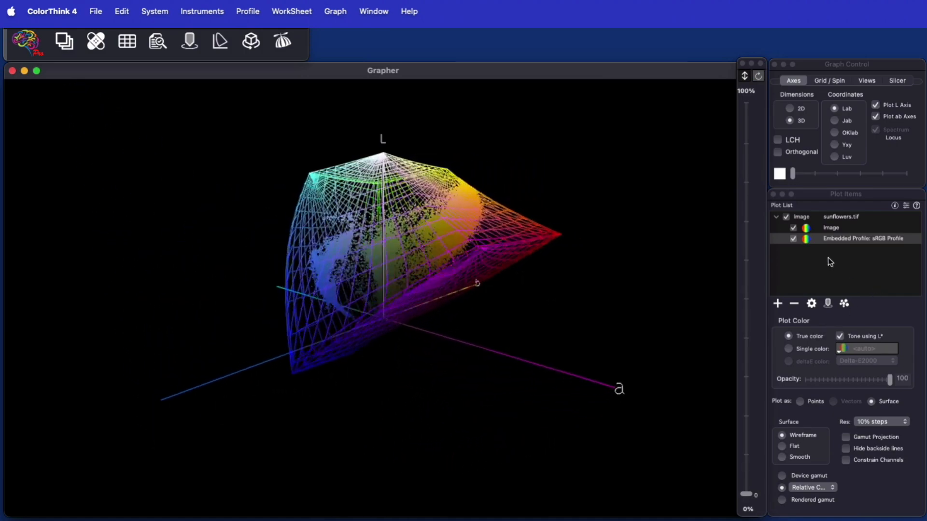
{"action": "left_click", "coordinate": [793, 239]}
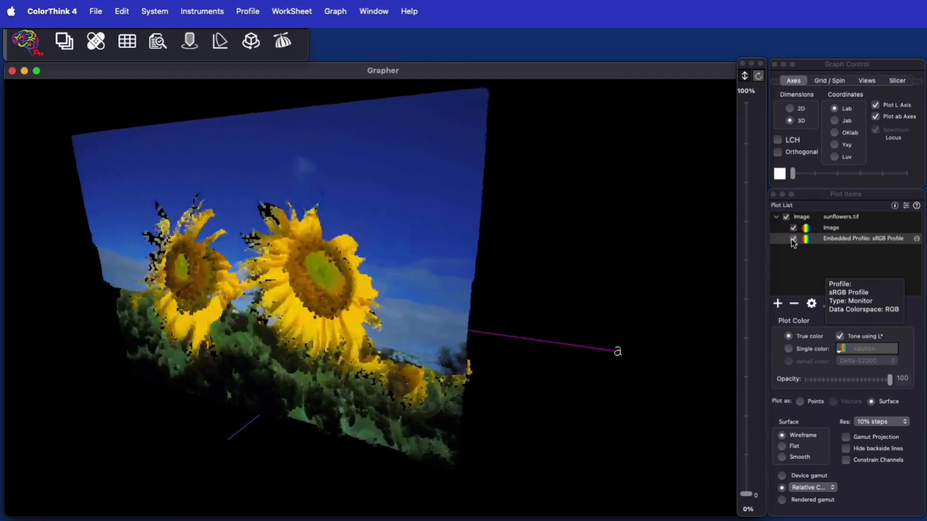
{"action": "left_click", "coordinate": [793, 240]}
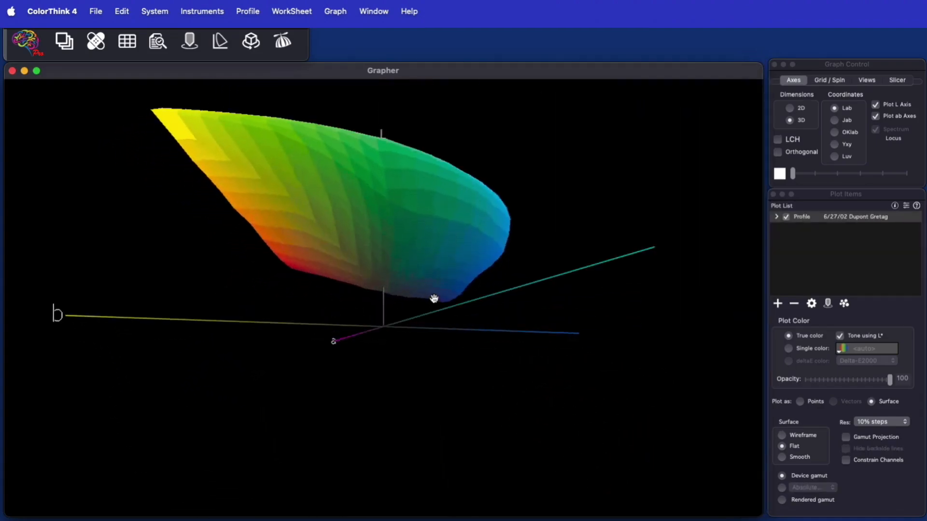
Show the Dupont Gretag gamut as a wireframe with its Measurement List points and inspect it from several angles.
{"action": "left_click_drag", "start_coordinate": [435, 298], "coordinate": [532, 344]}
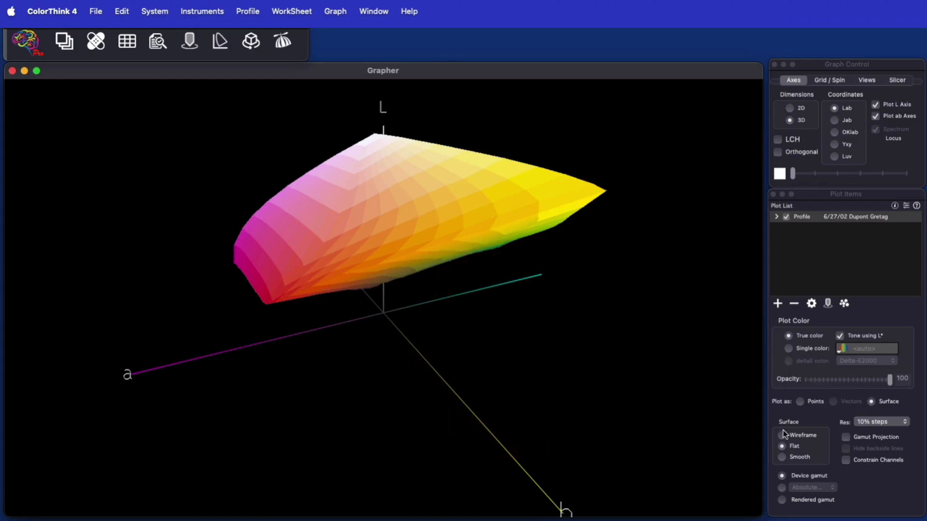
{"action": "left_click", "coordinate": [782, 436]}
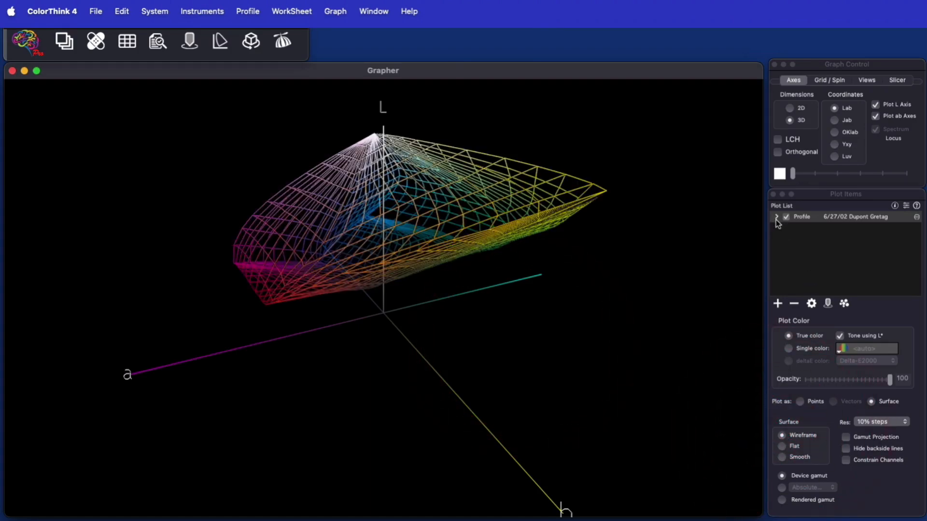
{"action": "left_click", "coordinate": [776, 216]}
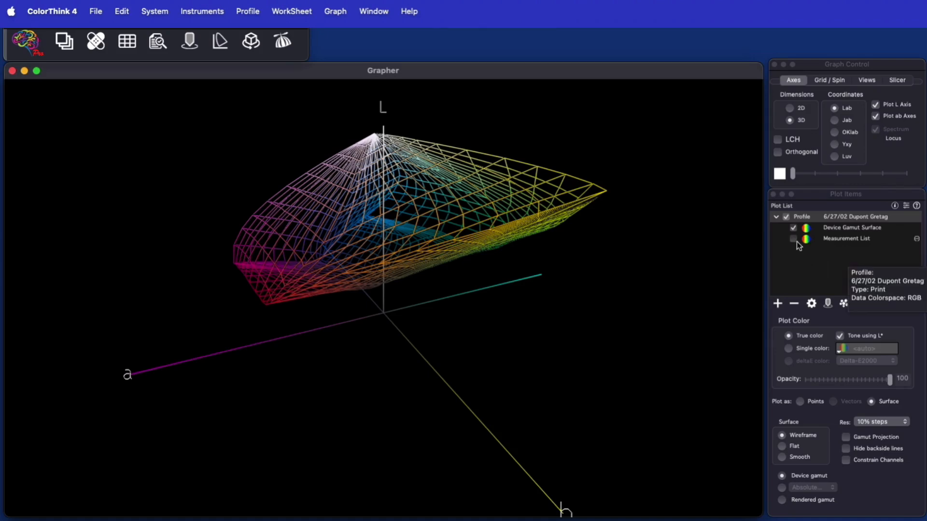
{"action": "left_click", "coordinate": [794, 239]}
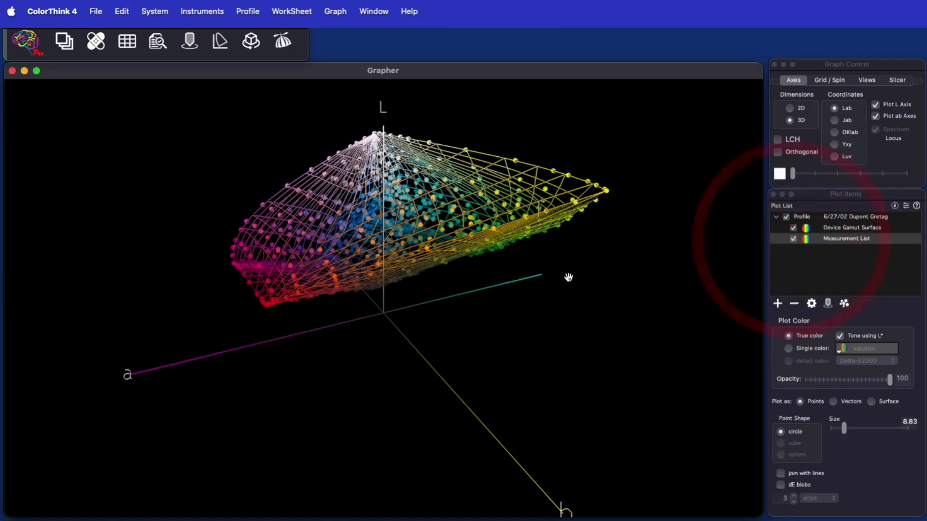
{"action": "left_click_drag", "start_coordinate": [569, 278], "coordinate": [569, 320]}
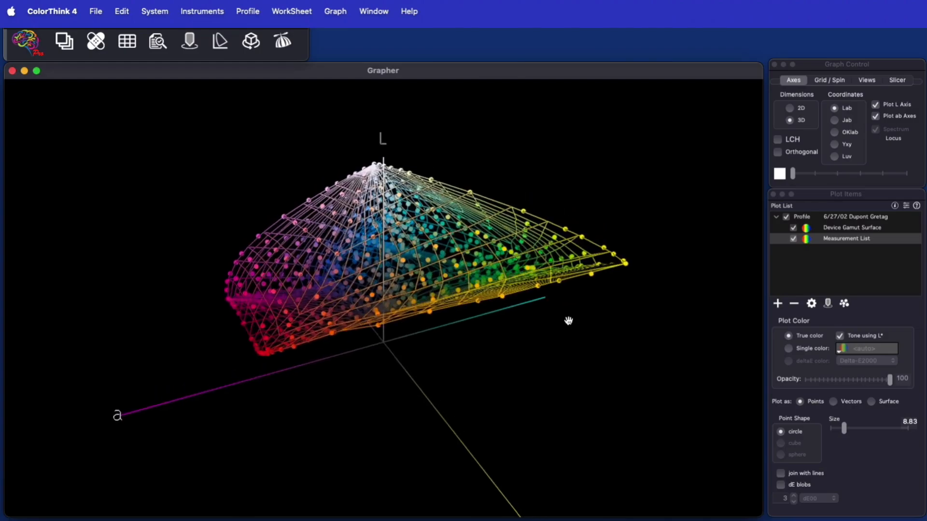
{"action": "left_click_drag", "start_coordinate": [568, 321], "coordinate": [589, 355]}
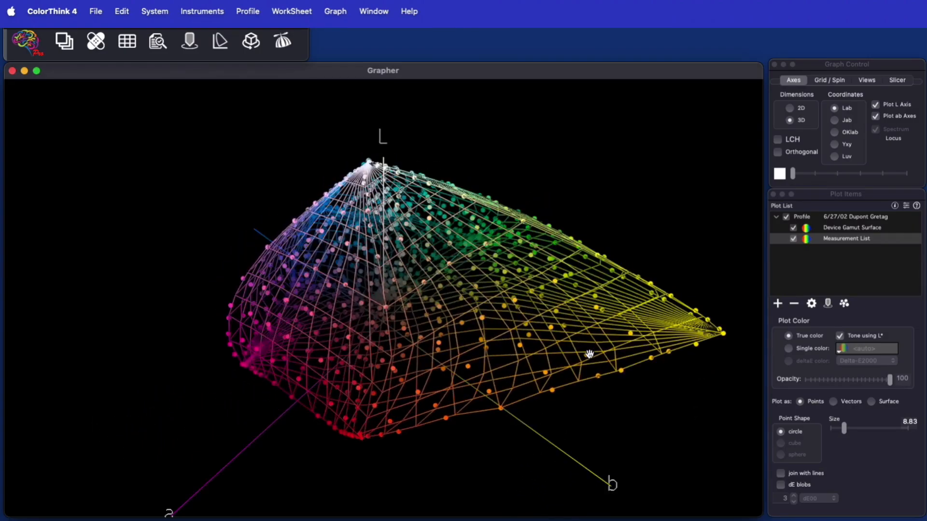
{"action": "left_click_drag", "start_coordinate": [589, 354], "coordinate": [702, 290]}
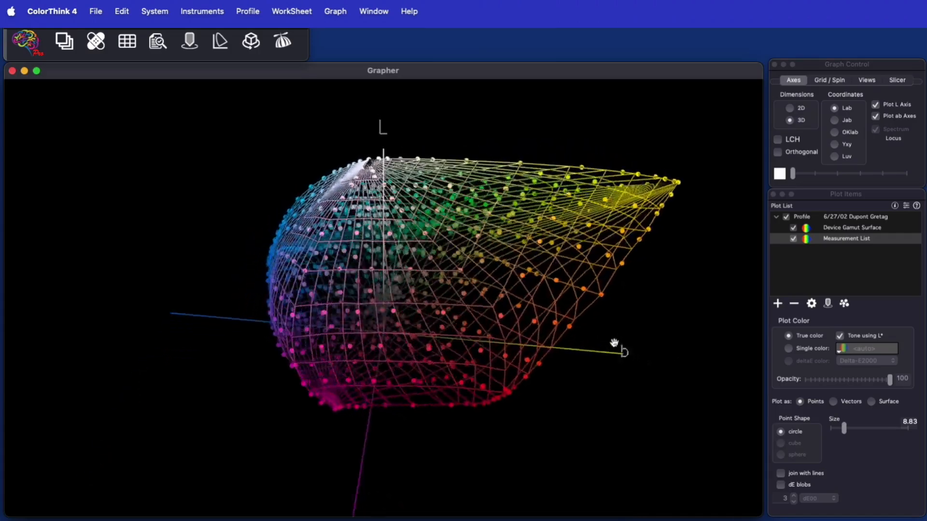
{"action": "left_click_drag", "start_coordinate": [621, 343], "coordinate": [521, 343]}
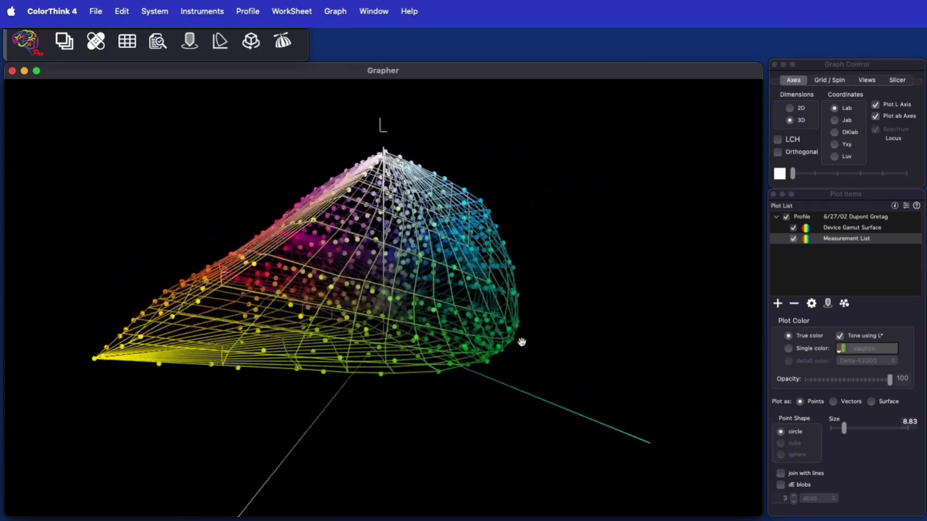
{"action": "left_click_drag", "start_coordinate": [522, 341], "coordinate": [589, 317]}
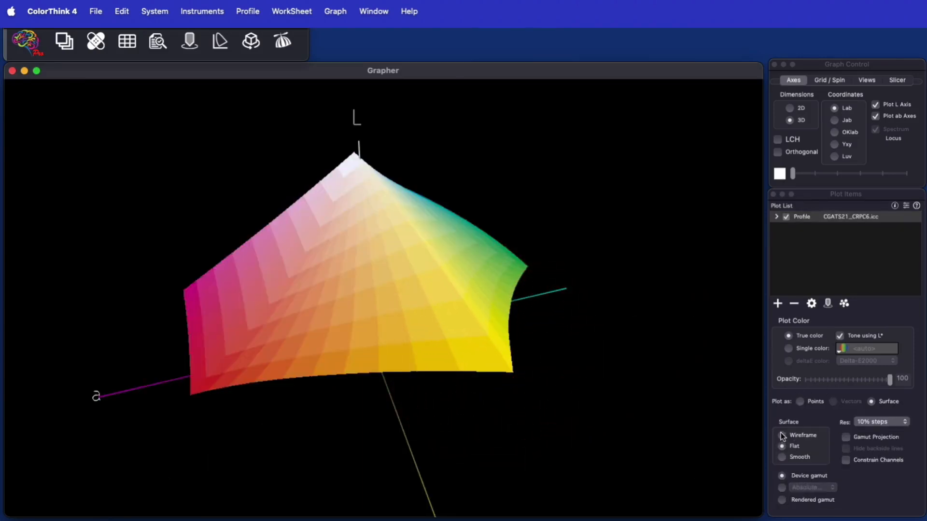
Show the CGATS21_CRPC6 gamut as a more transparent wireframe with an added device gamut surface.
{"action": "left_click", "coordinate": [782, 435]}
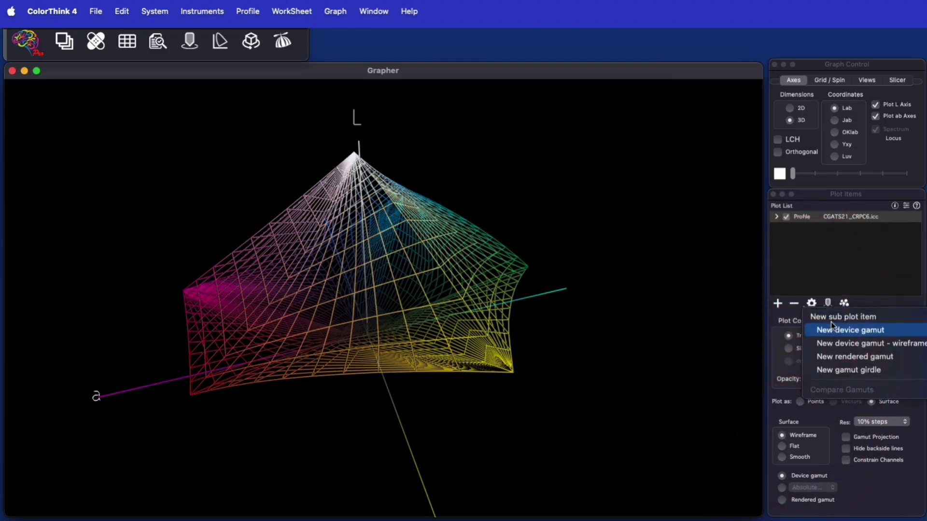
{"action": "left_click", "coordinate": [850, 330]}
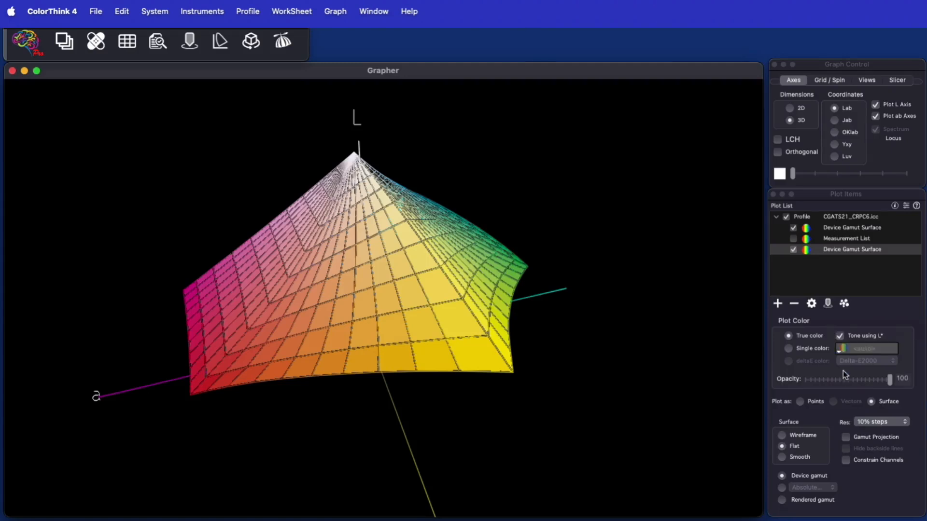
{"action": "left_click_drag", "start_coordinate": [892, 378], "coordinate": [839, 379]}
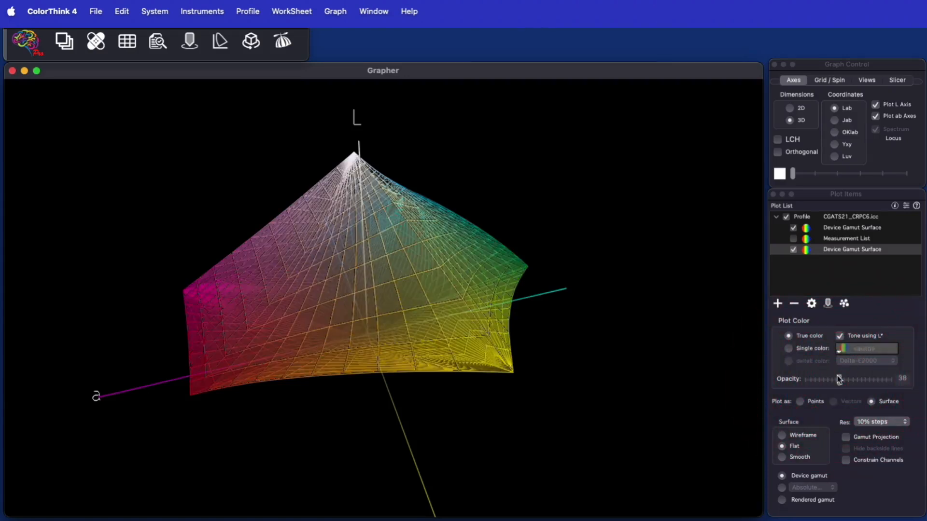
Add a new device gamut sub-item plotted as points and compare it against the surface.
{"action": "left_click", "coordinate": [778, 303]}
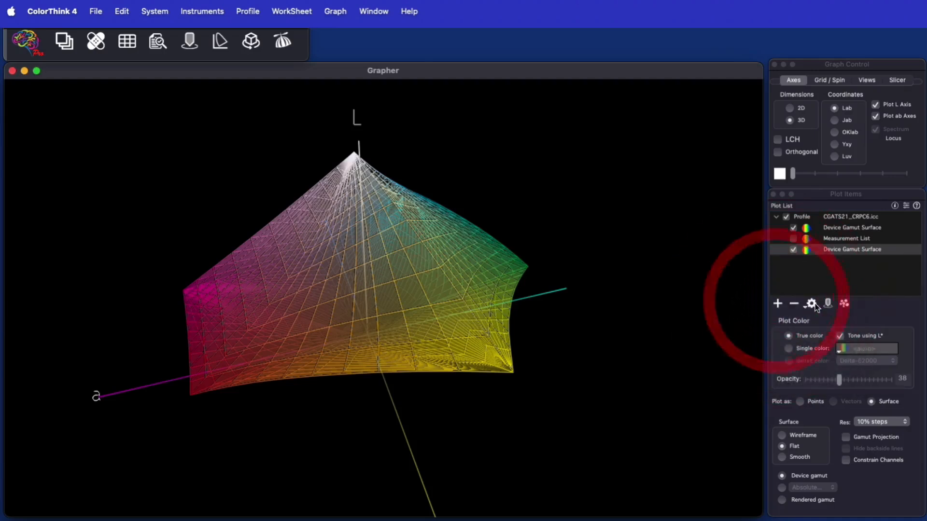
{"action": "left_click", "coordinate": [811, 304]}
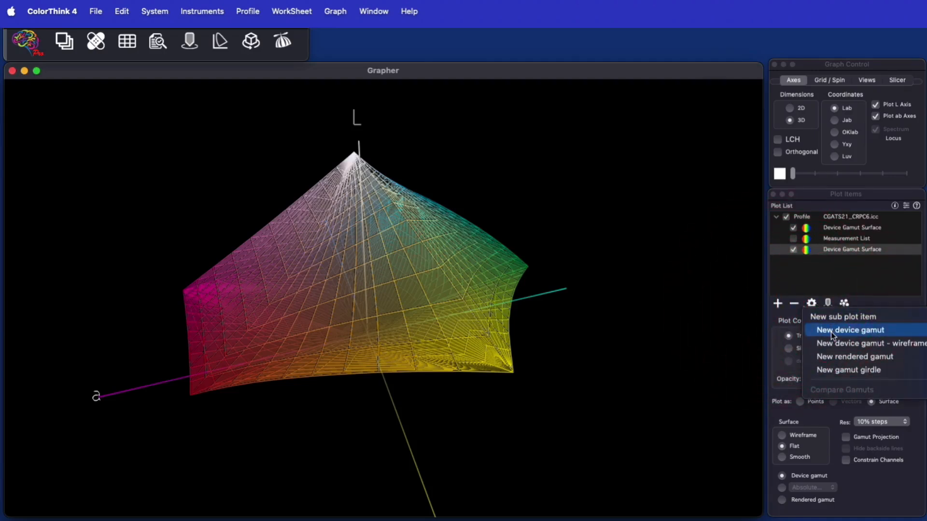
{"action": "left_click", "coordinate": [850, 330]}
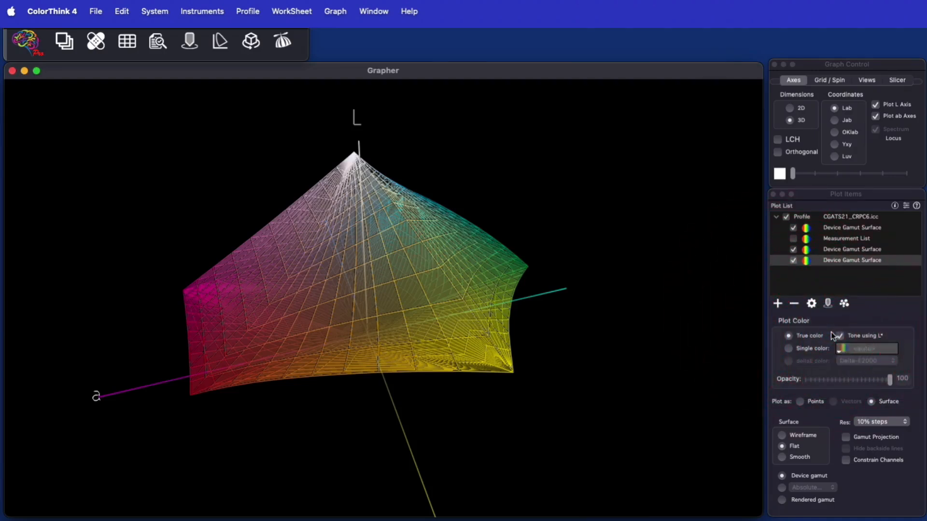
{"action": "left_click", "coordinate": [802, 402]}
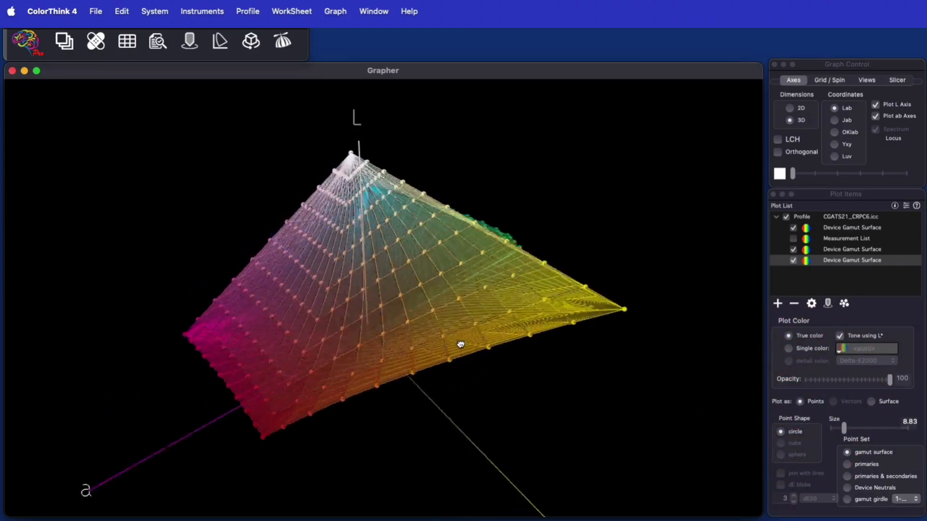
{"action": "left_click_drag", "start_coordinate": [459, 344], "coordinate": [427, 318]}
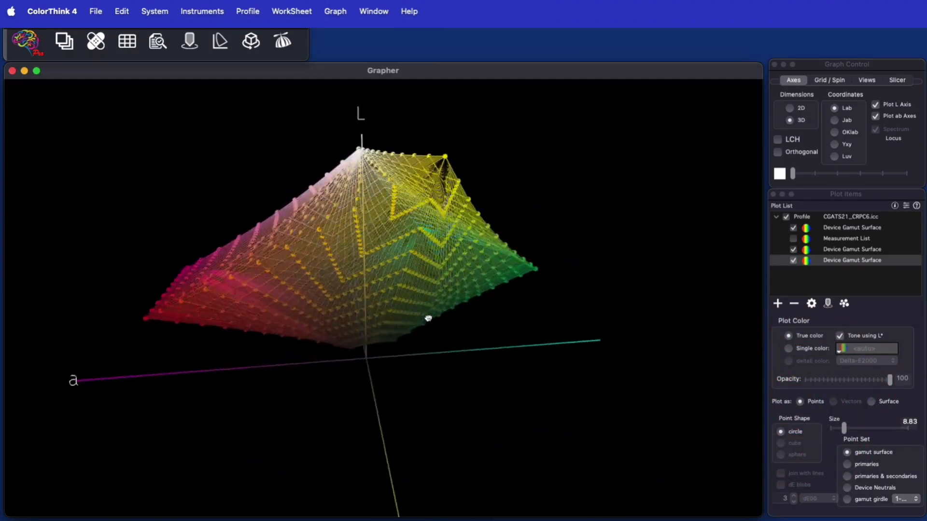
{"action": "left_click_drag", "start_coordinate": [427, 318], "coordinate": [450, 372]}
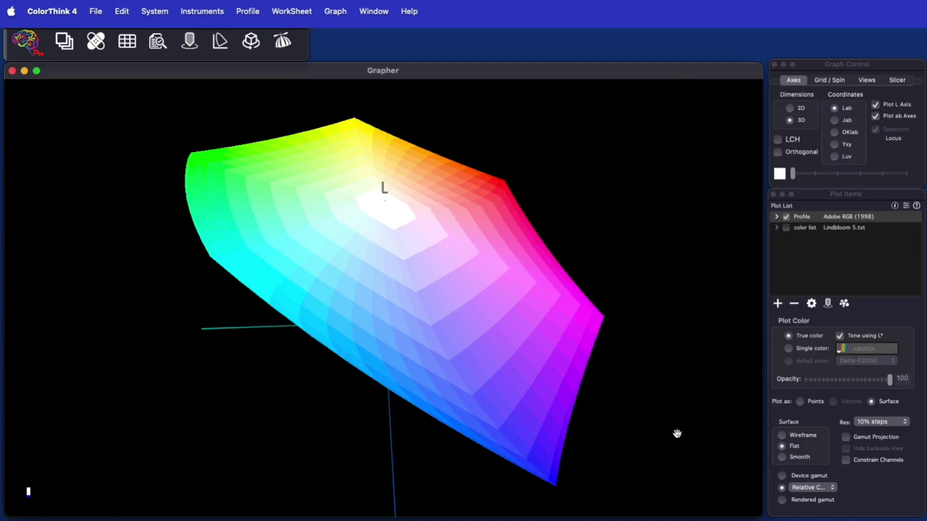
Switch the Adobe RGB (1998) gamut between Jab and Lab coordinates to compare its shape.
{"action": "left_click_drag", "start_coordinate": [677, 434], "coordinate": [644, 443]}
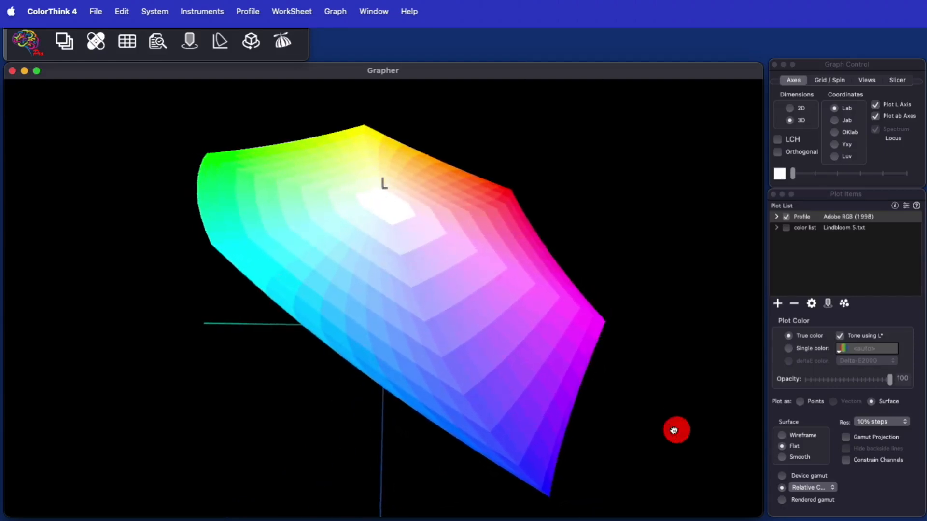
{"action": "left_click", "coordinate": [674, 431]}
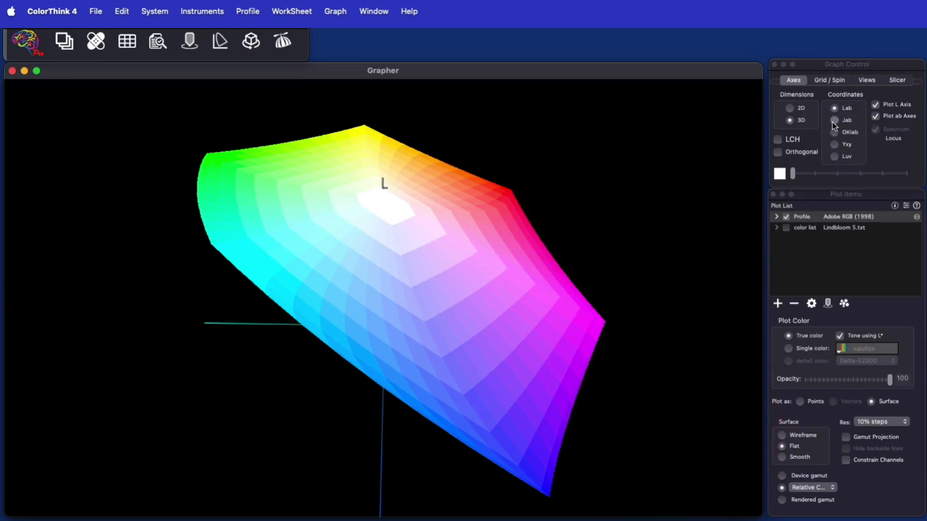
{"action": "left_click", "coordinate": [834, 119]}
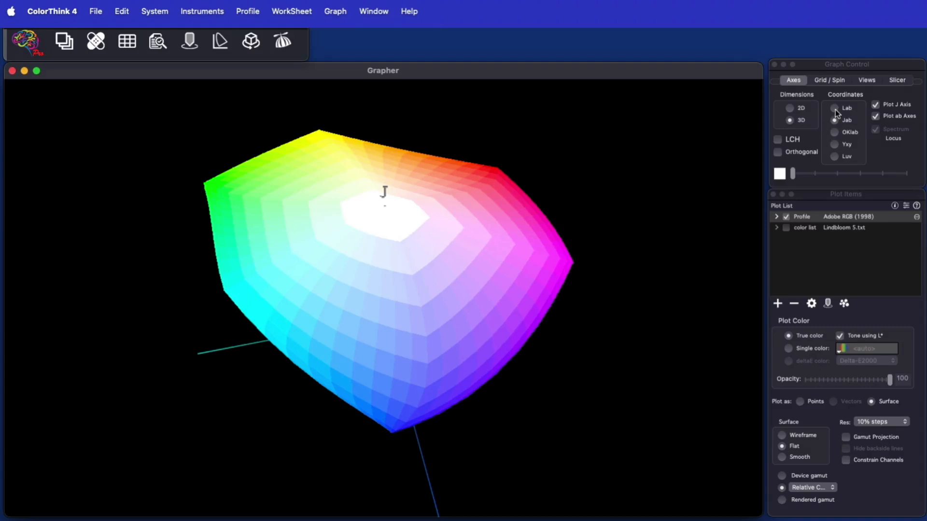
{"action": "left_click", "coordinate": [835, 108]}
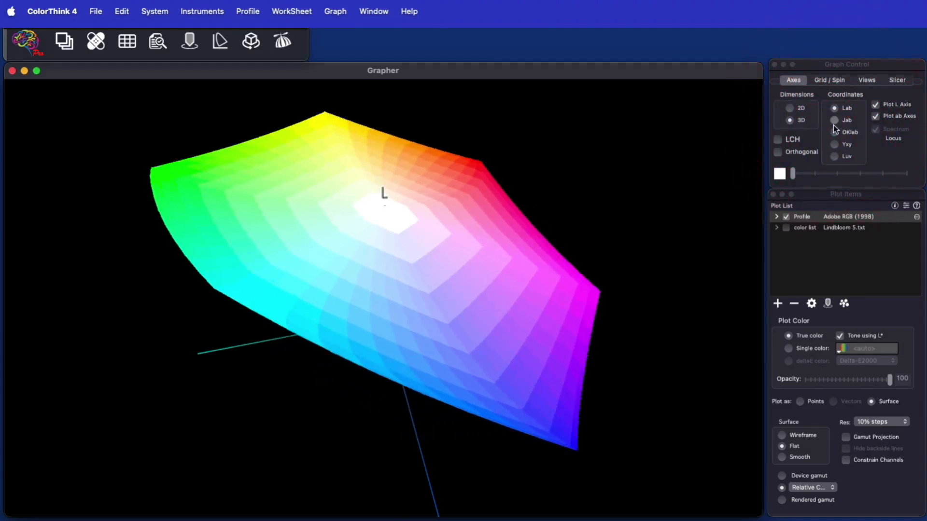
{"action": "left_click", "coordinate": [834, 119]}
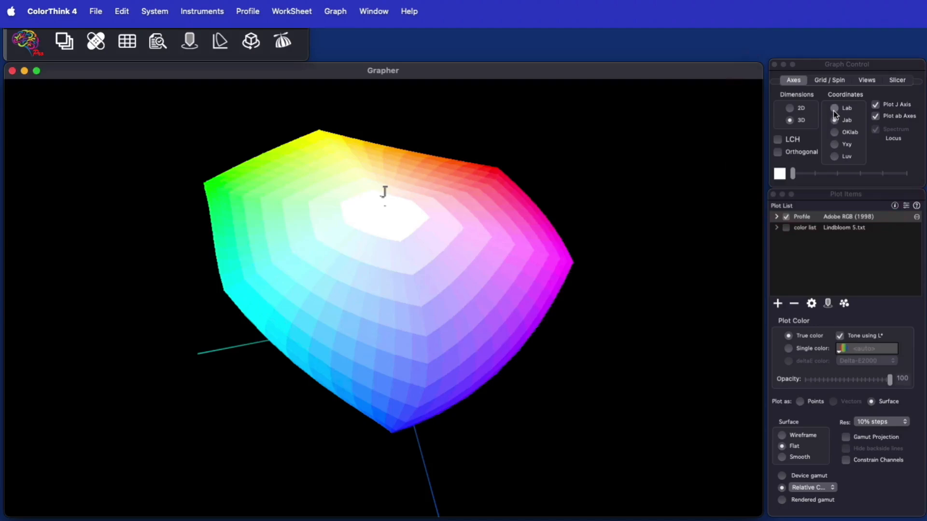
{"action": "left_click", "coordinate": [834, 107]}
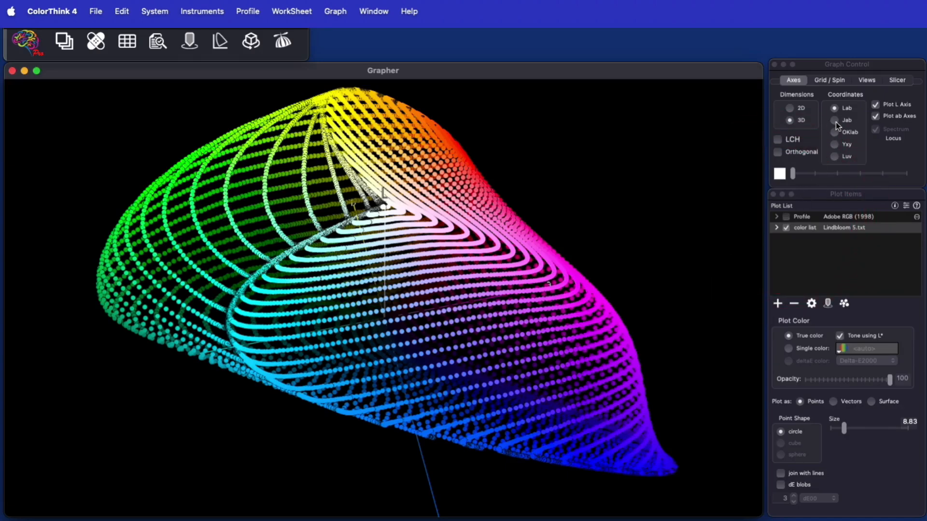
Compare the Lindbloom 5.txt colour list in Jab and Lab, then show it as a 2D Lab plot.
{"action": "left_click", "coordinate": [835, 120]}
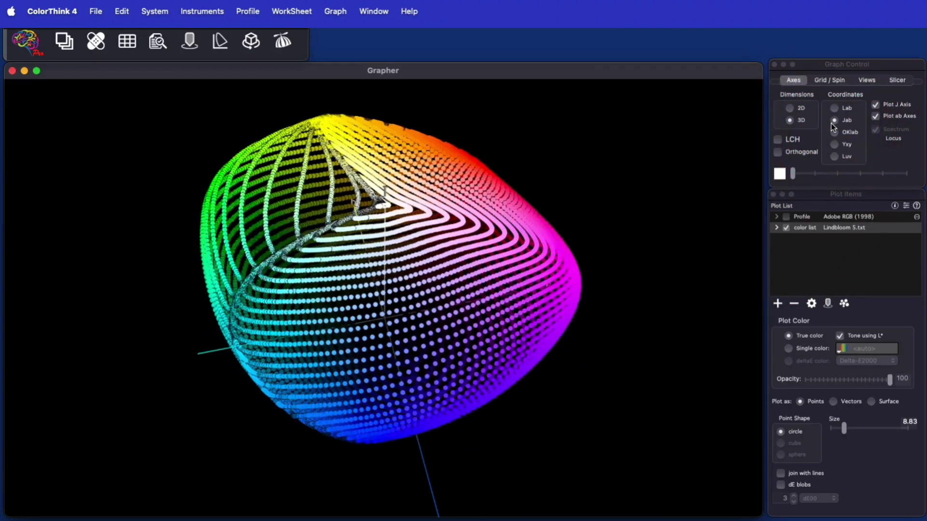
{"action": "left_click", "coordinate": [834, 108]}
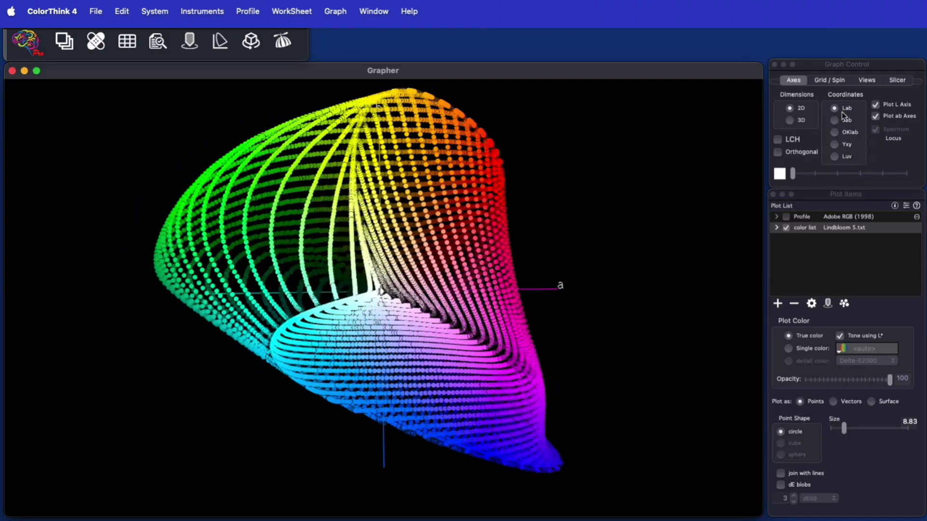
{"action": "left_click", "coordinate": [834, 120]}
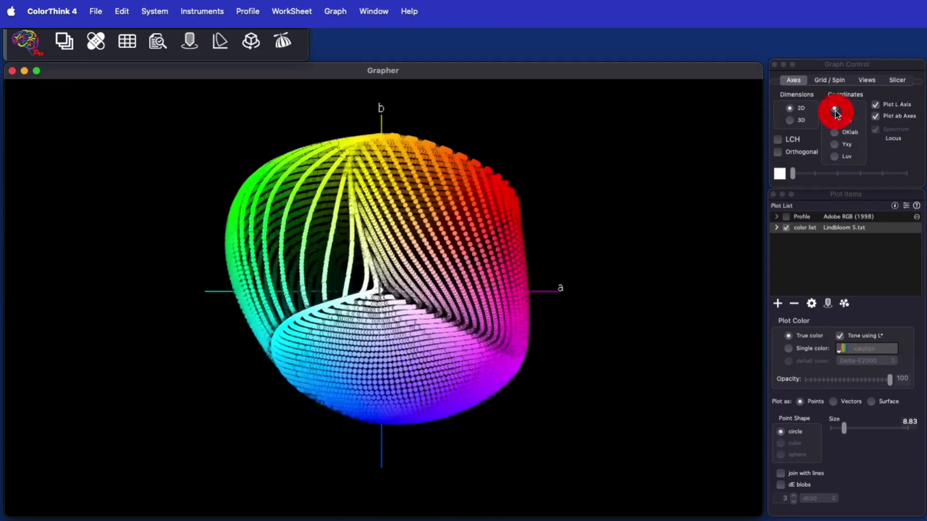
{"action": "left_click", "coordinate": [836, 112]}
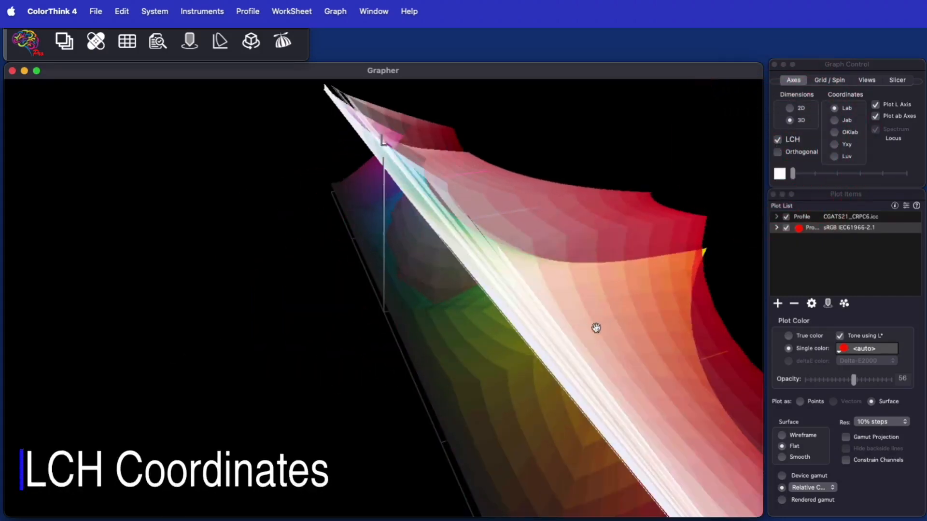
Orbit the LCH plot to view the overlapping CGATS21_CRPC6 and sRGB gamuts from the side and below.
{"action": "left_click_drag", "start_coordinate": [596, 327], "coordinate": [650, 306]}
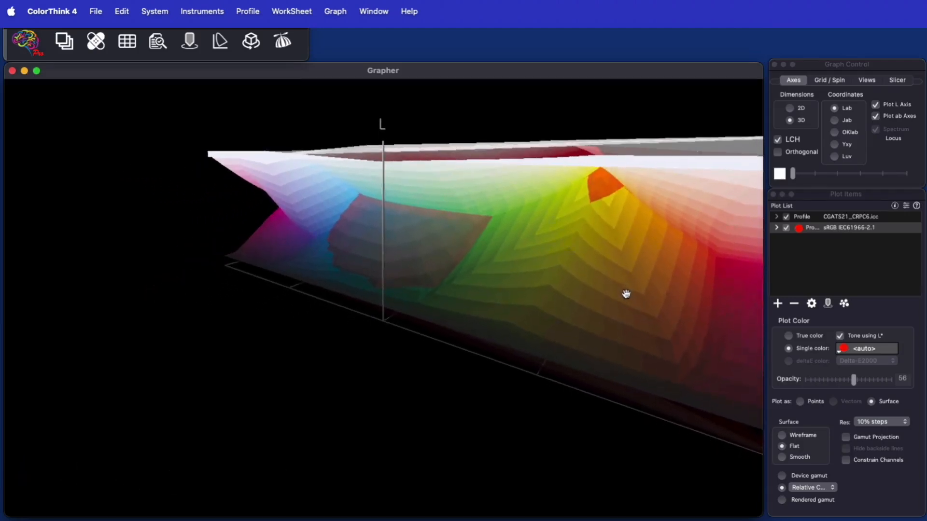
{"action": "left_click_drag", "start_coordinate": [626, 294], "coordinate": [594, 249]}
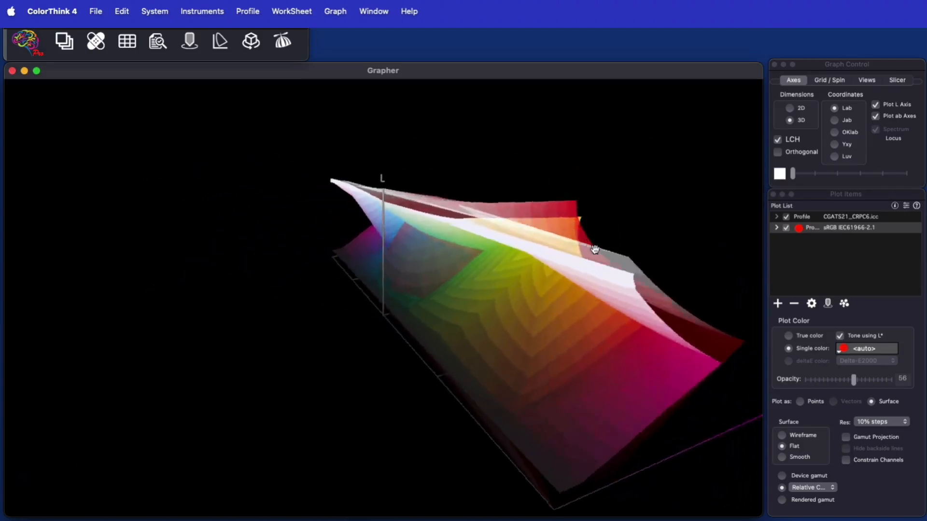
{"action": "left_click_drag", "start_coordinate": [596, 249], "coordinate": [568, 235]}
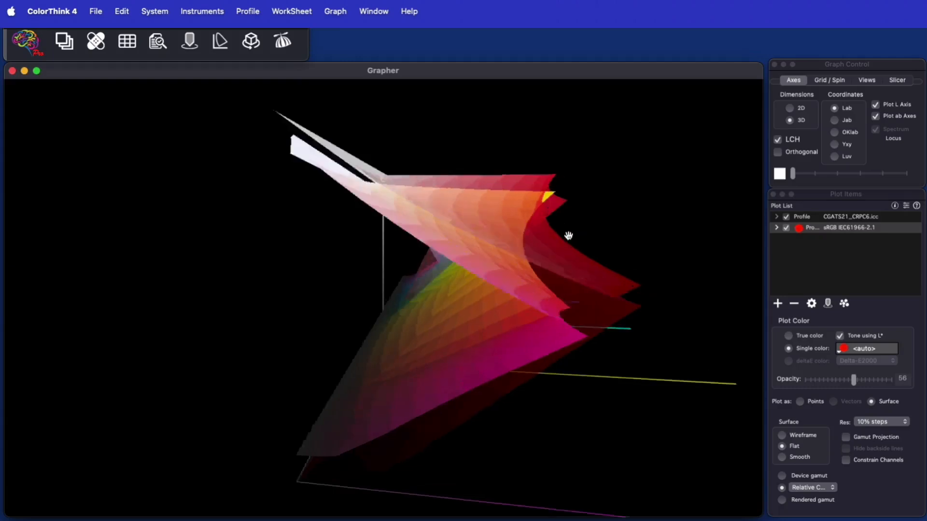
{"action": "left_click_drag", "start_coordinate": [568, 236], "coordinate": [541, 262]}
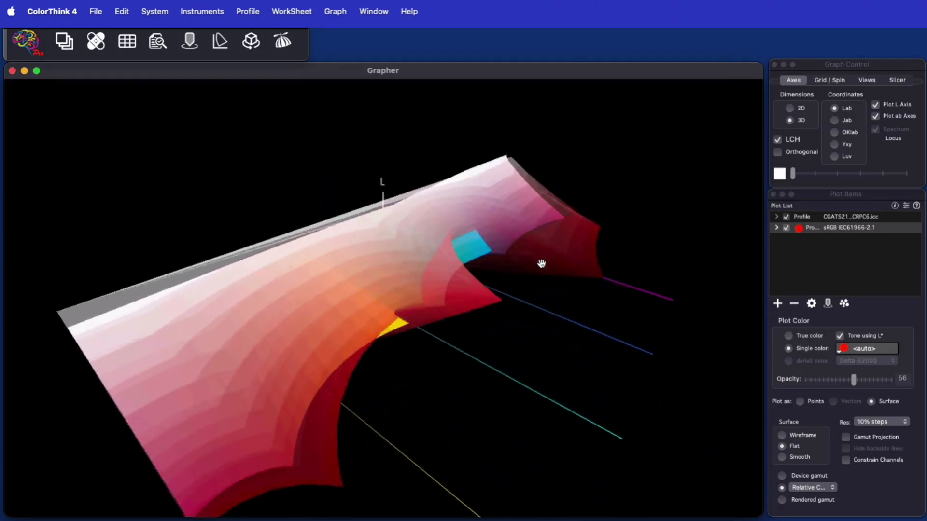
{"action": "left_click_drag", "start_coordinate": [540, 262], "coordinate": [648, 321]}
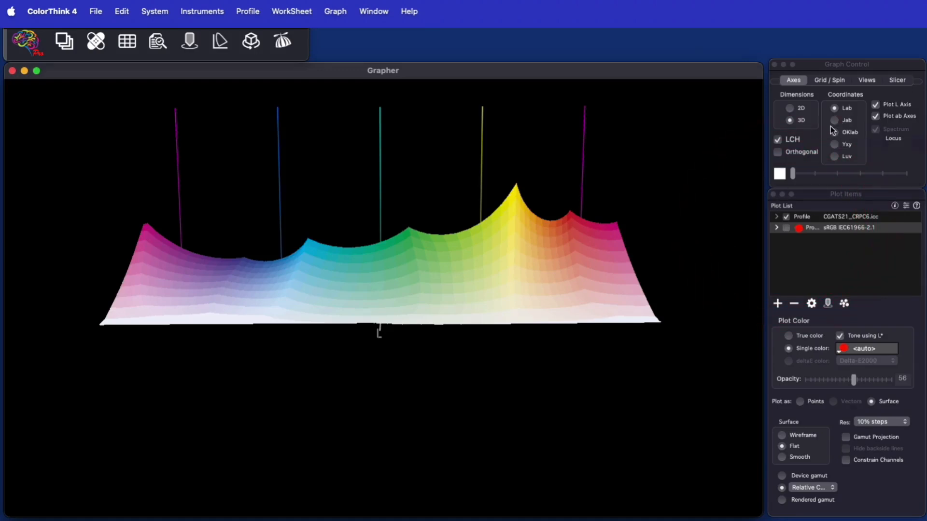
Hide the sRGB plot item and turn LCH coordinate plotting off.
{"action": "left_click", "coordinate": [834, 119]}
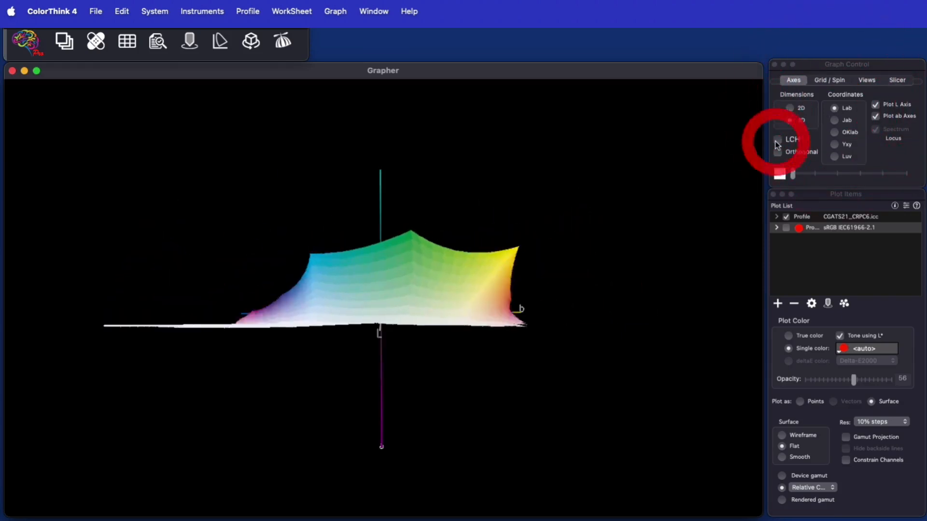
{"action": "left_click", "coordinate": [790, 120]}
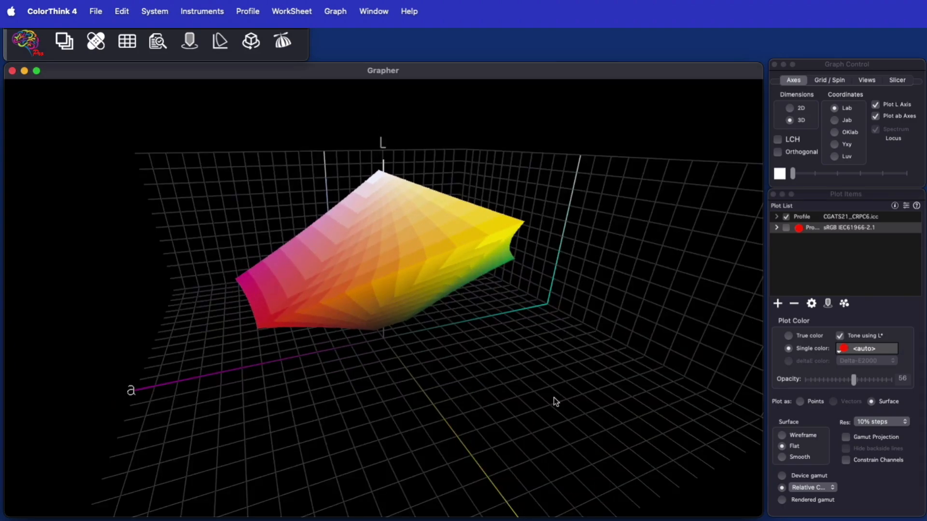
Add a second sRGB IEC61966-2.1 profile to the graph alongside CGATS21_CRPC6.
{"action": "left_click_drag", "start_coordinate": [556, 402], "coordinate": [607, 380]}
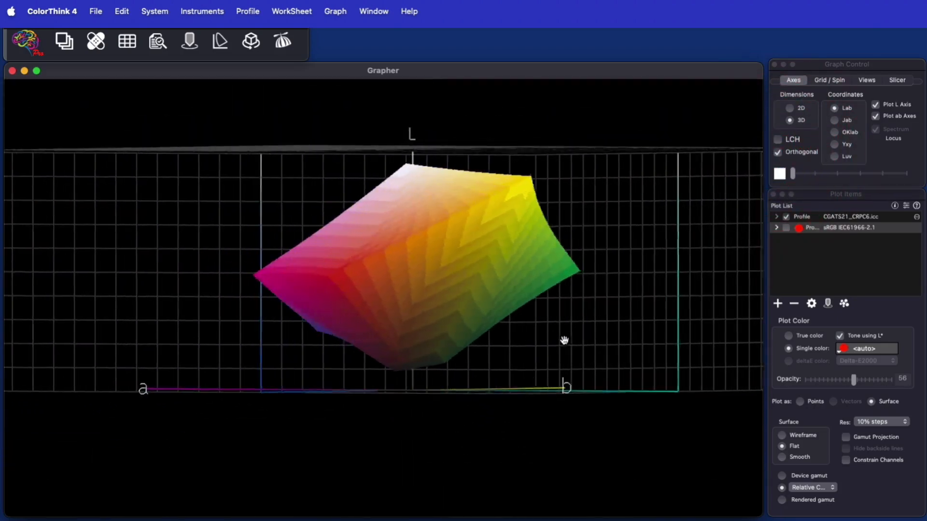
{"action": "left_click_drag", "start_coordinate": [565, 340], "coordinate": [633, 367]}
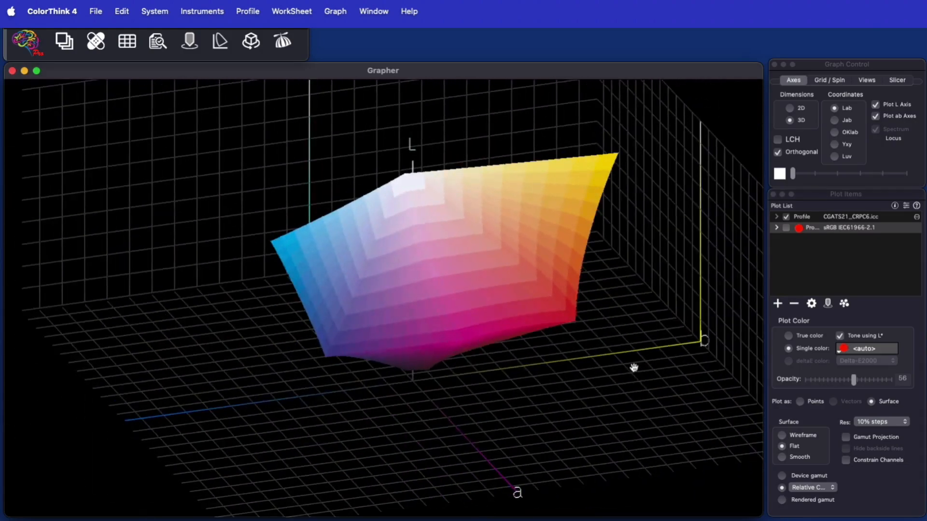
{"action": "left_click", "coordinate": [777, 304]}
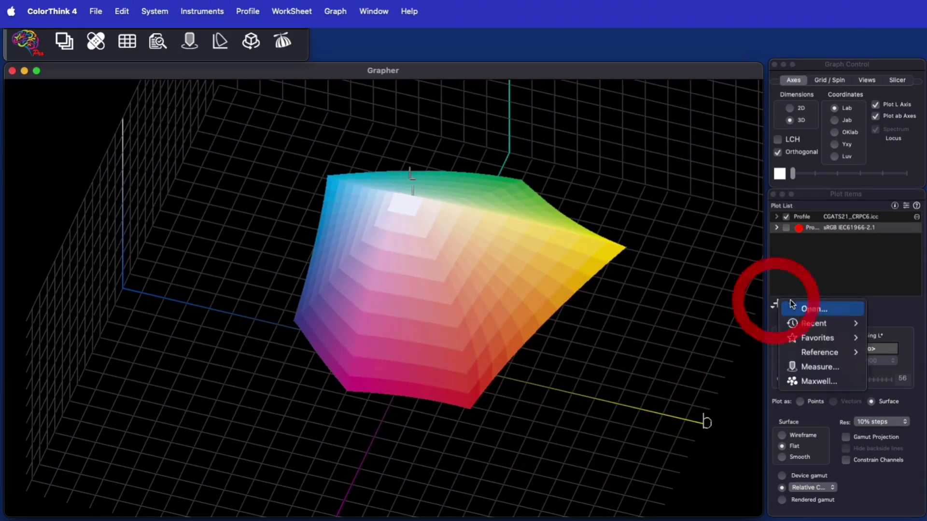
{"action": "left_click", "coordinate": [816, 308]}
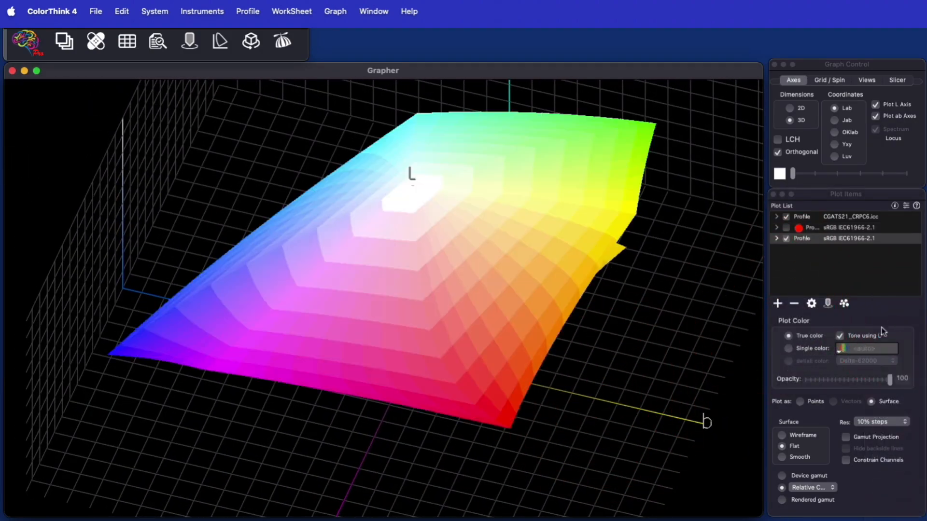
{"action": "left_click", "coordinate": [784, 435]}
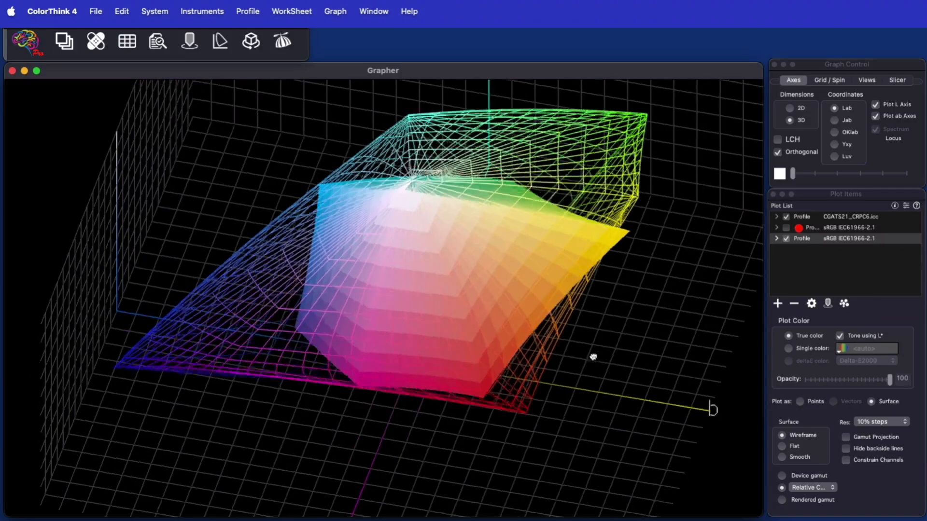
Inspect the gamuts from the side and above, unroll them in LCH, then return to Lab.
{"action": "left_click_drag", "start_coordinate": [593, 356], "coordinate": [501, 317]}
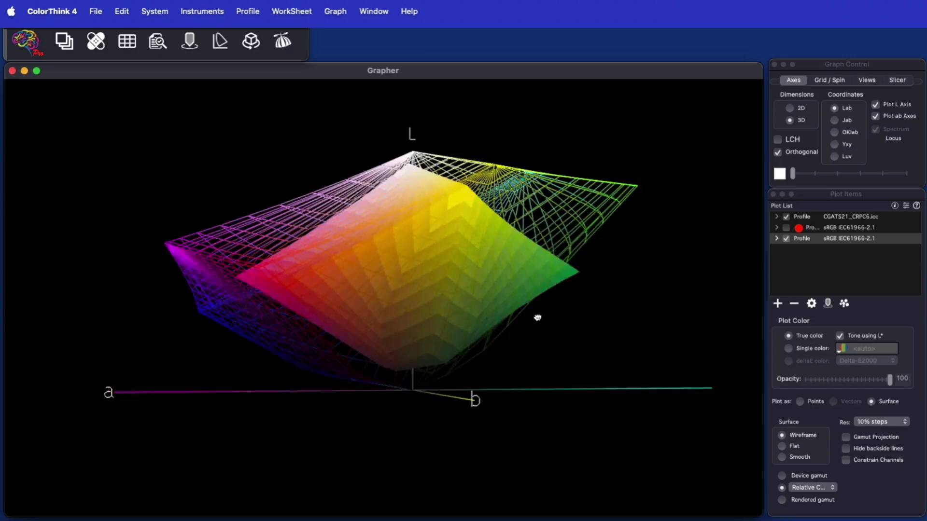
{"action": "left_click_drag", "start_coordinate": [536, 317], "coordinate": [592, 396]}
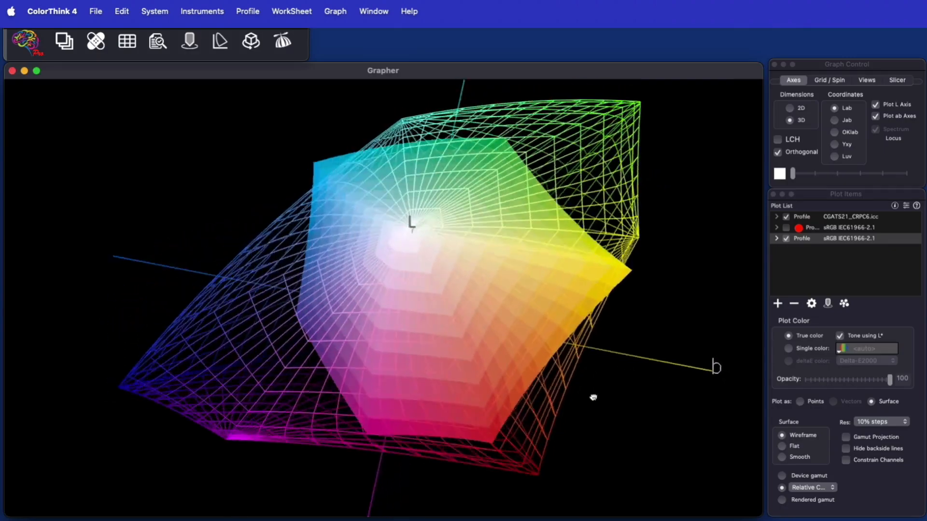
{"action": "left_click_drag", "start_coordinate": [593, 397], "coordinate": [515, 341]}
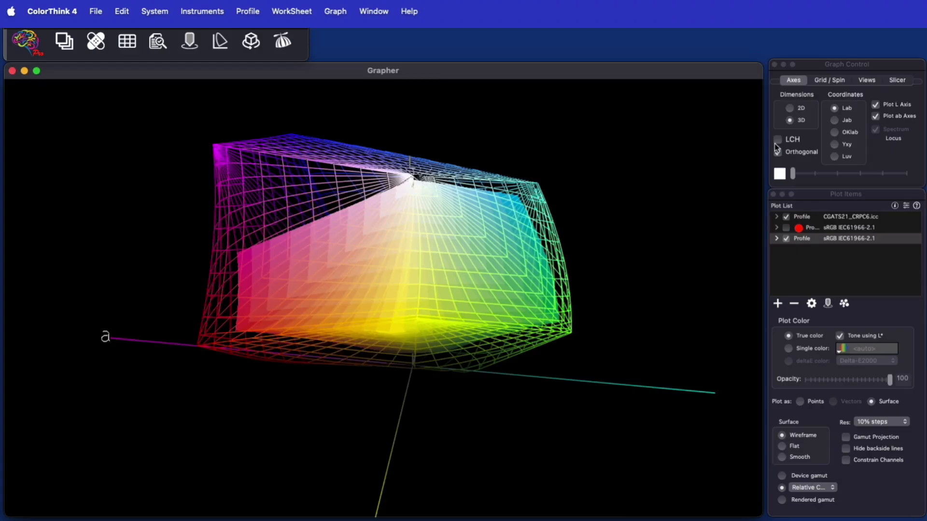
{"action": "left_click", "coordinate": [778, 139]}
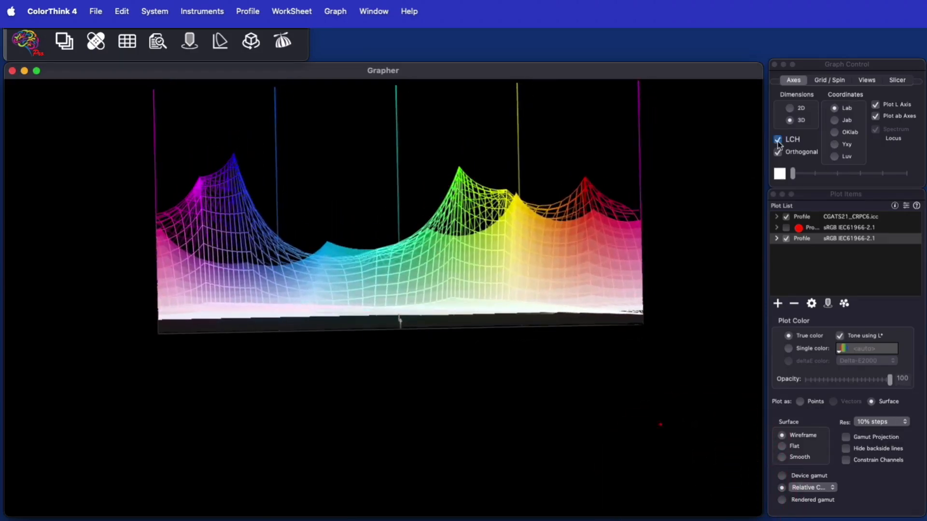
{"action": "left_click", "coordinate": [779, 139]}
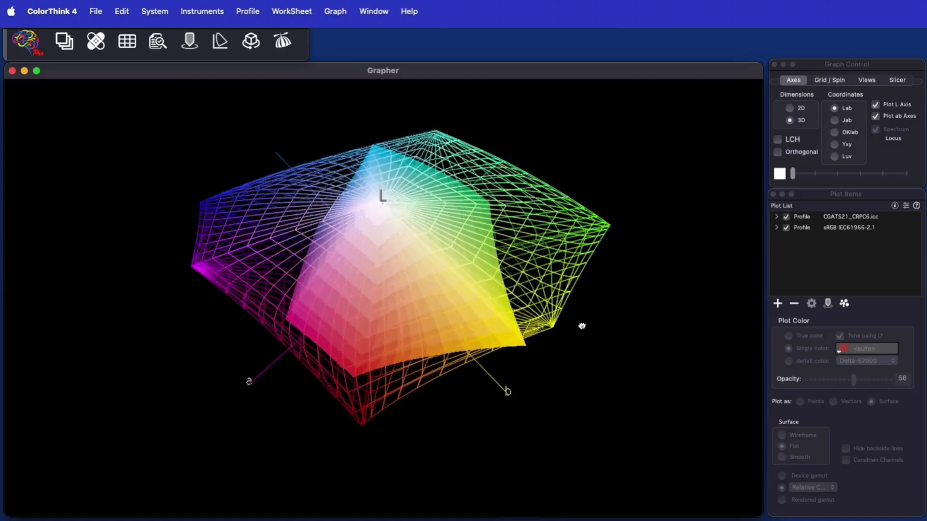
Zoom onto the gamut bottoms, then jump to the image pos1 and View 12 saved views.
{"action": "left_click_drag", "start_coordinate": [582, 325], "coordinate": [585, 255]}
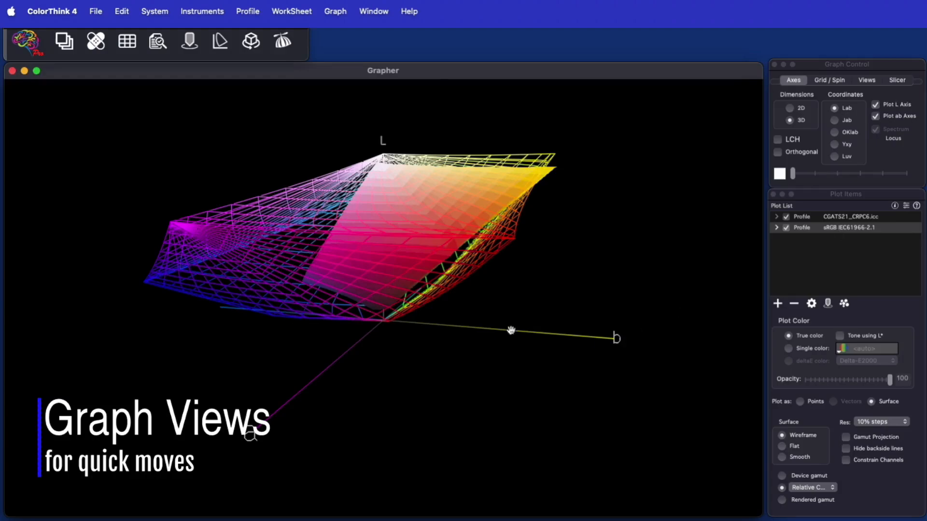
{"action": "left_click_drag", "start_coordinate": [510, 330], "coordinate": [515, 412]}
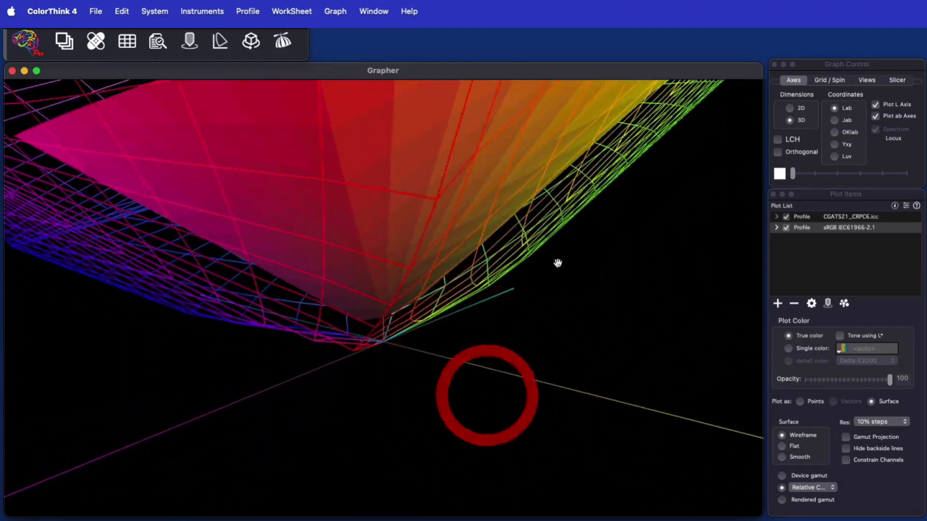
{"action": "left_click", "coordinate": [866, 81]}
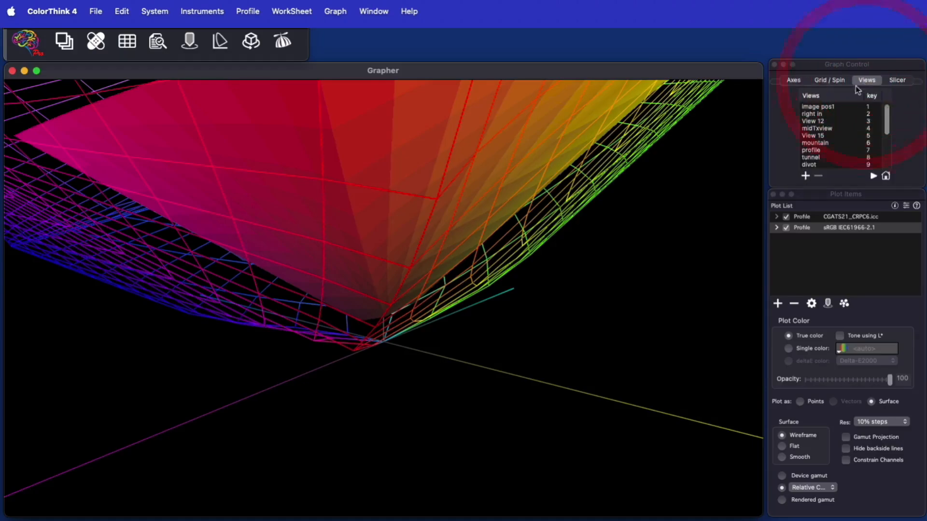
{"action": "left_click", "coordinate": [818, 107]}
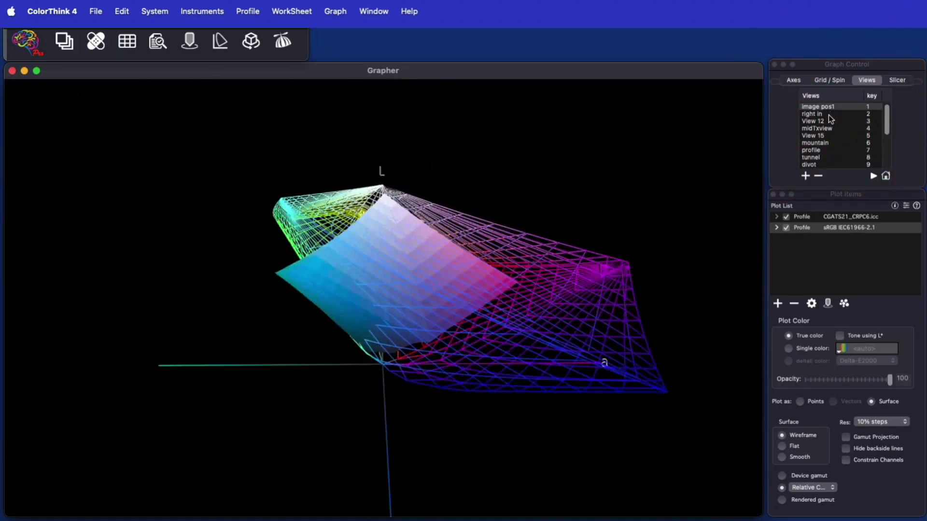
{"action": "left_click", "coordinate": [813, 122]}
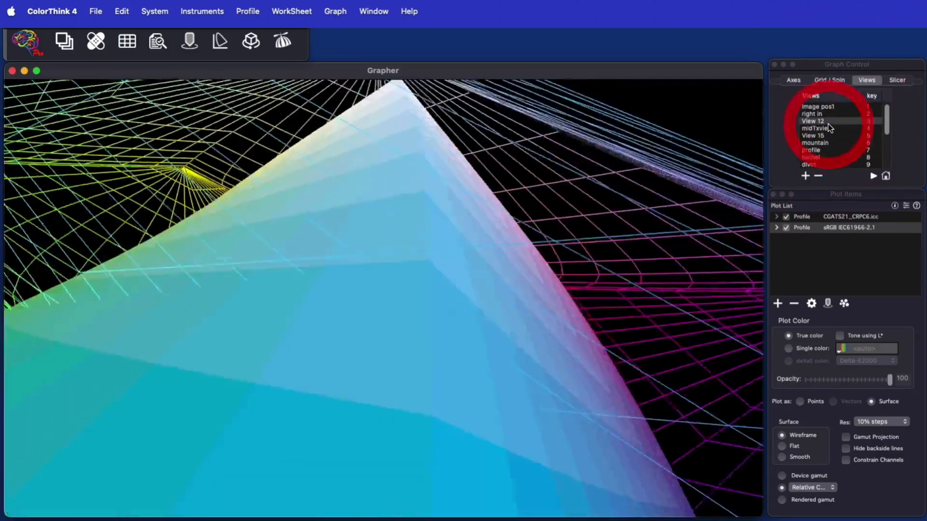
Step through further saved views including View 15 and mountain.
{"action": "left_click", "coordinate": [816, 128]}
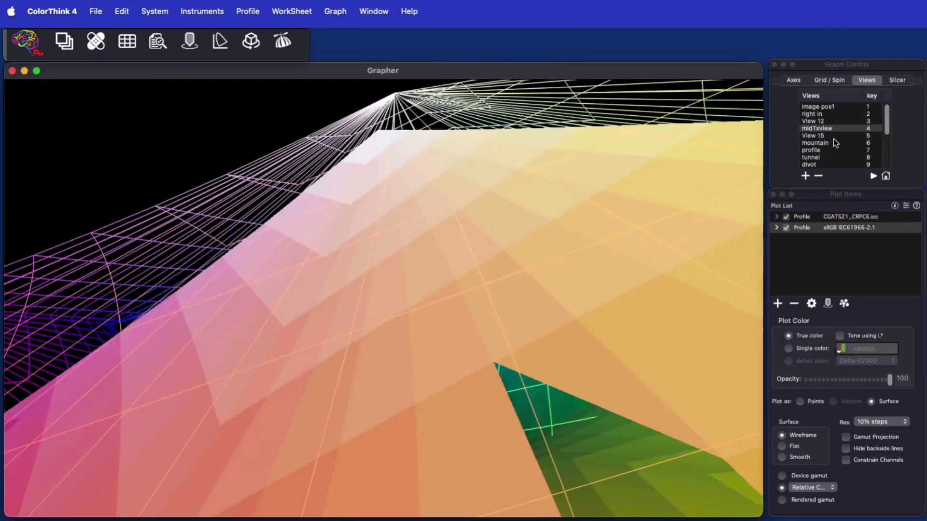
{"action": "left_click", "coordinate": [825, 135]}
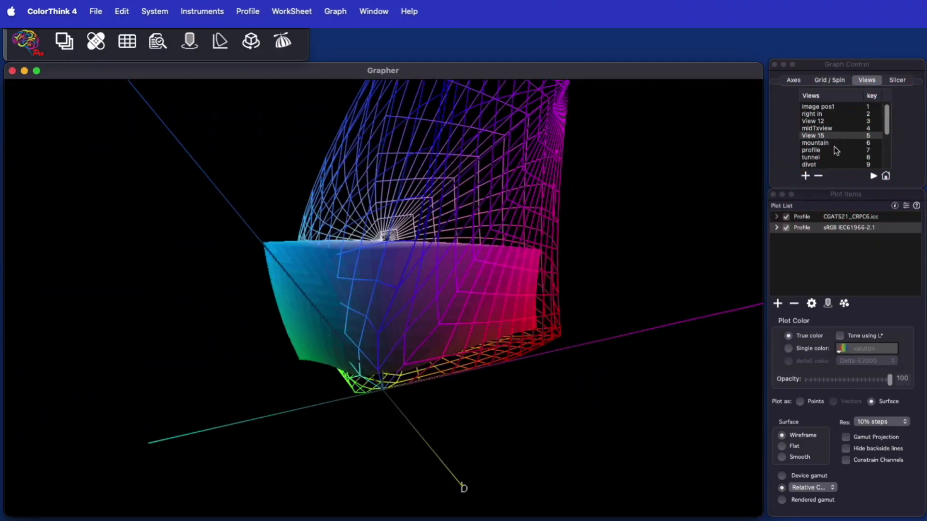
{"action": "left_click", "coordinate": [816, 143]}
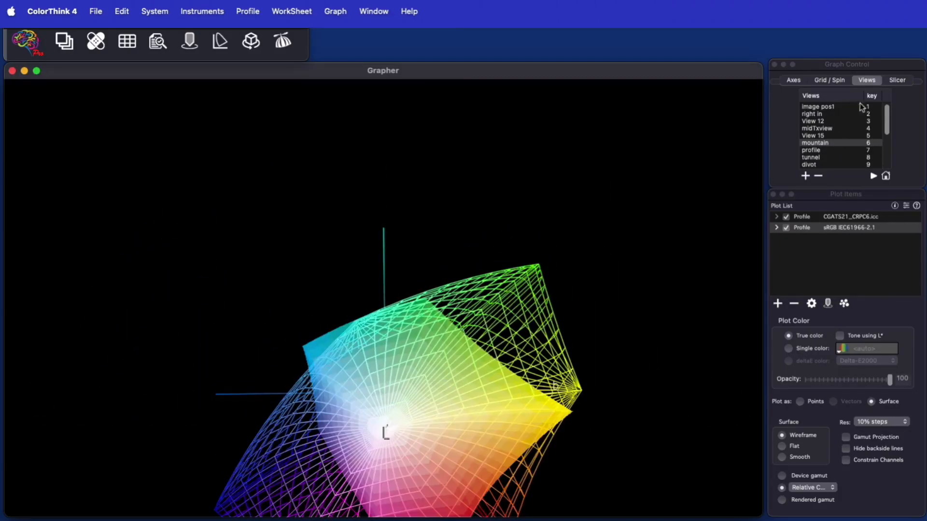
{"action": "left_click", "coordinate": [813, 120]}
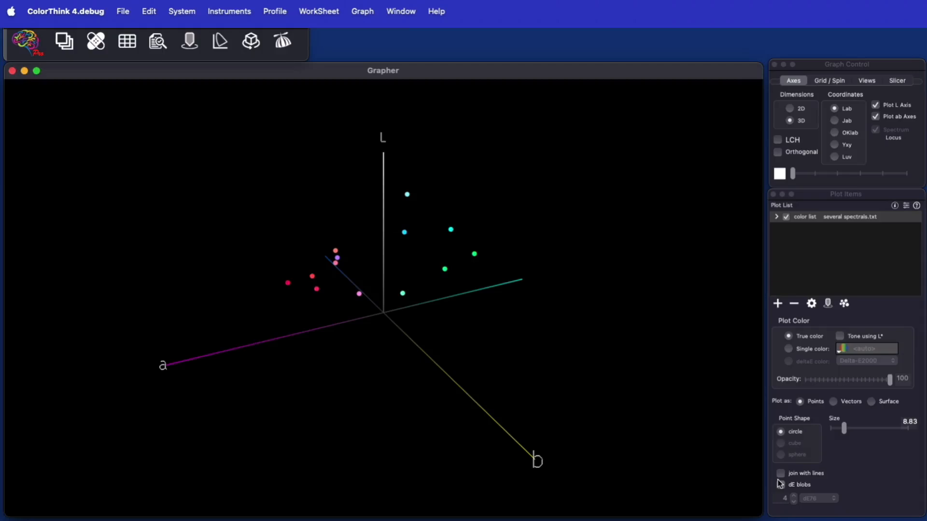
Surround each spectral colour point with a dE blob sized by dE00 instead of dE76.
{"action": "left_click", "coordinate": [781, 485]}
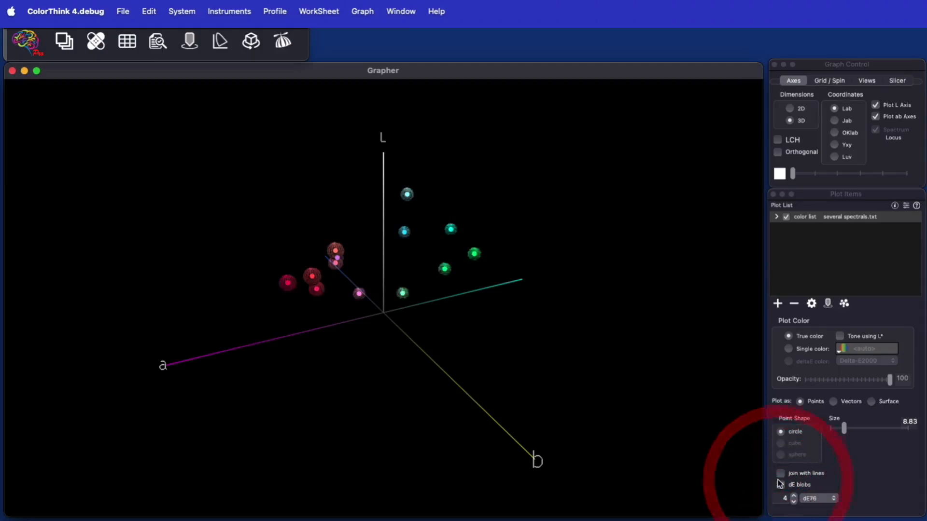
{"action": "left_click", "coordinate": [781, 485]}
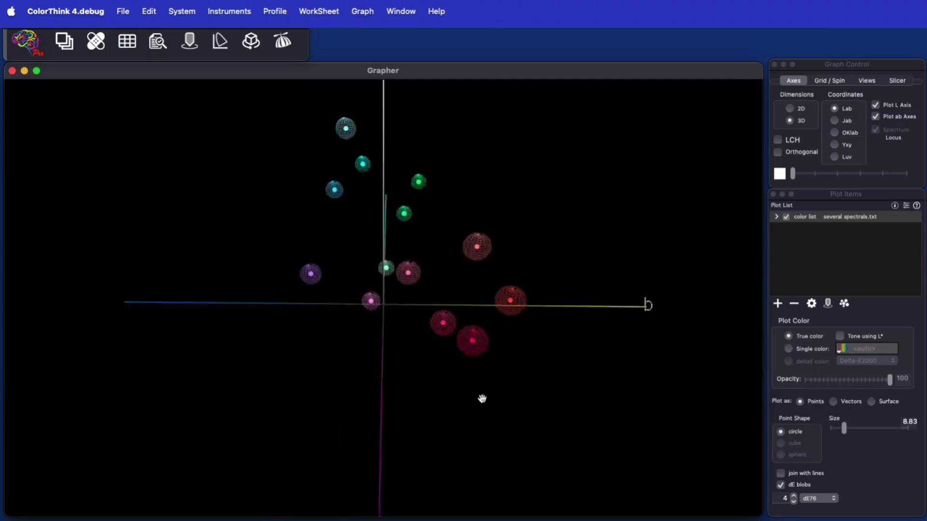
{"action": "left_click_drag", "start_coordinate": [482, 399], "coordinate": [507, 394]}
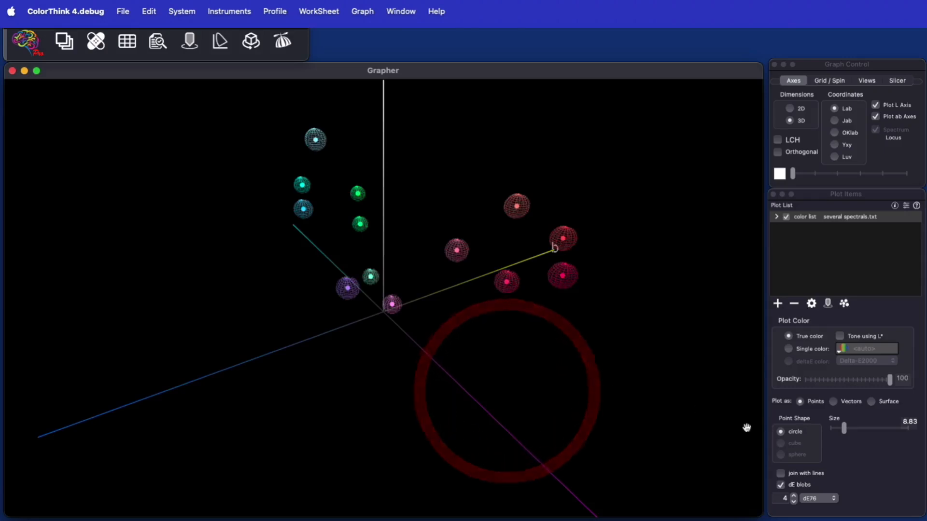
{"action": "left_click", "coordinate": [818, 498]}
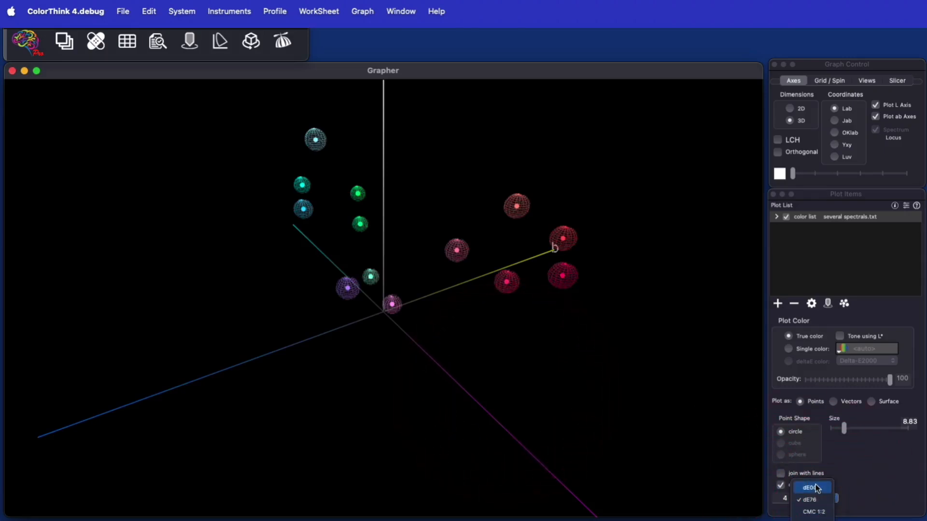
{"action": "left_click", "coordinate": [811, 486]}
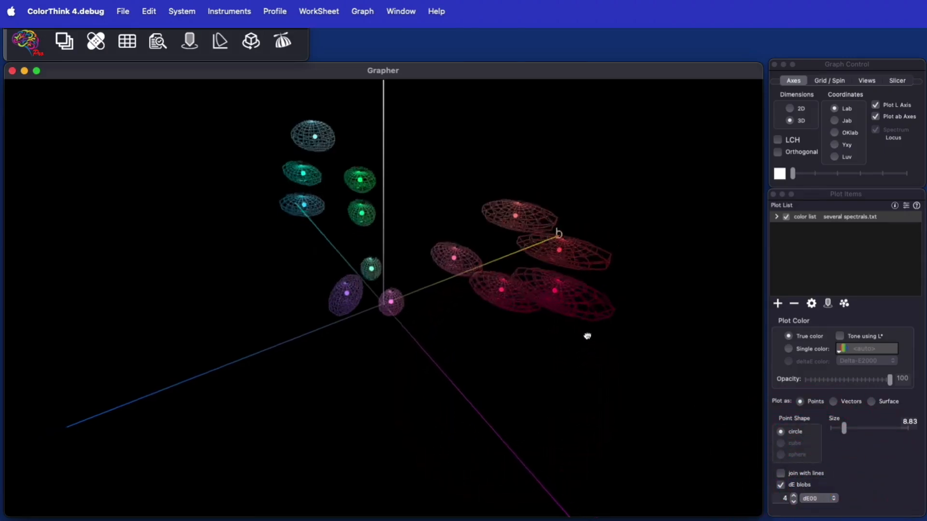
{"action": "left_click_drag", "start_coordinate": [588, 336], "coordinate": [505, 330]}
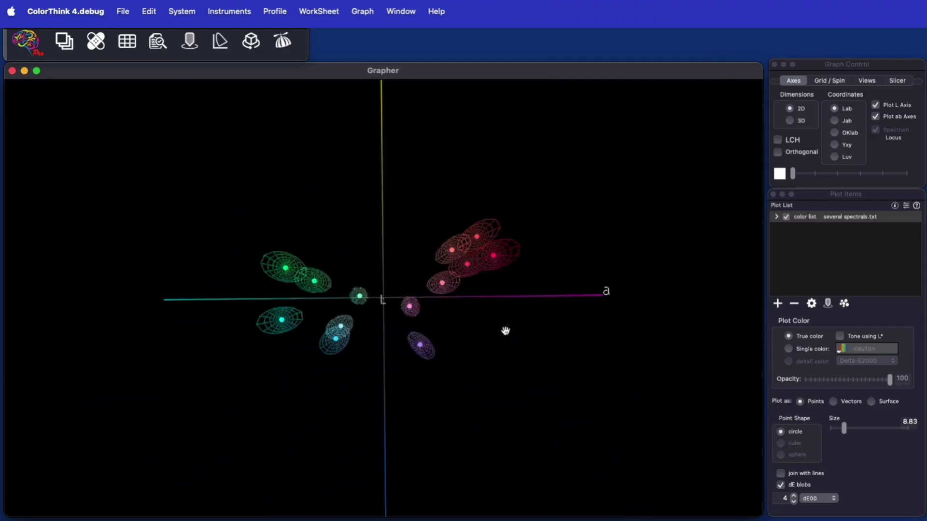
Compare the blobs in Lab and Jab coordinates, in both 2D and 3D dimensions.
{"action": "left_click", "coordinate": [790, 120]}
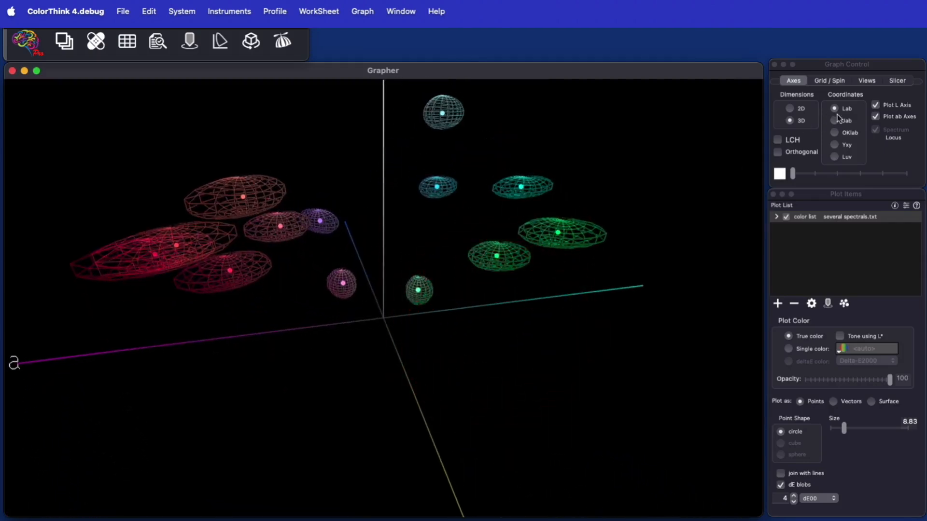
{"action": "left_click", "coordinate": [835, 121]}
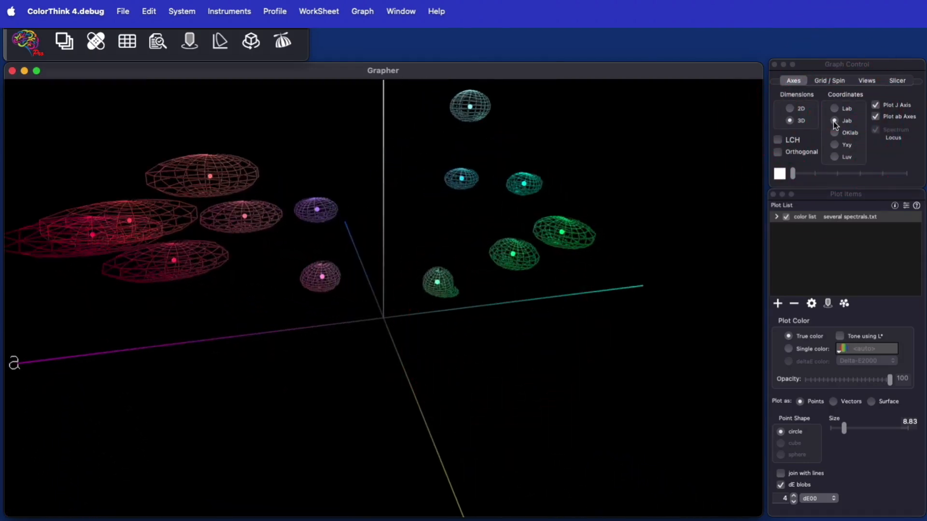
{"action": "left_click", "coordinate": [834, 108]}
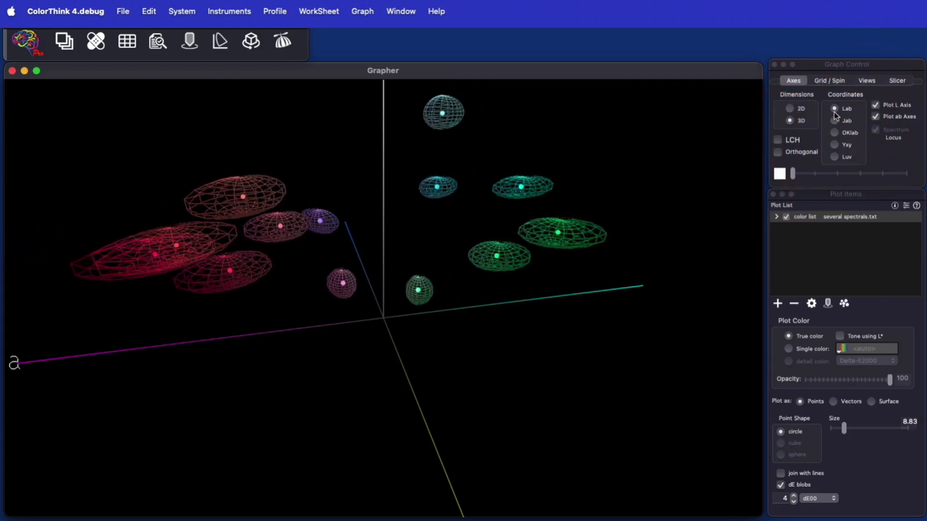
{"action": "left_click", "coordinate": [835, 121]}
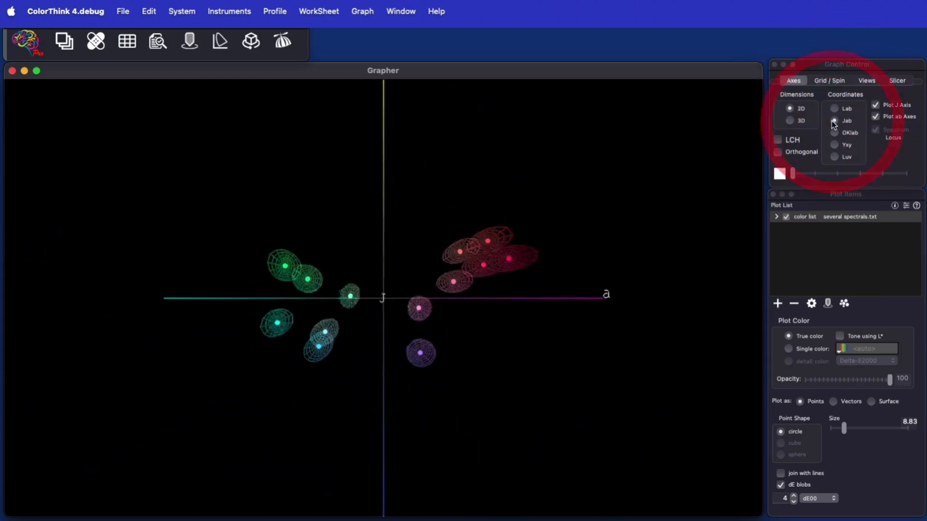
{"action": "left_click", "coordinate": [834, 109]}
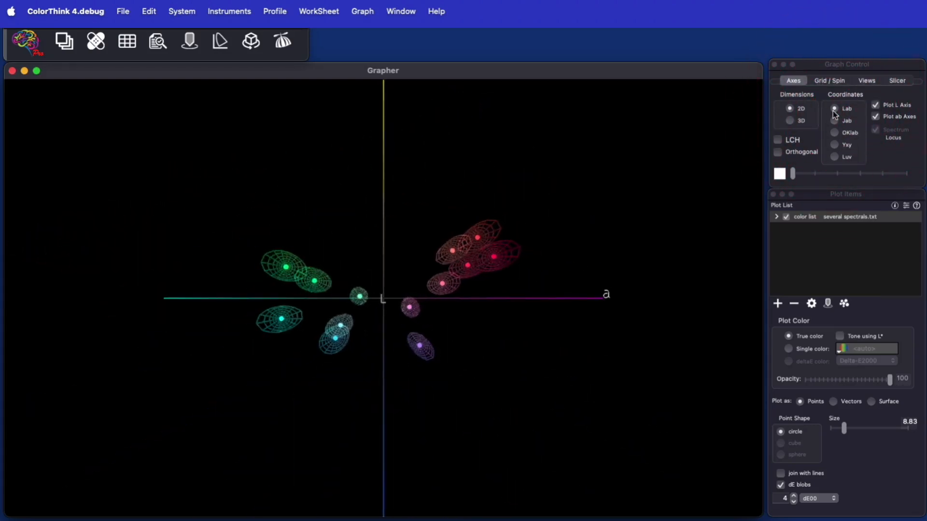
{"action": "left_click", "coordinate": [790, 121]}
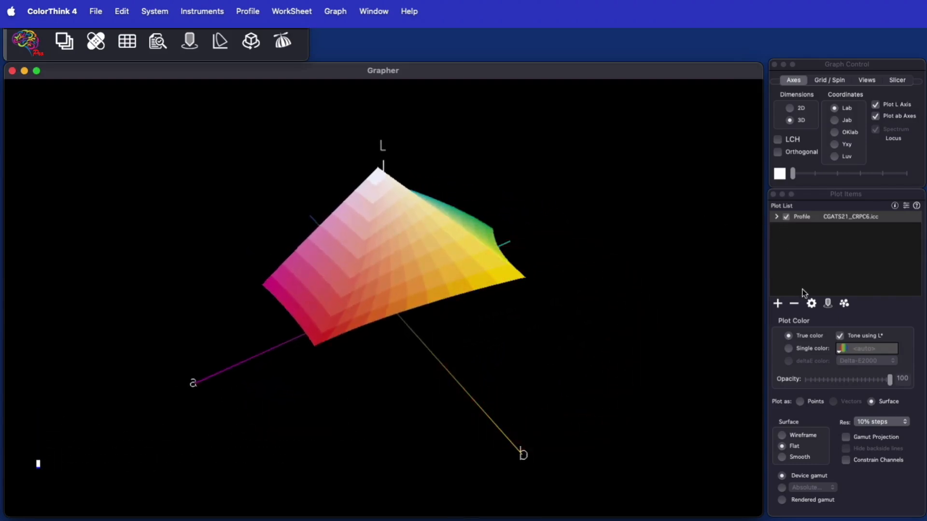
Add a second CGATS21_CRPC6 device gamut drawn flat as an sRGB-rendered gamut surface.
{"action": "left_click", "coordinate": [811, 303]}
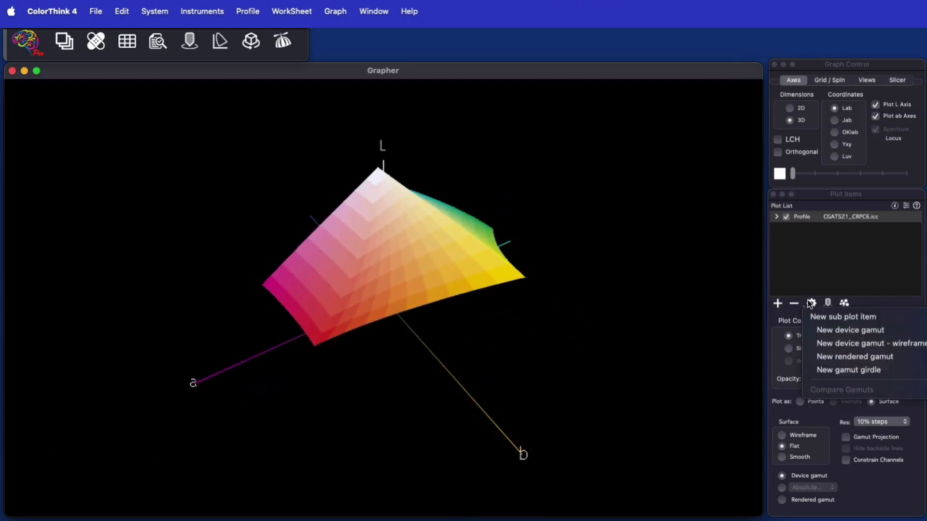
{"action": "mouse_move", "coordinate": [850, 330]}
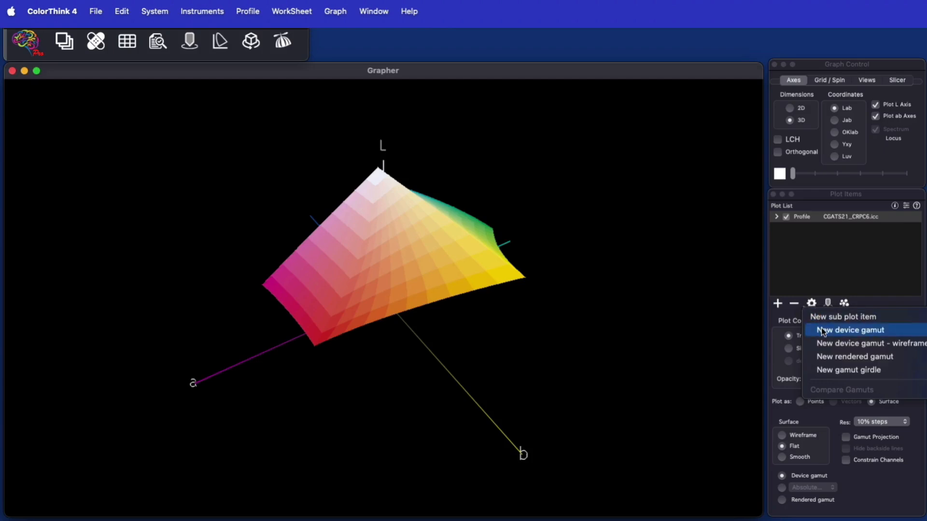
{"action": "left_click", "coordinate": [851, 330]}
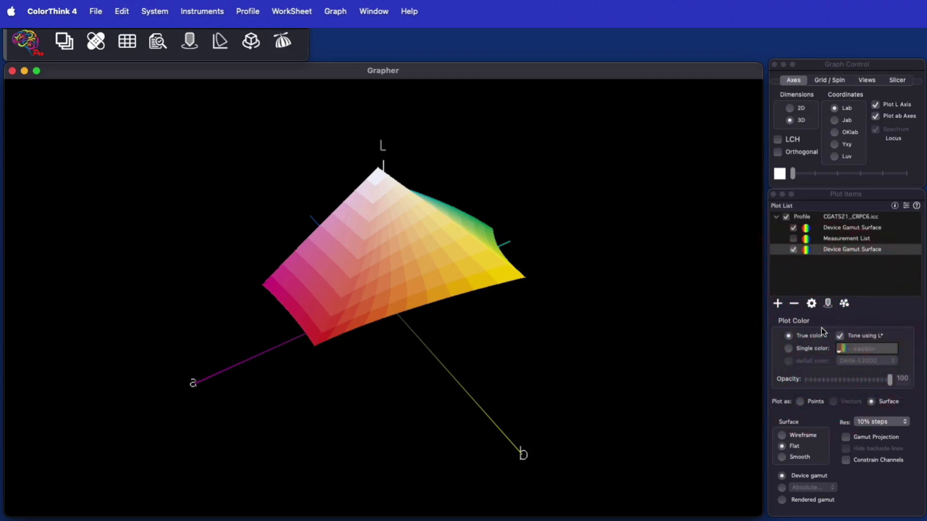
{"action": "mouse_move", "coordinate": [781, 412]}
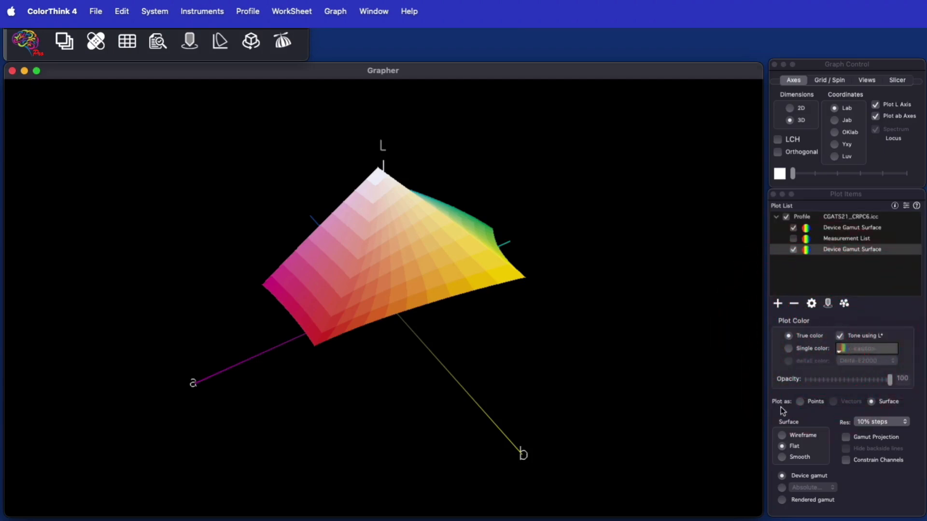
{"action": "left_click", "coordinate": [783, 446]}
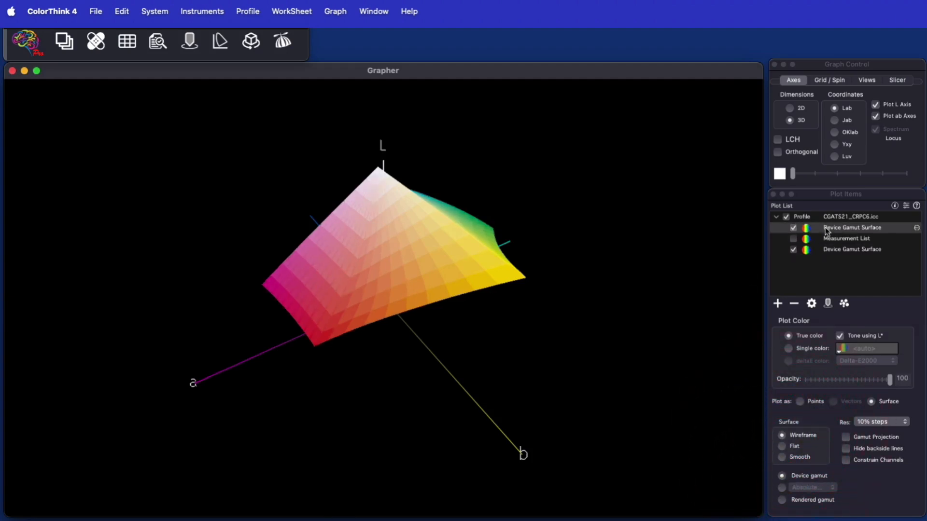
{"action": "left_click", "coordinate": [783, 447]}
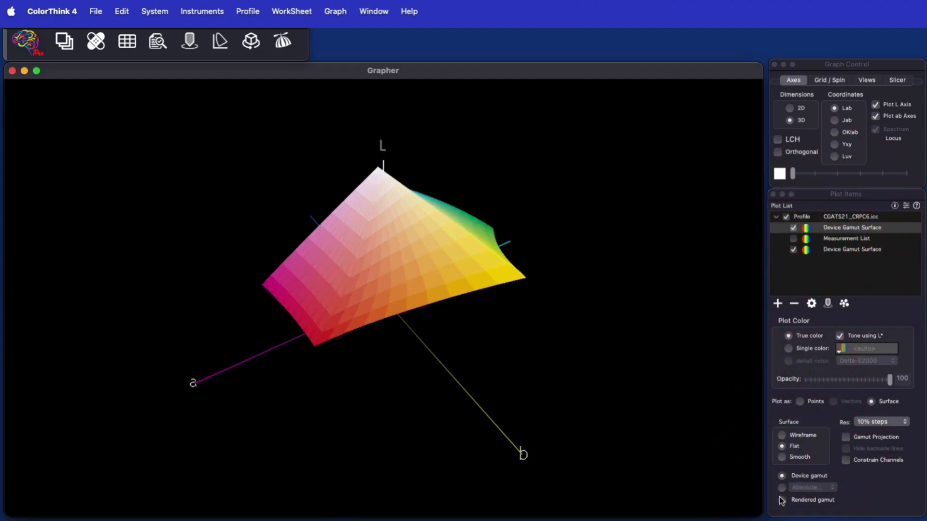
{"action": "left_click", "coordinate": [782, 500]}
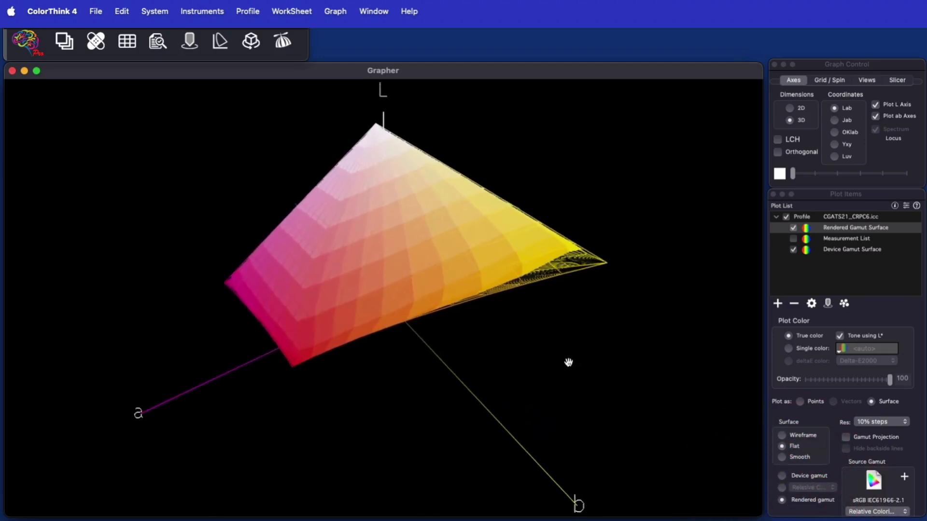
Orbit the graph to compare the rendered surface with the wireframe device gamut.
{"action": "left_click_drag", "start_coordinate": [568, 362], "coordinate": [493, 365]}
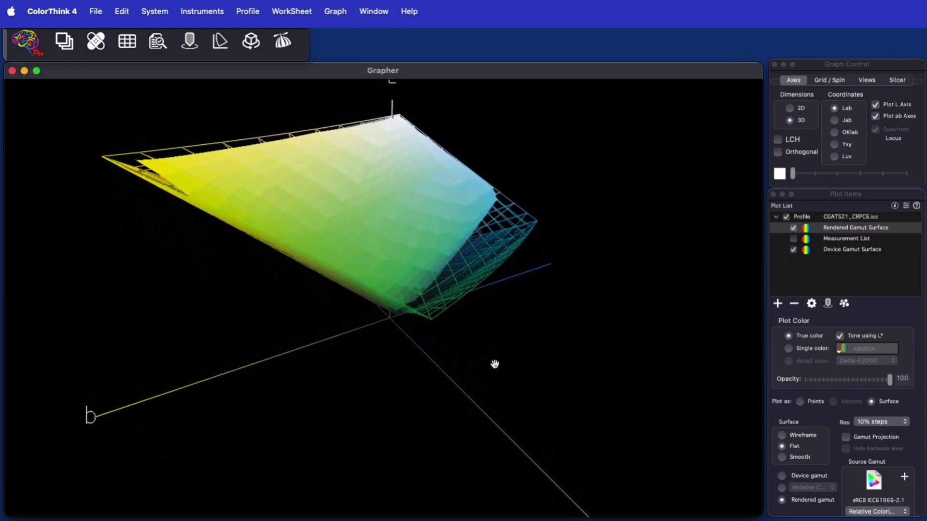
{"action": "left_click_drag", "start_coordinate": [495, 364], "coordinate": [444, 350]}
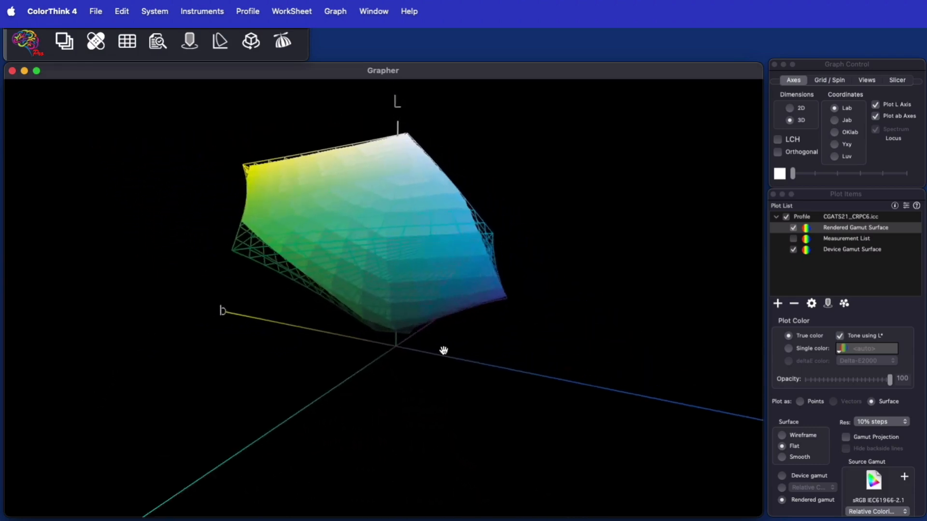
{"action": "left_click_drag", "start_coordinate": [445, 350], "coordinate": [477, 378]}
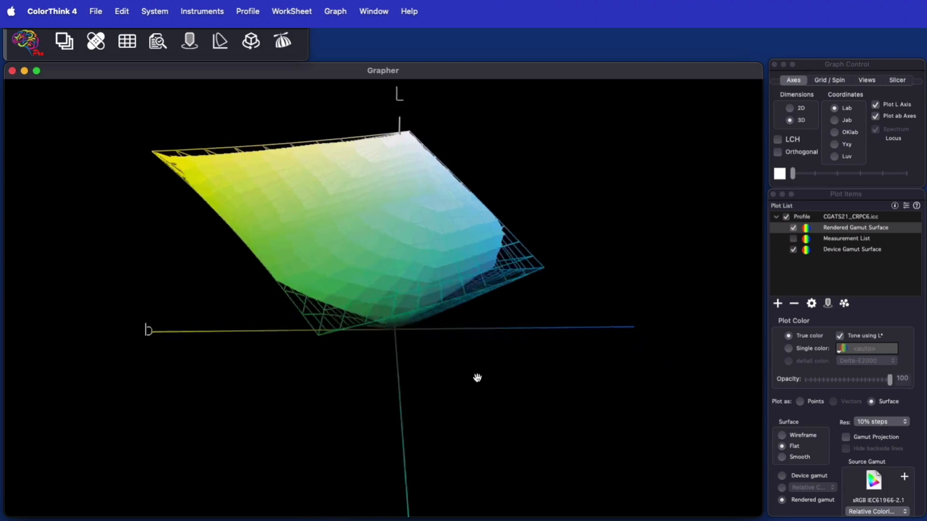
{"action": "left_click_drag", "start_coordinate": [478, 379], "coordinate": [507, 380]}
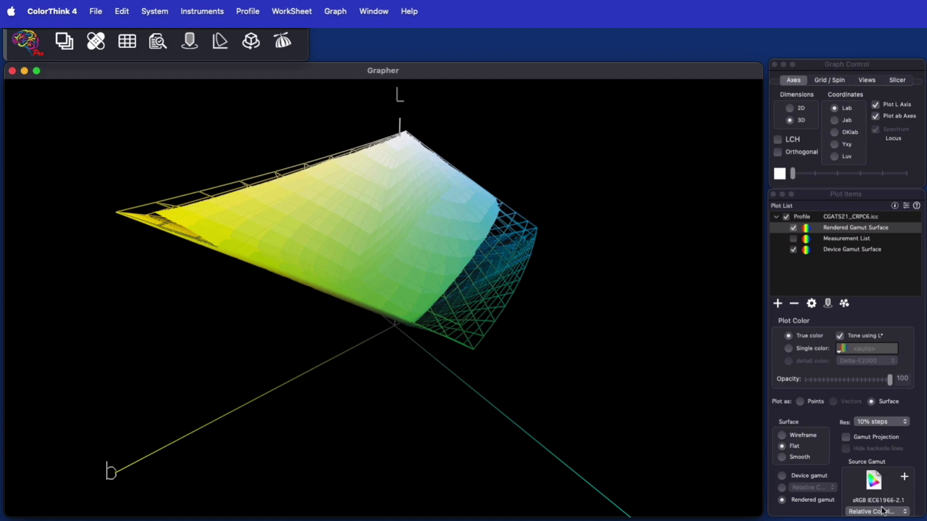
Try Saturation and then Perceptual rendering intents for the rendered gamut.
{"action": "left_click", "coordinate": [878, 512]}
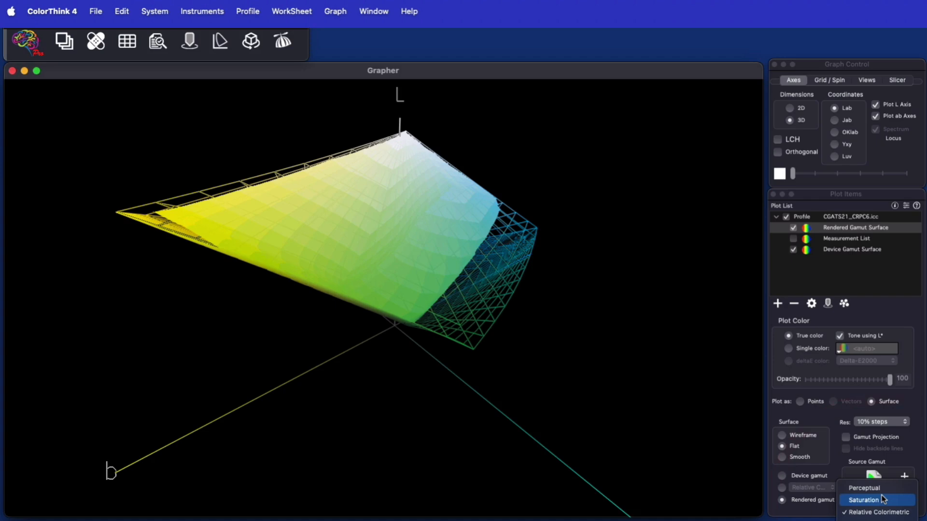
{"action": "left_click", "coordinate": [864, 499]}
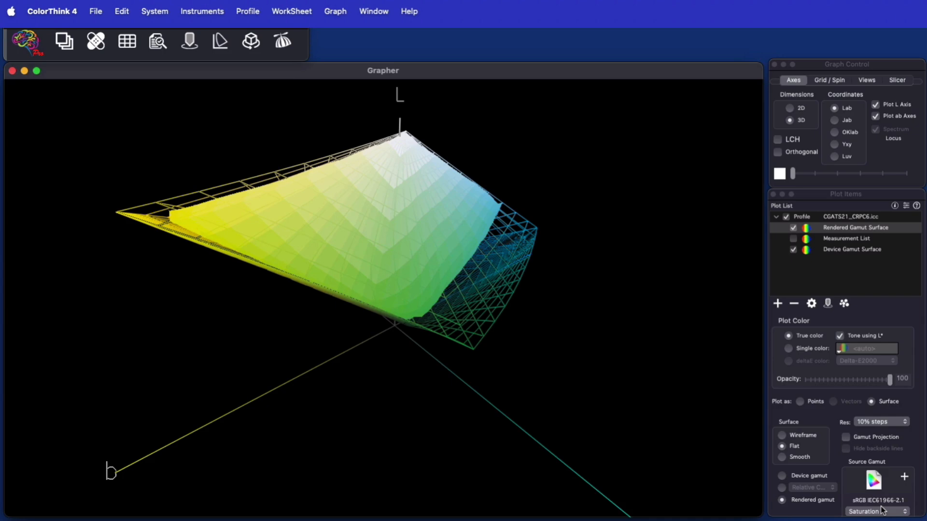
{"action": "left_click", "coordinate": [877, 512]}
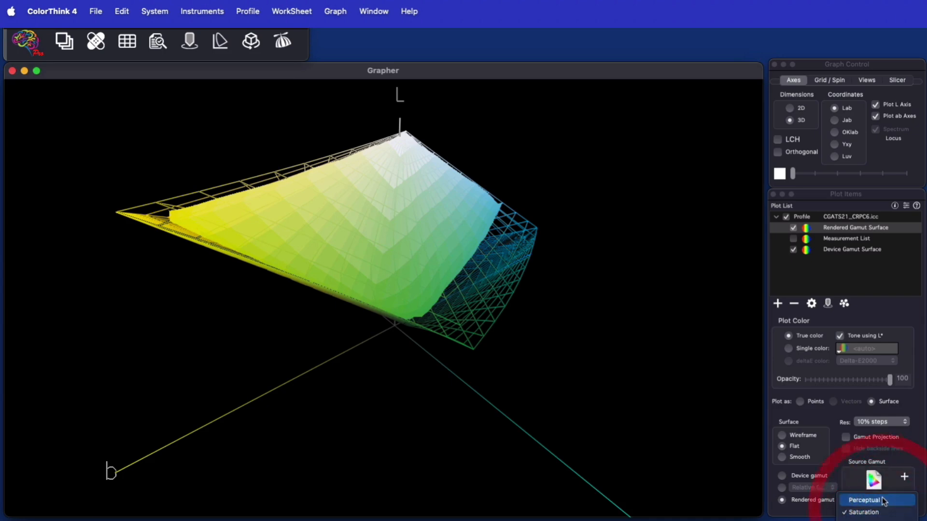
{"action": "left_click", "coordinate": [864, 500]}
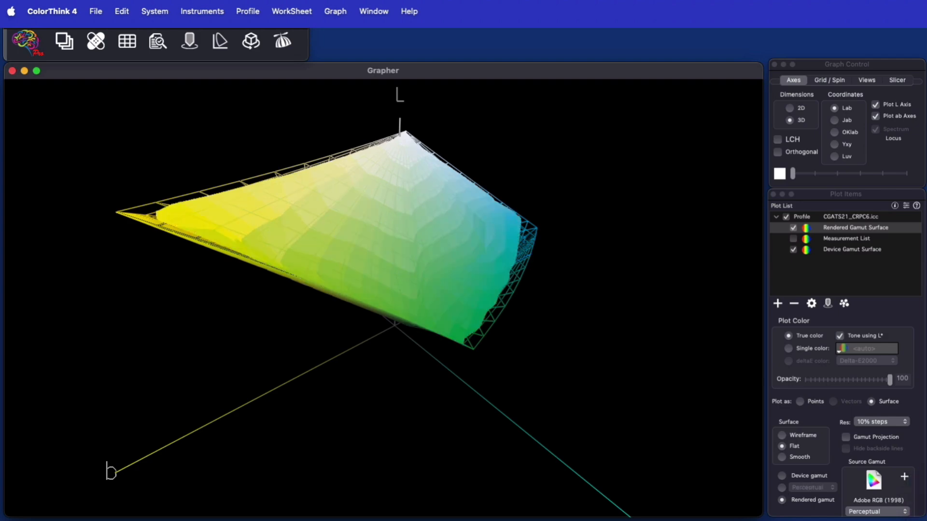
{"action": "mouse_move", "coordinate": [842, 493]}
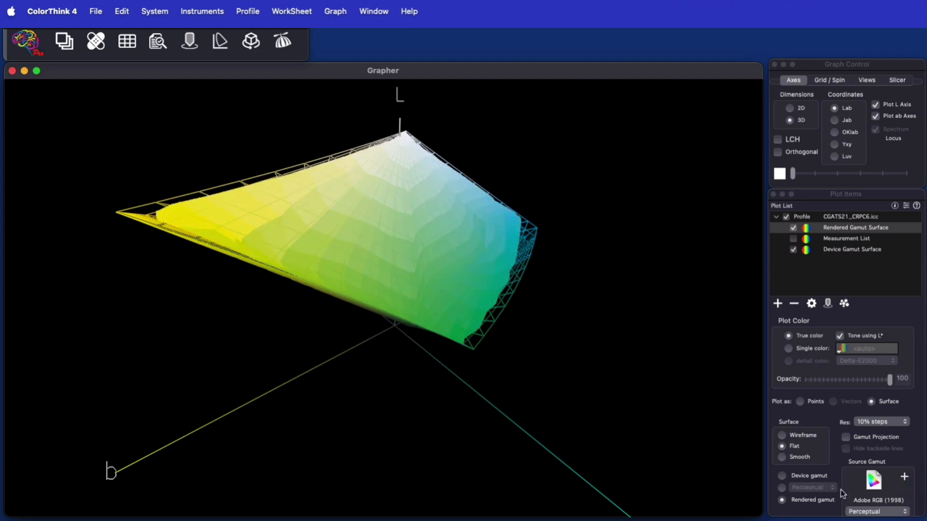
Switch the source gamut to ProPhoto RGB and stop toning colours using L*.
{"action": "left_click", "coordinate": [878, 512]}
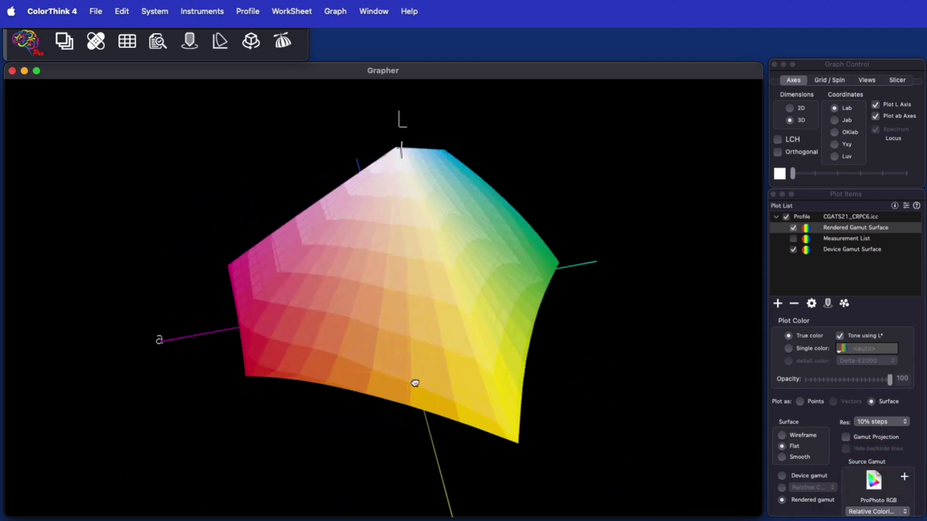
{"action": "left_click_drag", "start_coordinate": [415, 383], "coordinate": [490, 334]}
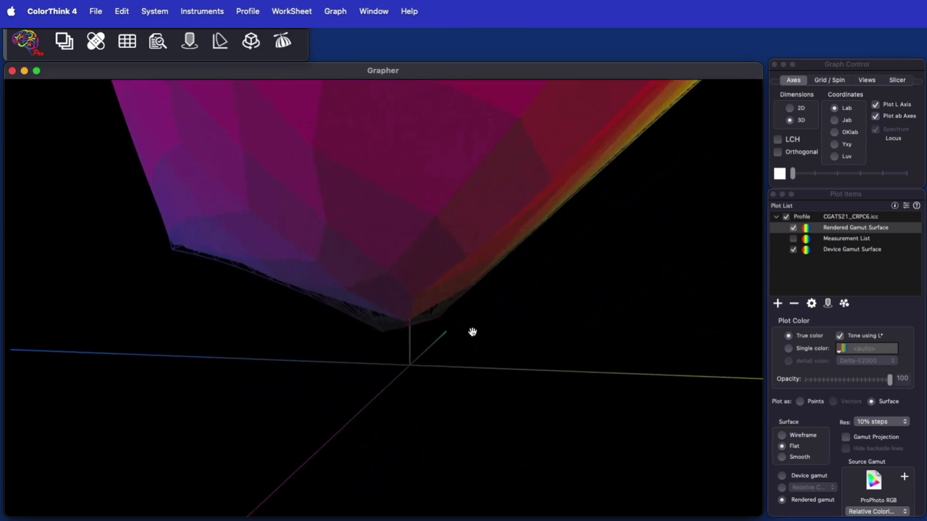
{"action": "left_click", "coordinate": [472, 345]}
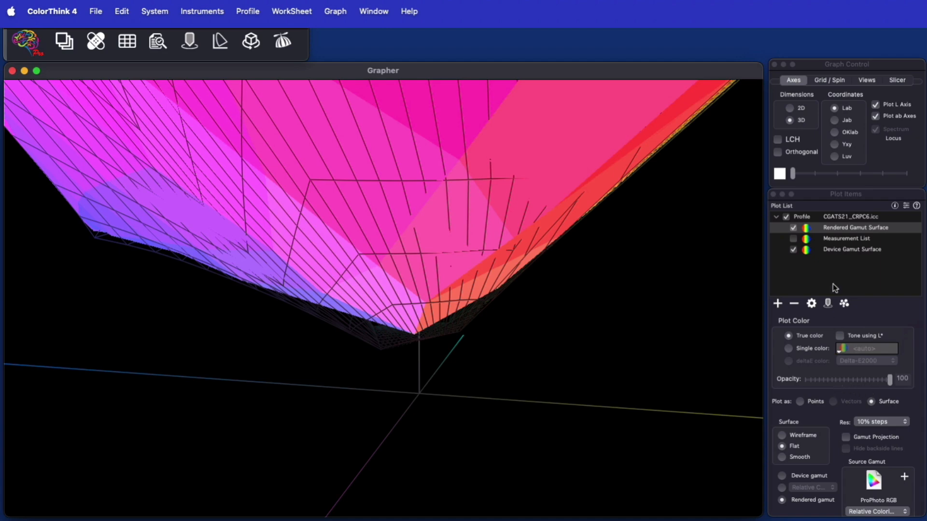
{"action": "left_click", "coordinate": [783, 436]}
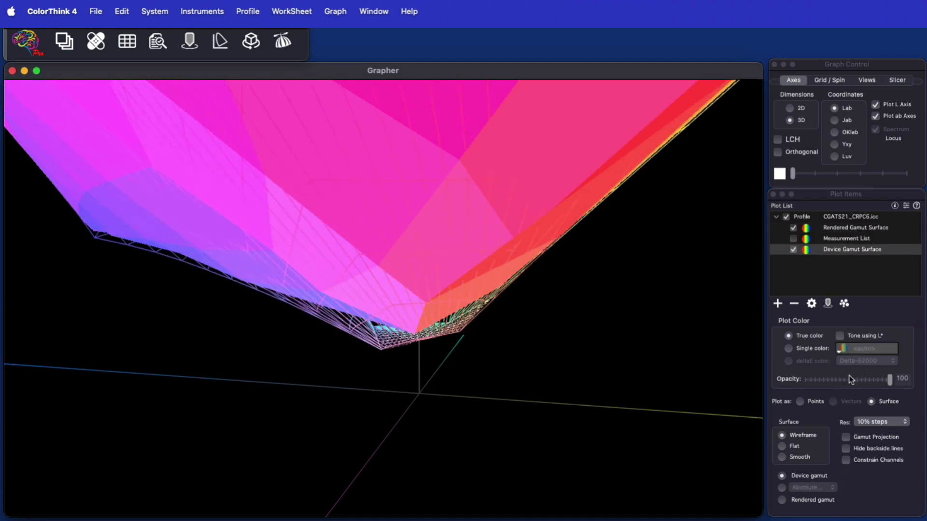
Make the device gamut partly transparent and orbit to view it from below.
{"action": "left_click_drag", "start_coordinate": [889, 379], "coordinate": [857, 379]}
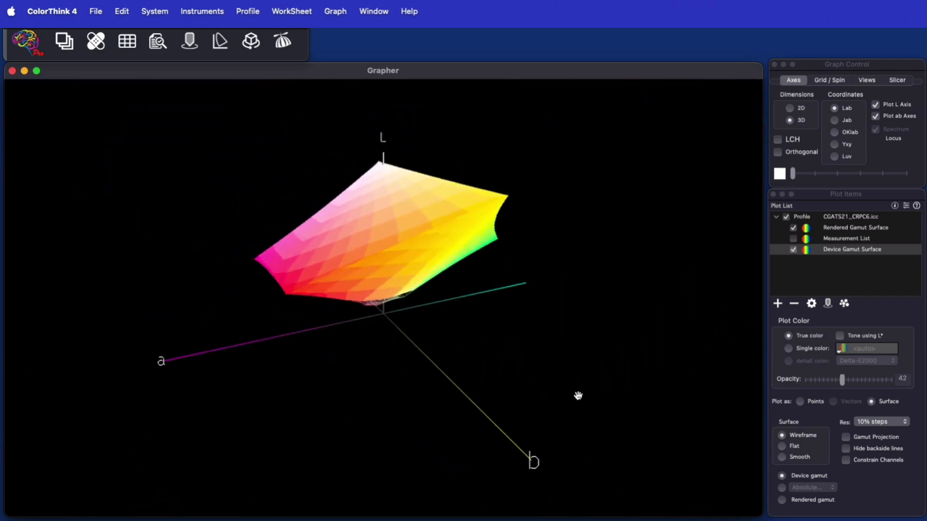
{"action": "mouse_move", "coordinate": [846, 255]}
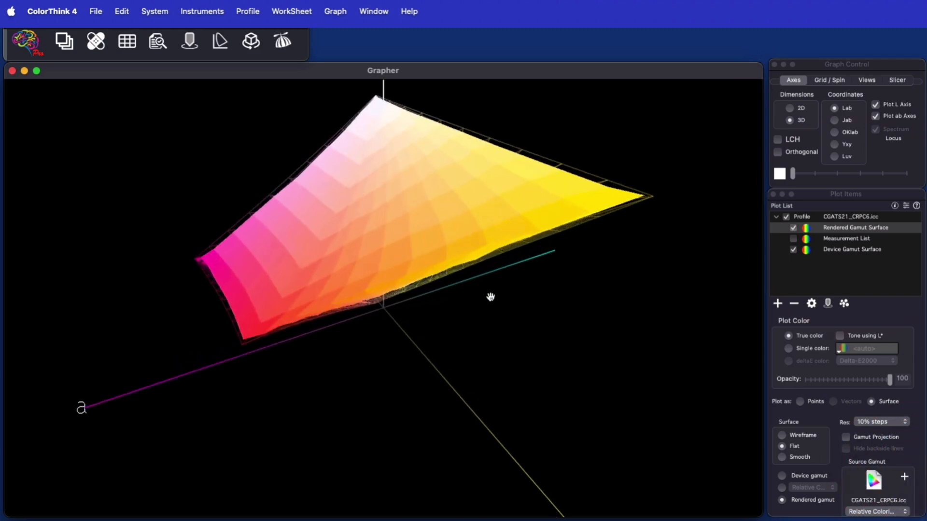
{"action": "left_click_drag", "start_coordinate": [490, 297], "coordinate": [441, 243]}
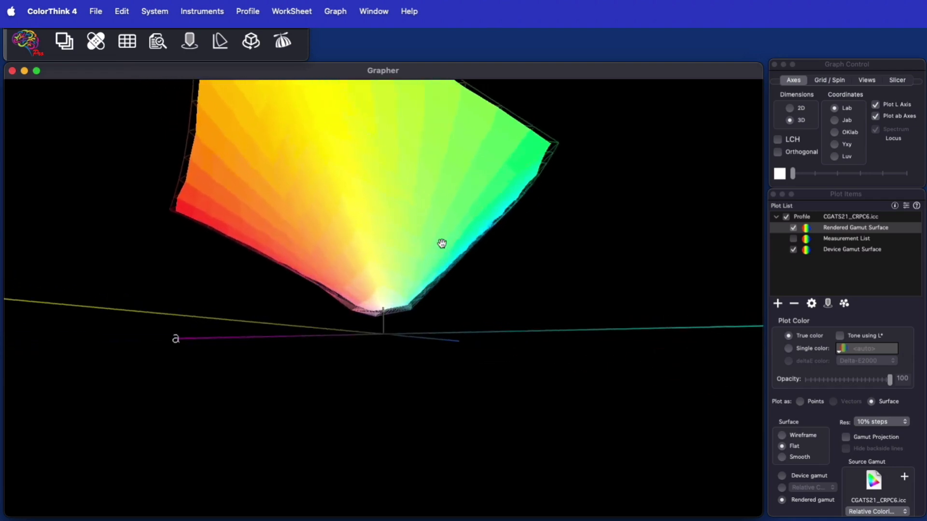
{"action": "left_click_drag", "start_coordinate": [442, 244], "coordinate": [444, 312]}
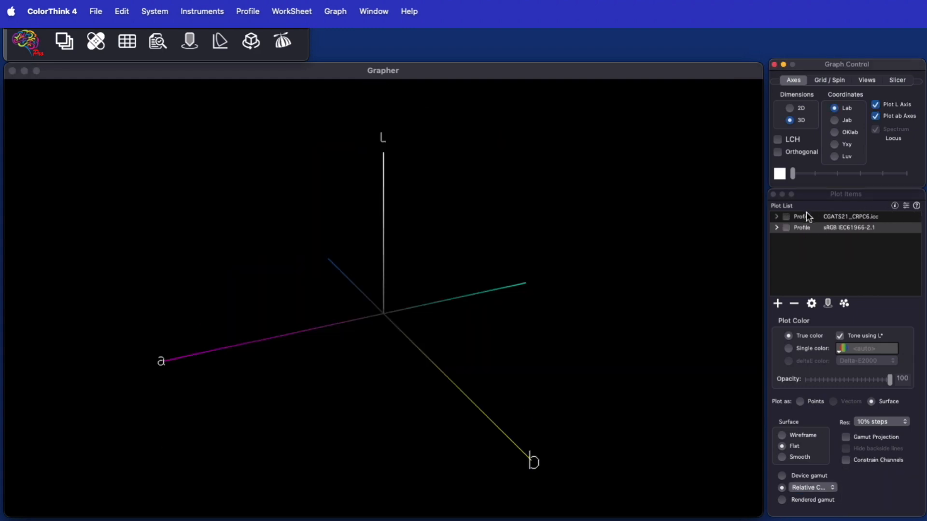
Show the CGATS21_CRPC6 gamut and sRGB as a wireframe, orbiting to compare them.
{"action": "left_click", "coordinate": [787, 216]}
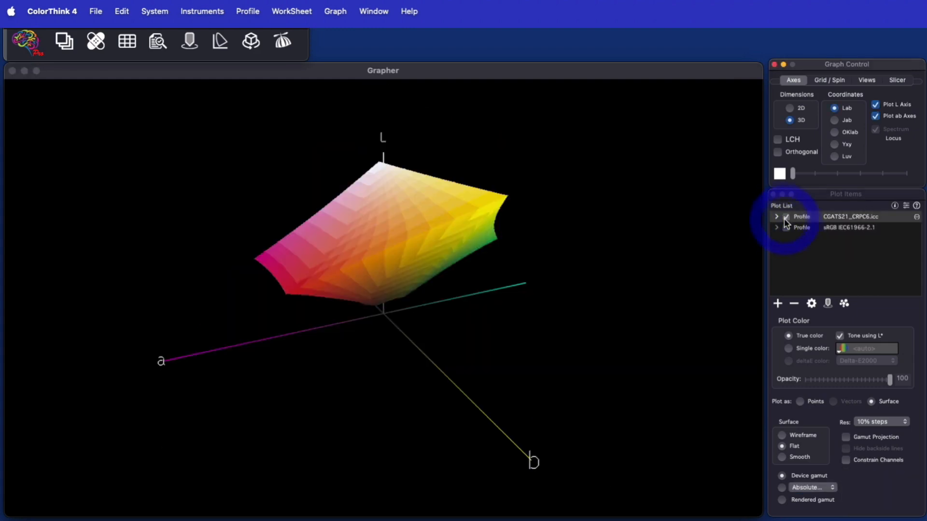
{"action": "left_click", "coordinate": [786, 216]}
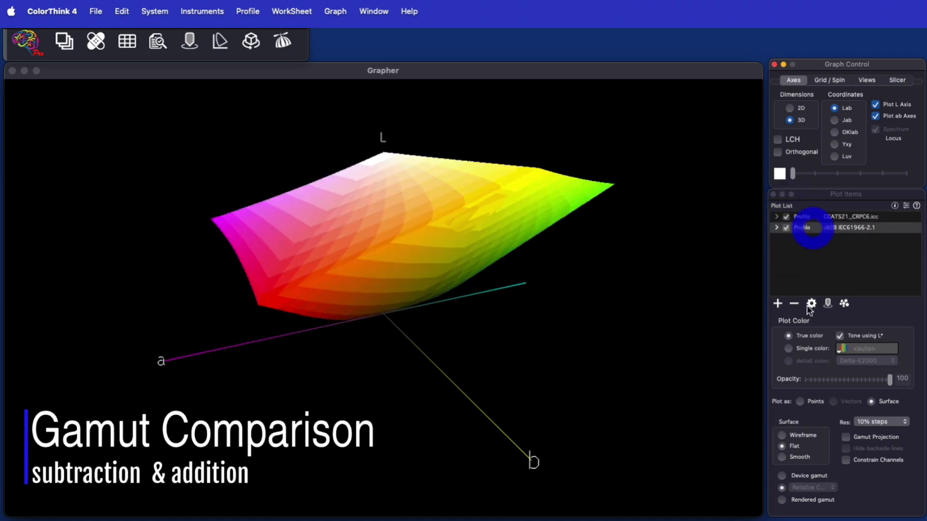
{"action": "left_click", "coordinate": [788, 436]}
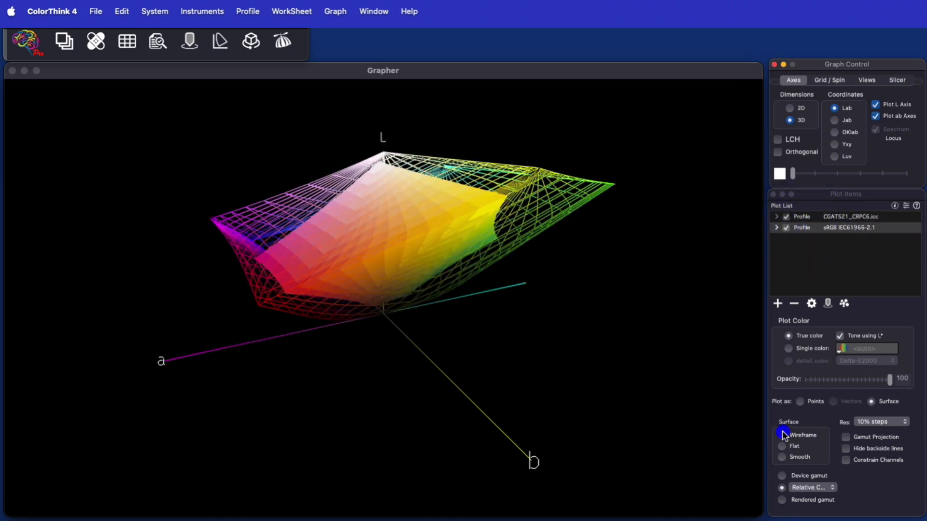
{"action": "left_click", "coordinate": [782, 436]}
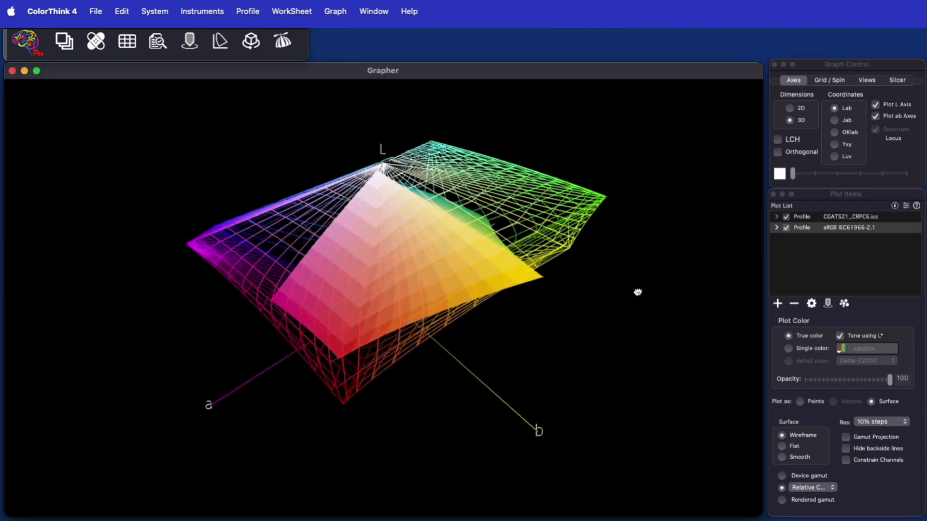
{"action": "left_click_drag", "start_coordinate": [638, 292], "coordinate": [581, 301]}
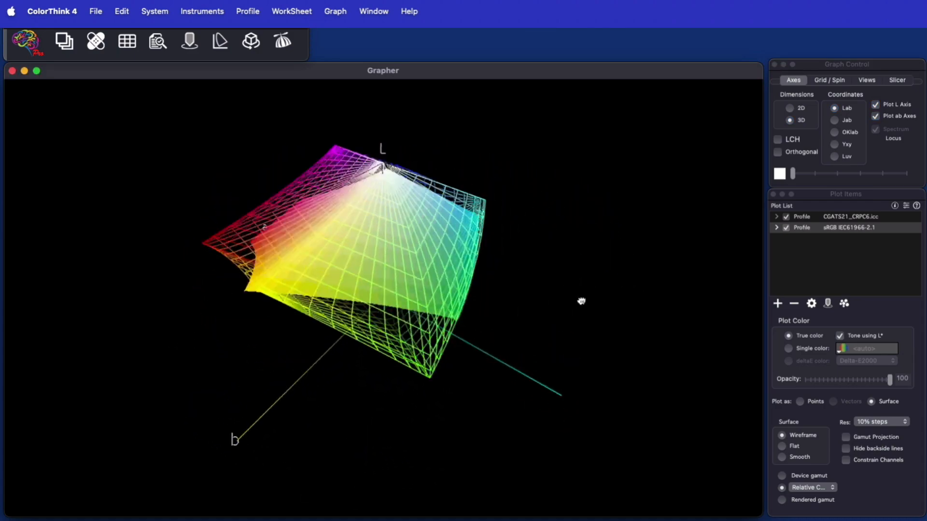
{"action": "left_click_drag", "start_coordinate": [581, 300], "coordinate": [615, 297]}
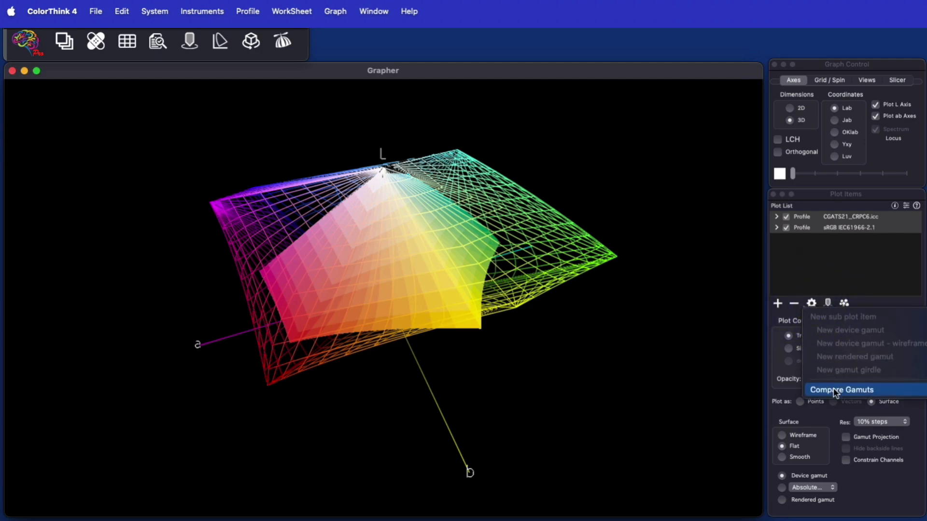
Add a Compare Gamuts item for the two profiles and orbit the result.
{"action": "left_click", "coordinate": [842, 389]}
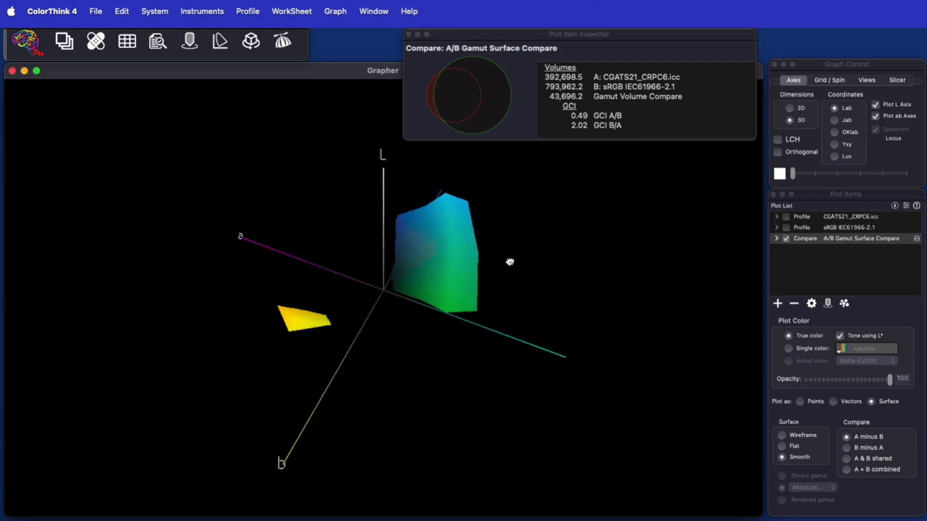
{"action": "left_click_drag", "start_coordinate": [510, 262], "coordinate": [472, 208]}
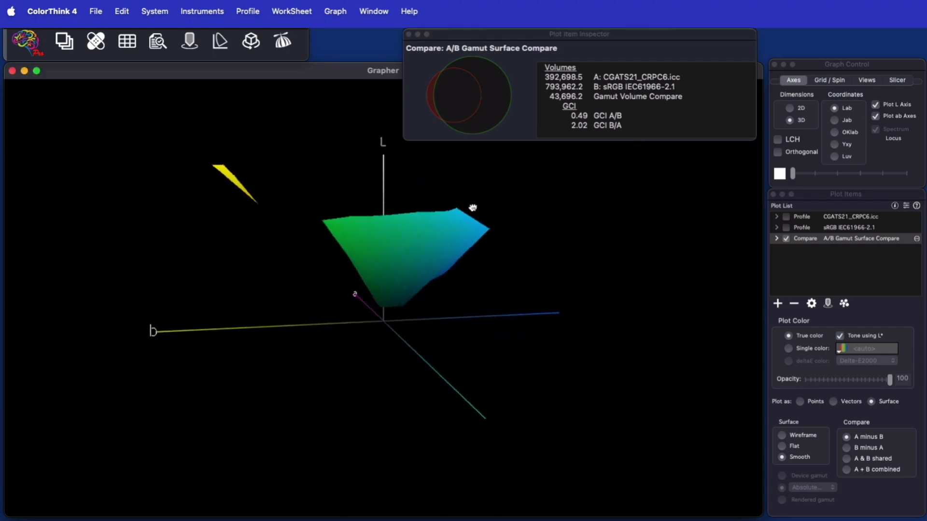
{"action": "left_click_drag", "start_coordinate": [473, 207], "coordinate": [501, 223]}
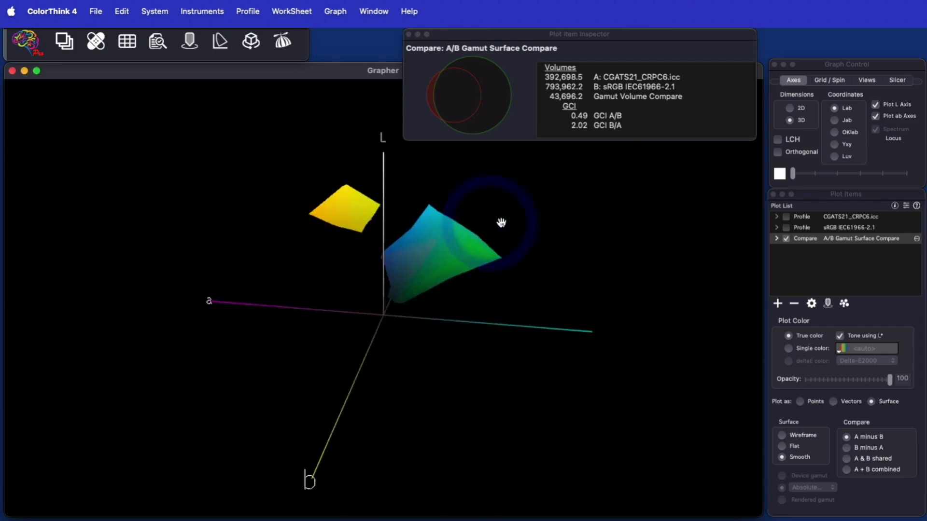
{"action": "left_click_drag", "start_coordinate": [501, 223], "coordinate": [649, 282]}
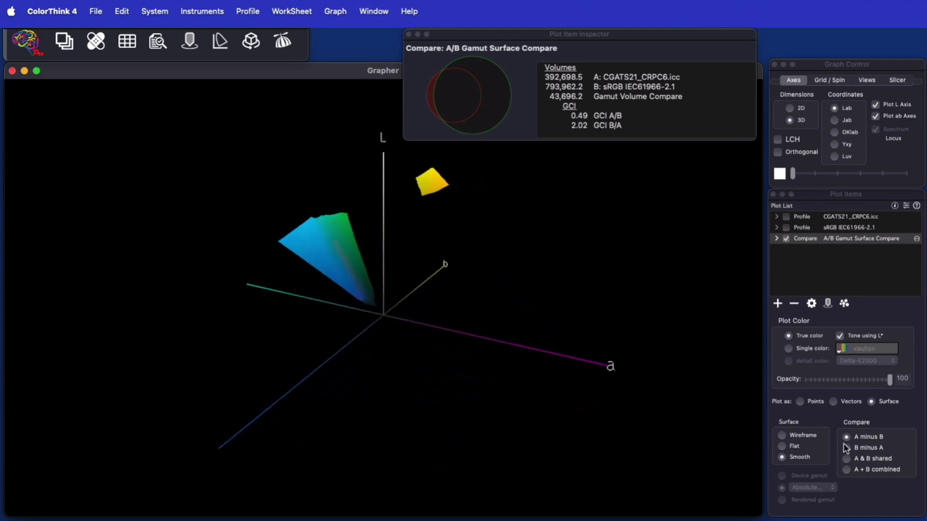
Show B minus A, A & B shared, A + B combined, then A minus B volumes.
{"action": "left_click", "coordinate": [846, 447]}
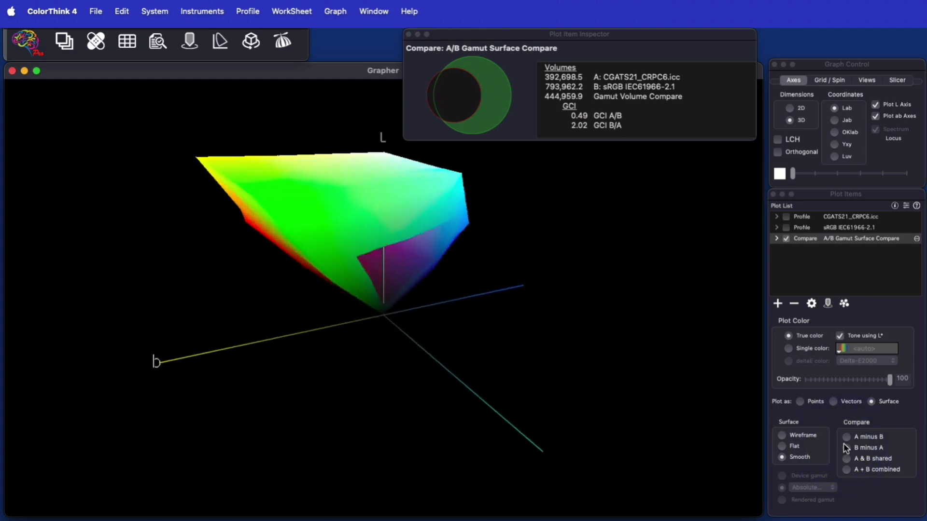
{"action": "left_click", "coordinate": [846, 459]}
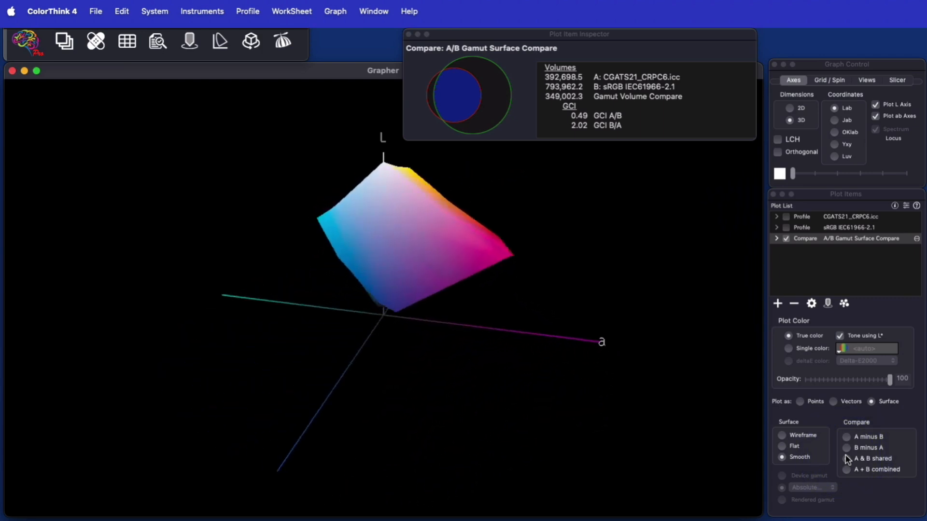
{"action": "left_click", "coordinate": [846, 459]}
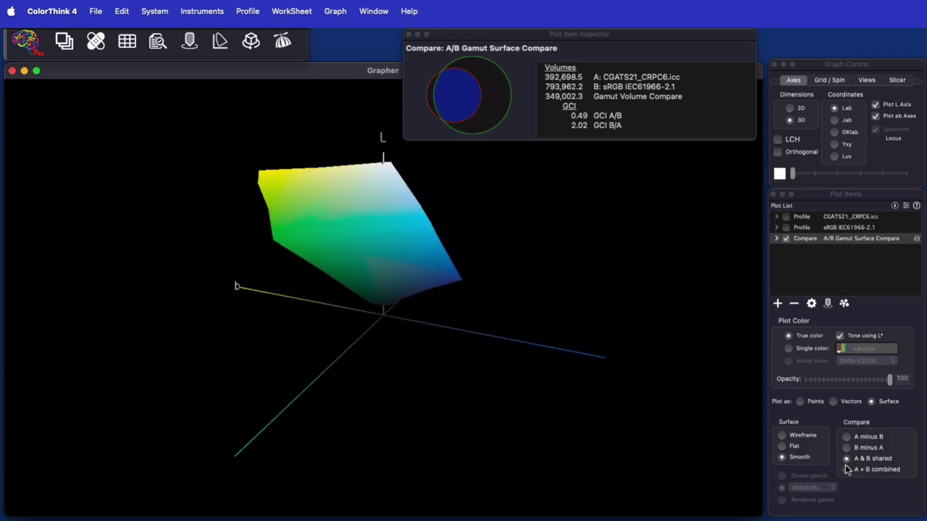
{"action": "left_click", "coordinate": [847, 469]}
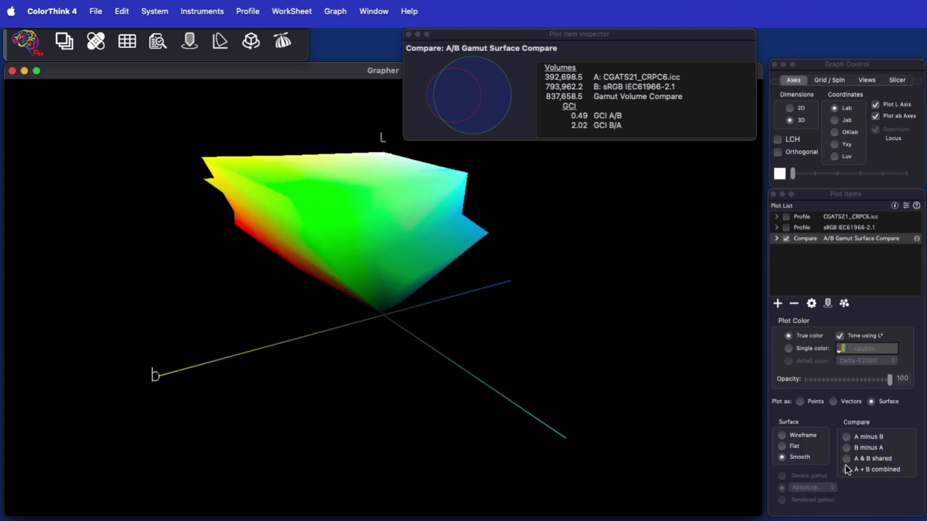
{"action": "left_click", "coordinate": [846, 470]}
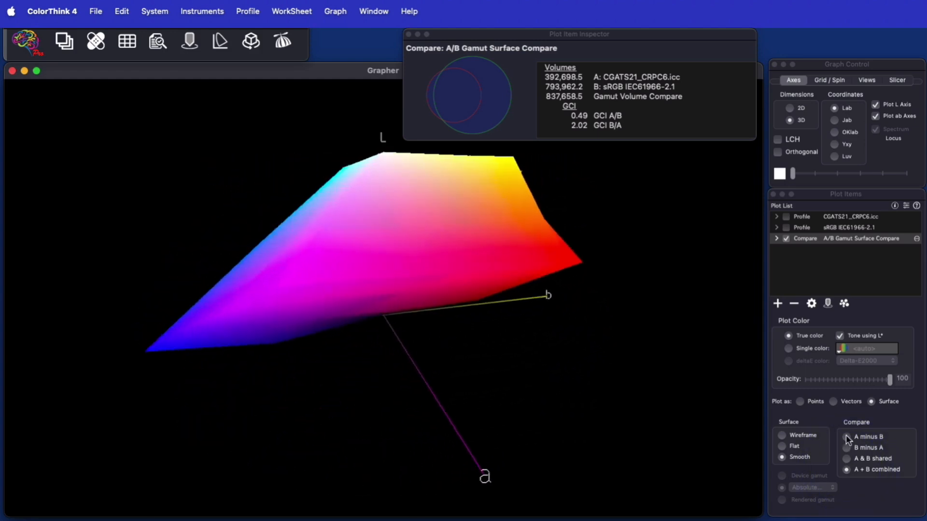
{"action": "left_click", "coordinate": [847, 437]}
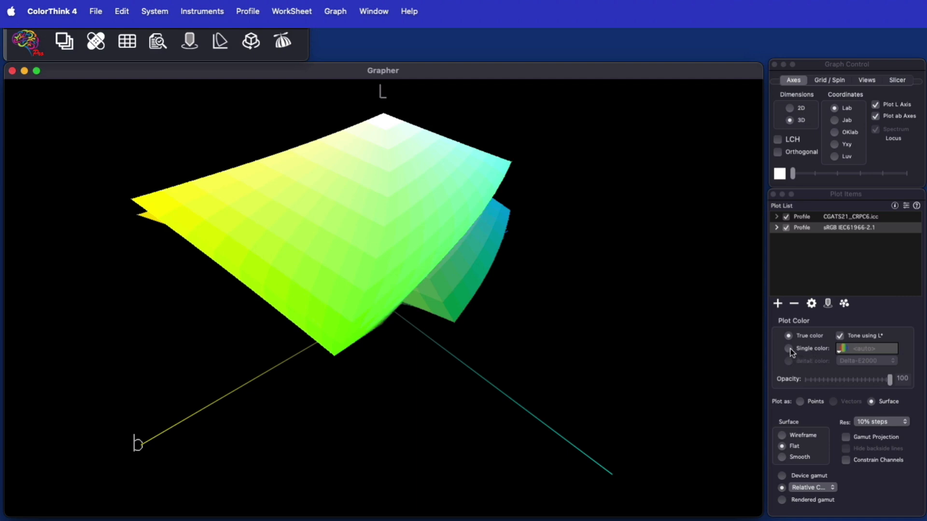
Colour sRGB a single translucent red at about 56 opacity and turn on the slicer.
{"action": "left_click", "coordinate": [788, 348]}
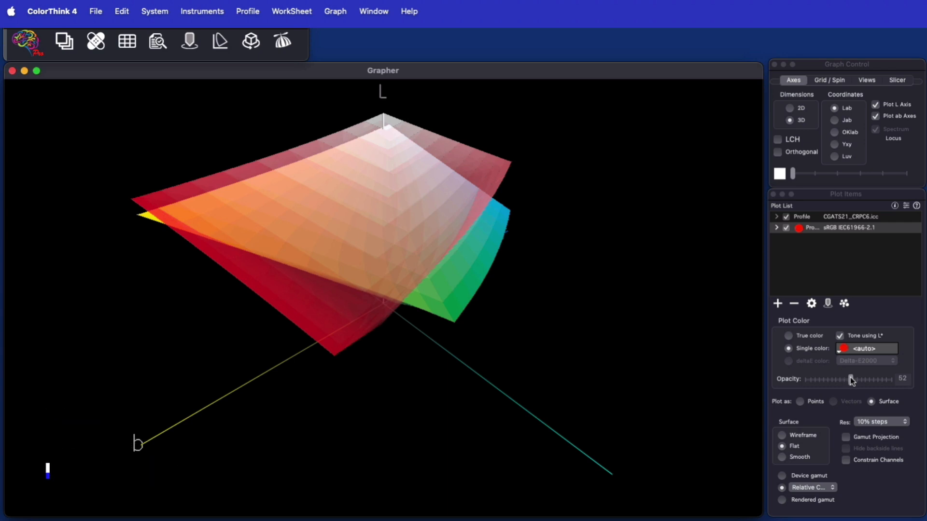
{"action": "left_click_drag", "start_coordinate": [852, 379], "coordinate": [855, 379]}
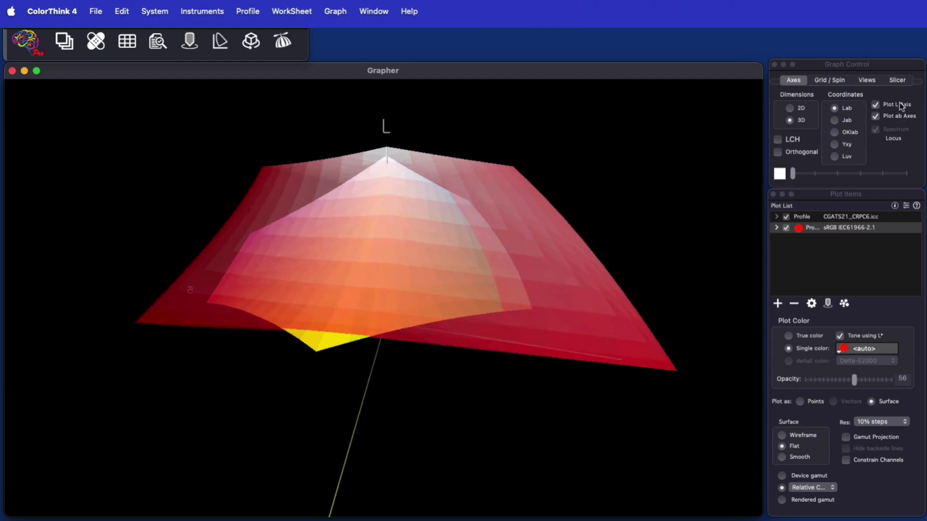
{"action": "left_click", "coordinate": [896, 81]}
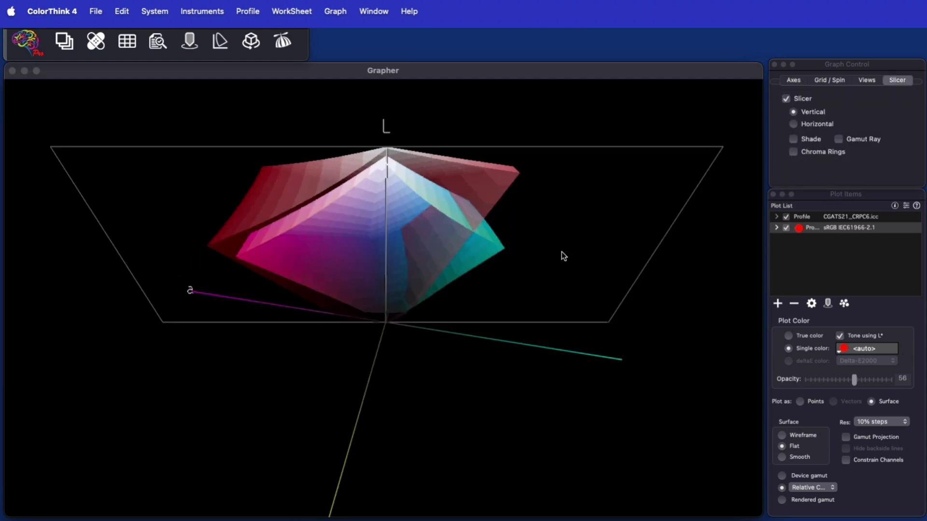
Orbit the vertically sliced gamuts to inspect the cut, then switch the slicing plane to Horizontal.
{"action": "left_click_drag", "start_coordinate": [562, 255], "coordinate": [578, 230]}
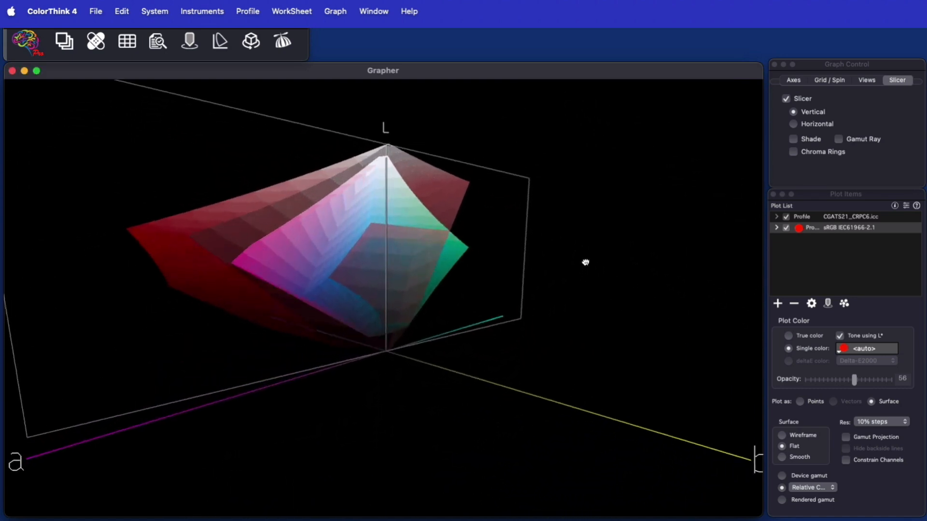
{"action": "left_click_drag", "start_coordinate": [585, 262], "coordinate": [572, 299]}
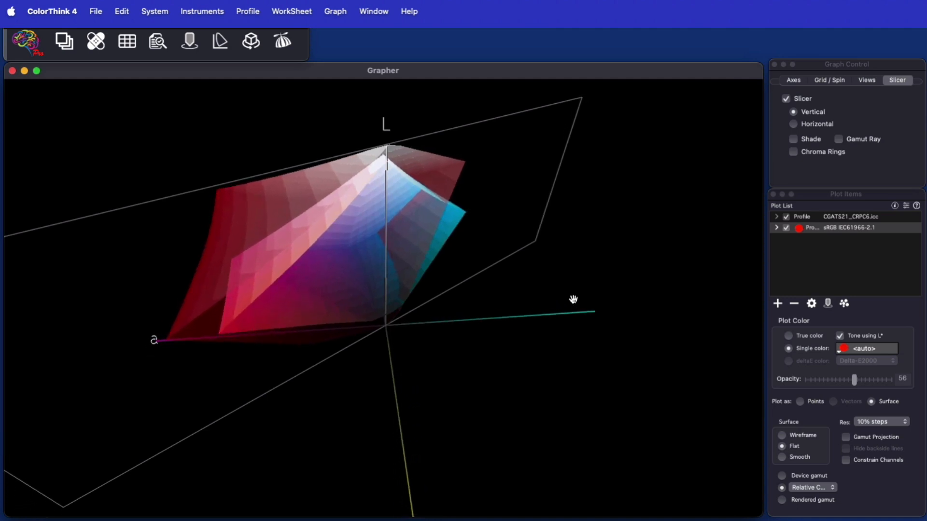
{"action": "left_click_drag", "start_coordinate": [574, 298], "coordinate": [628, 447]}
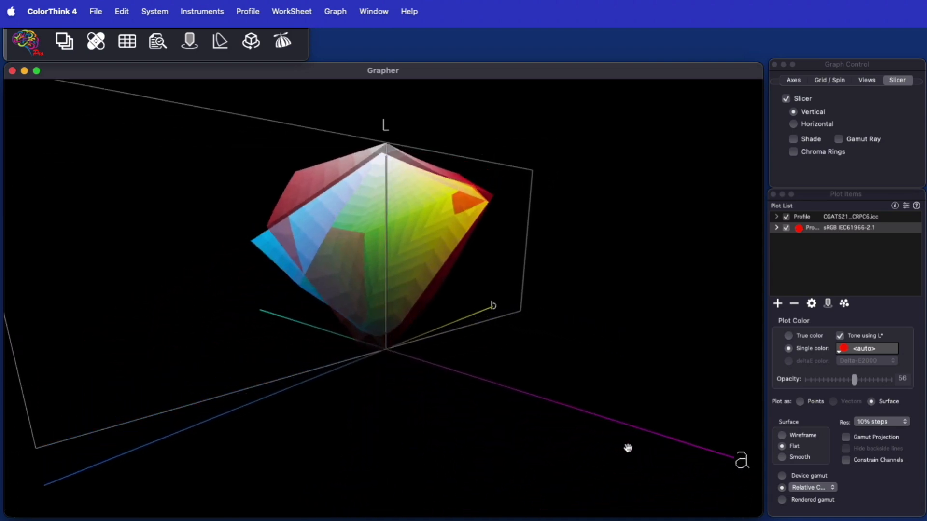
{"action": "left_click", "coordinate": [793, 124]}
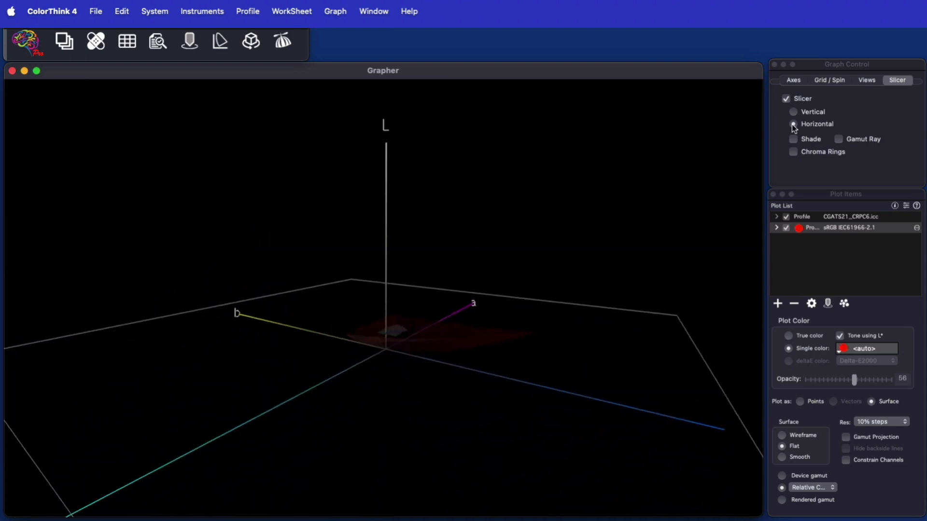
{"action": "left_click", "coordinate": [794, 124]}
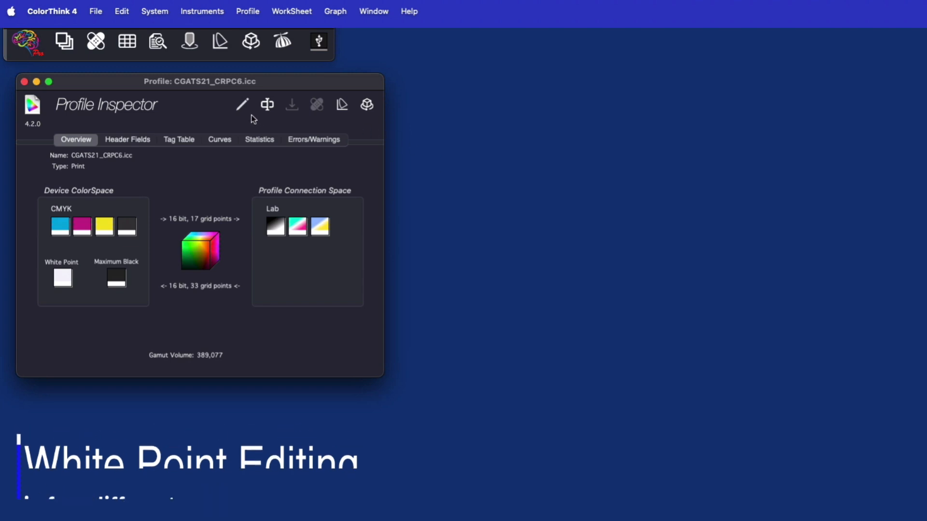
{"action": "mouse_move", "coordinate": [241, 104]}
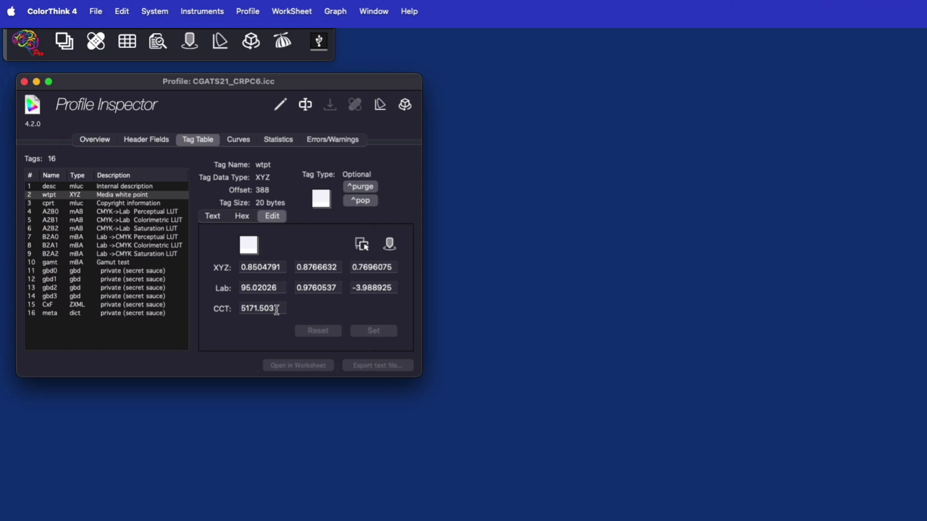
{"action": "mouse_move", "coordinate": [348, 317]}
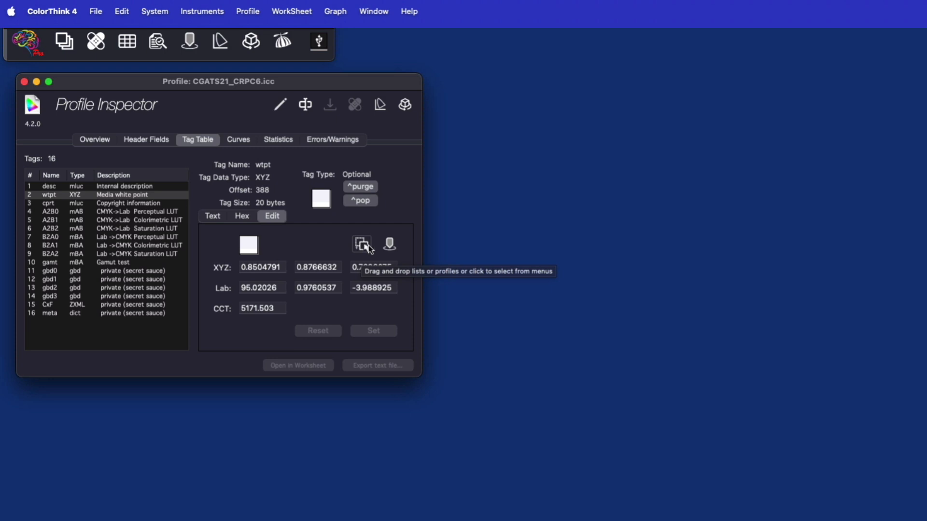
{"action": "mouse_move", "coordinate": [389, 244]}
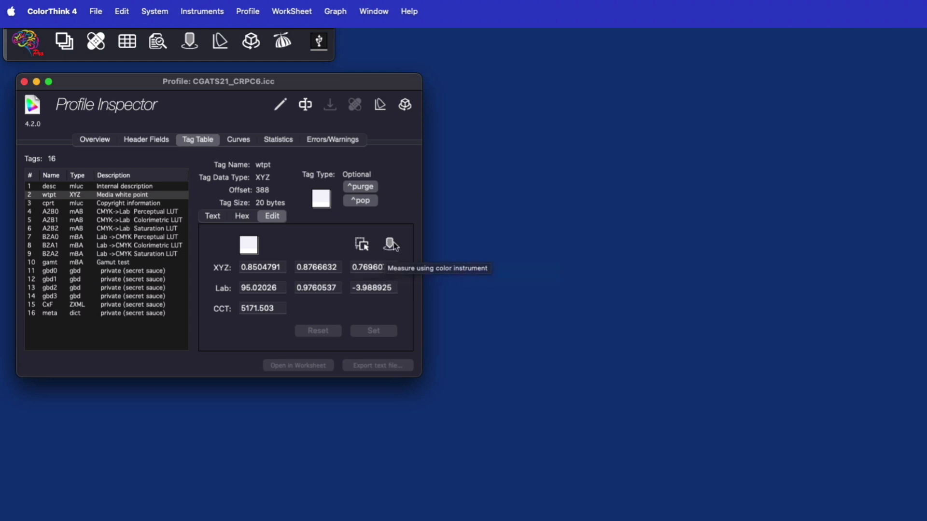
Measure a new white point with the instrument (Lab 88.82, −2.73, 19.28; ~4302 K) and set it on the wtpt tag.
{"action": "left_click", "coordinate": [391, 245]}
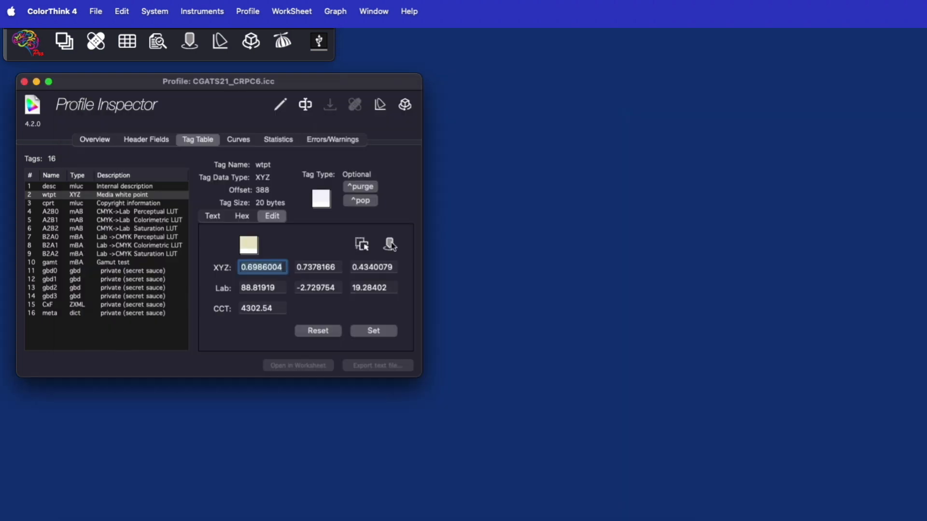
{"action": "mouse_move", "coordinate": [389, 243]}
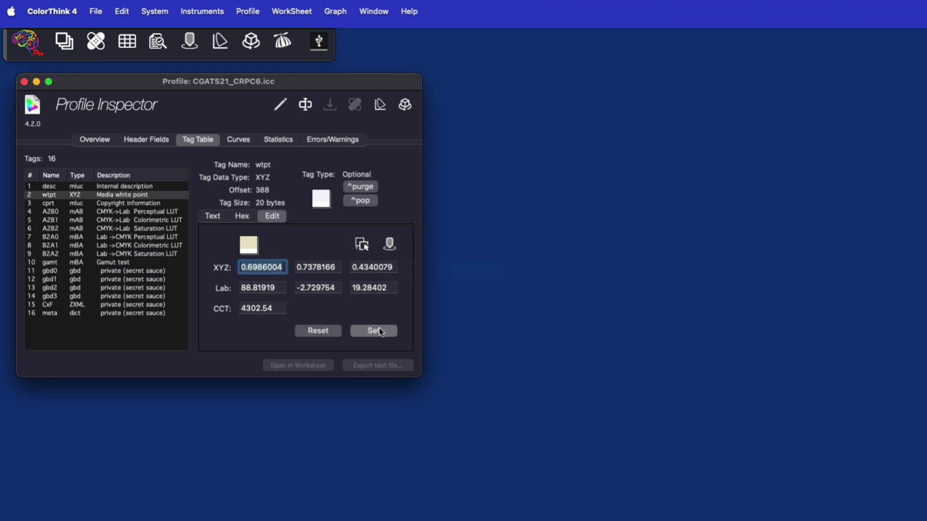
{"action": "left_click", "coordinate": [373, 330]}
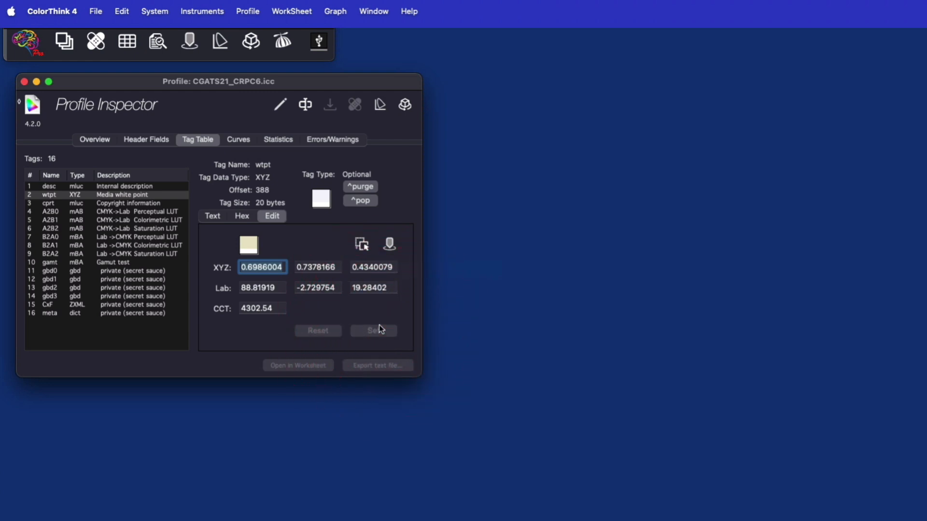